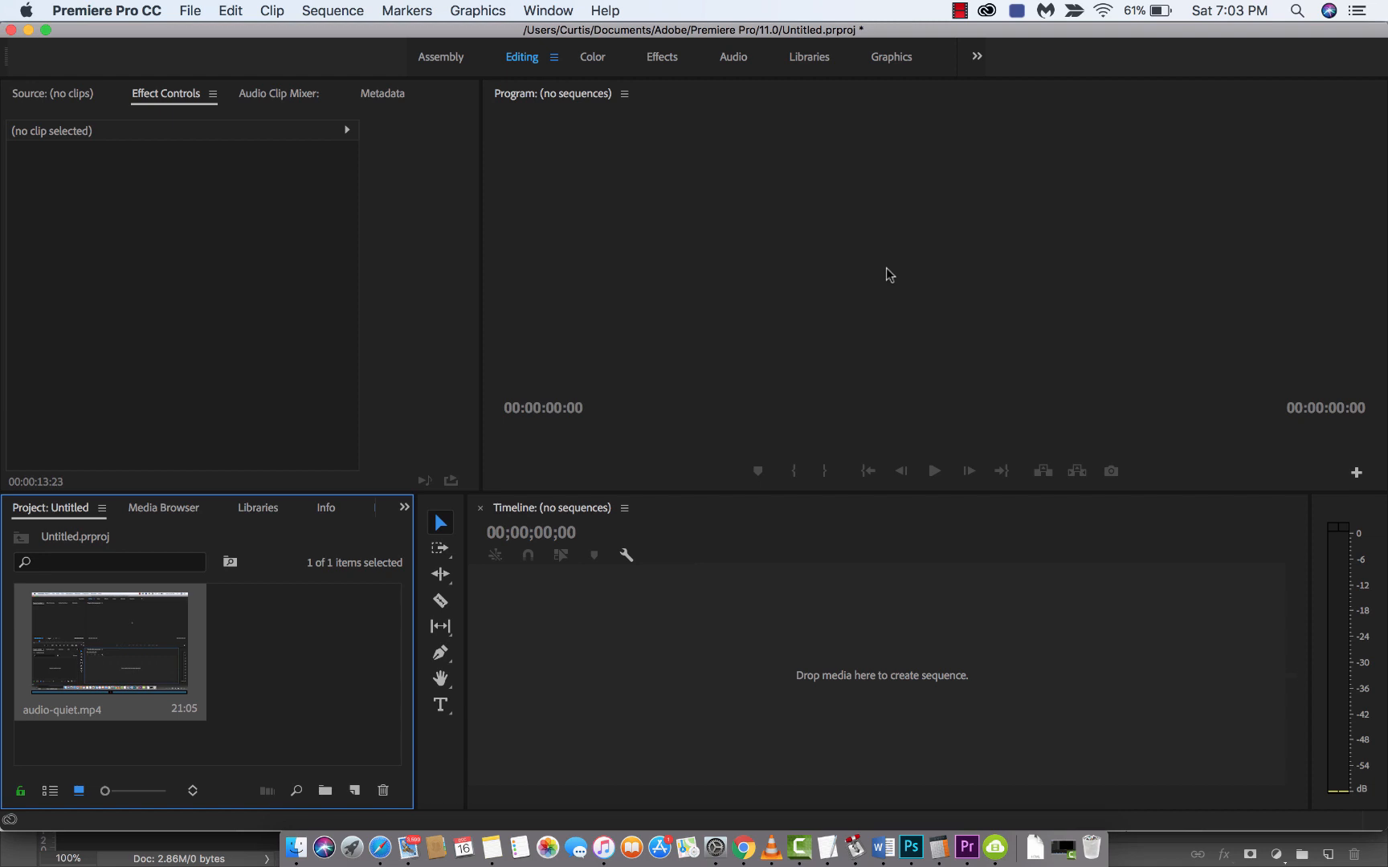
View the program's version and credits, then zoom the timeline in on the 21-second clip.
left_click(105, 12)
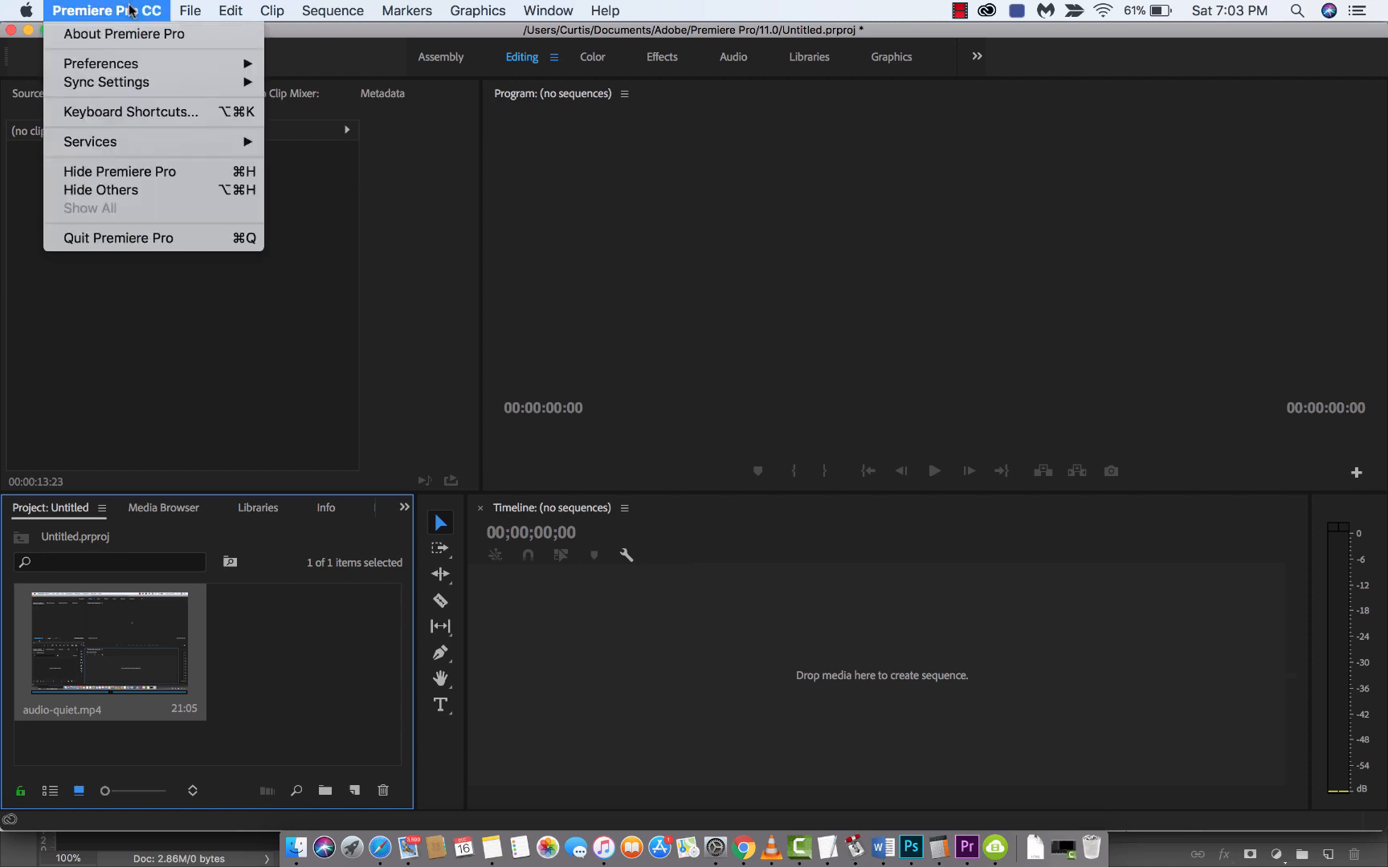
left_click(126, 34)
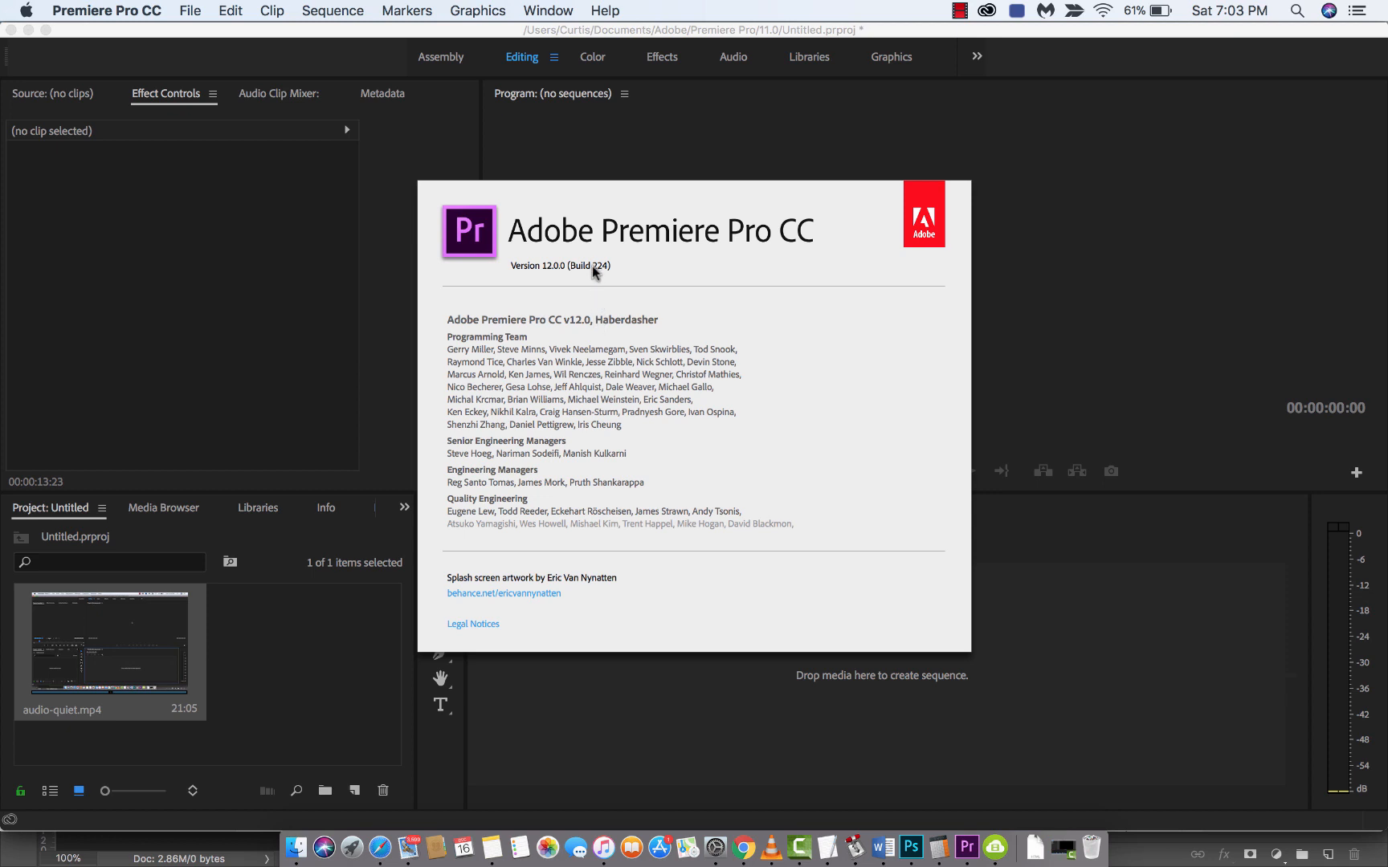
mouse_move(662, 398)
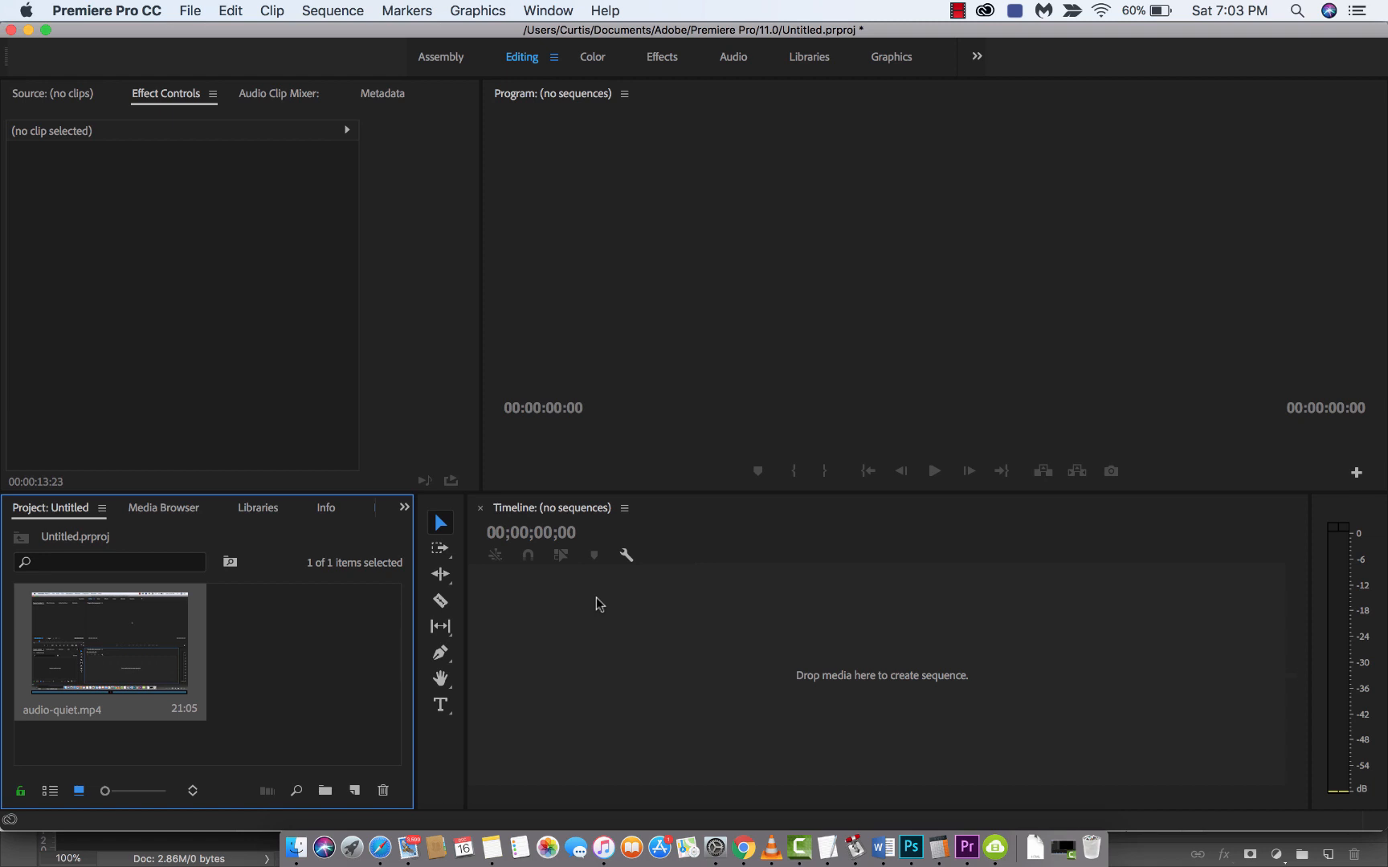
mouse_move(67, 610)
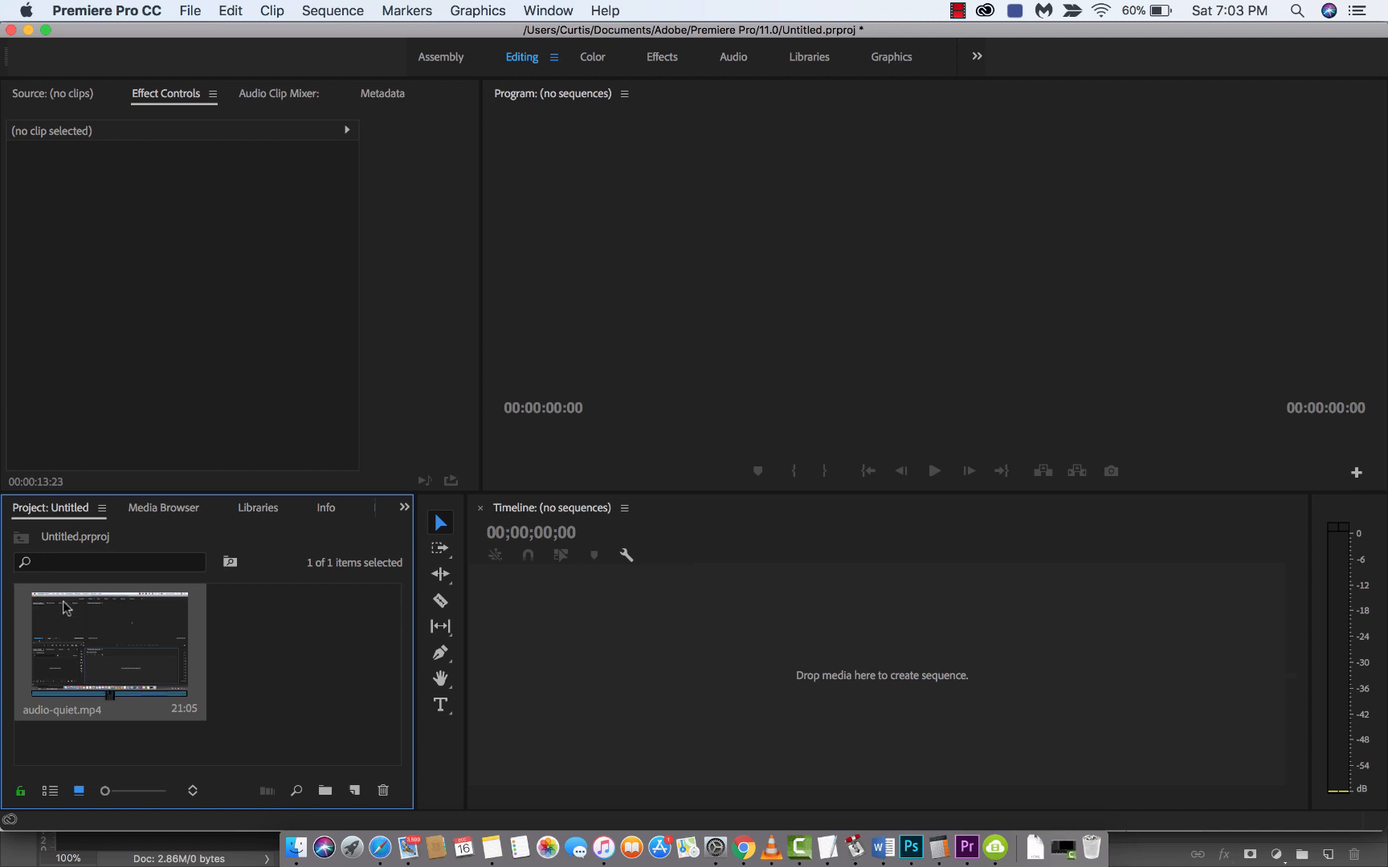
mouse_move(80, 620)
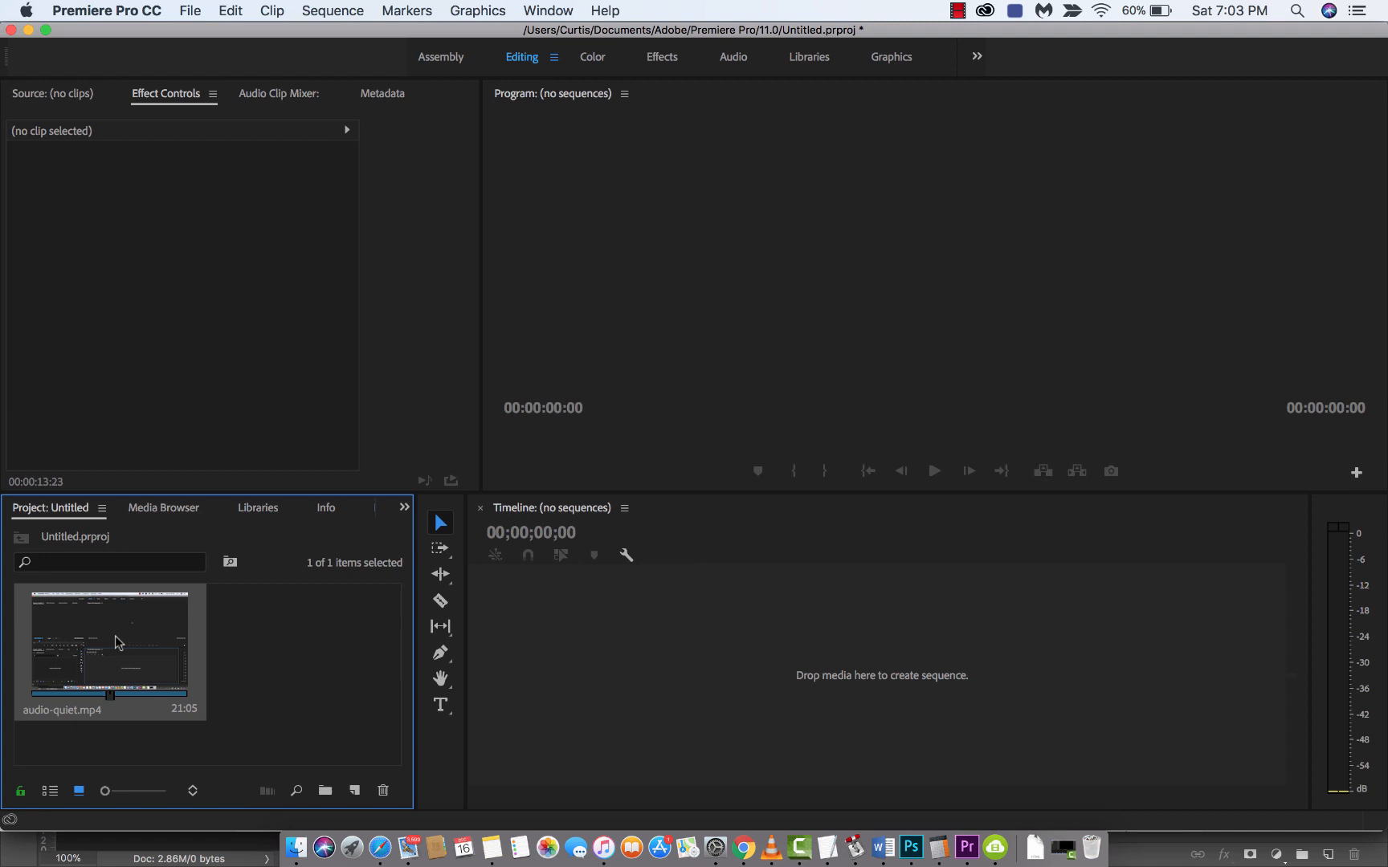
mouse_move(186, 635)
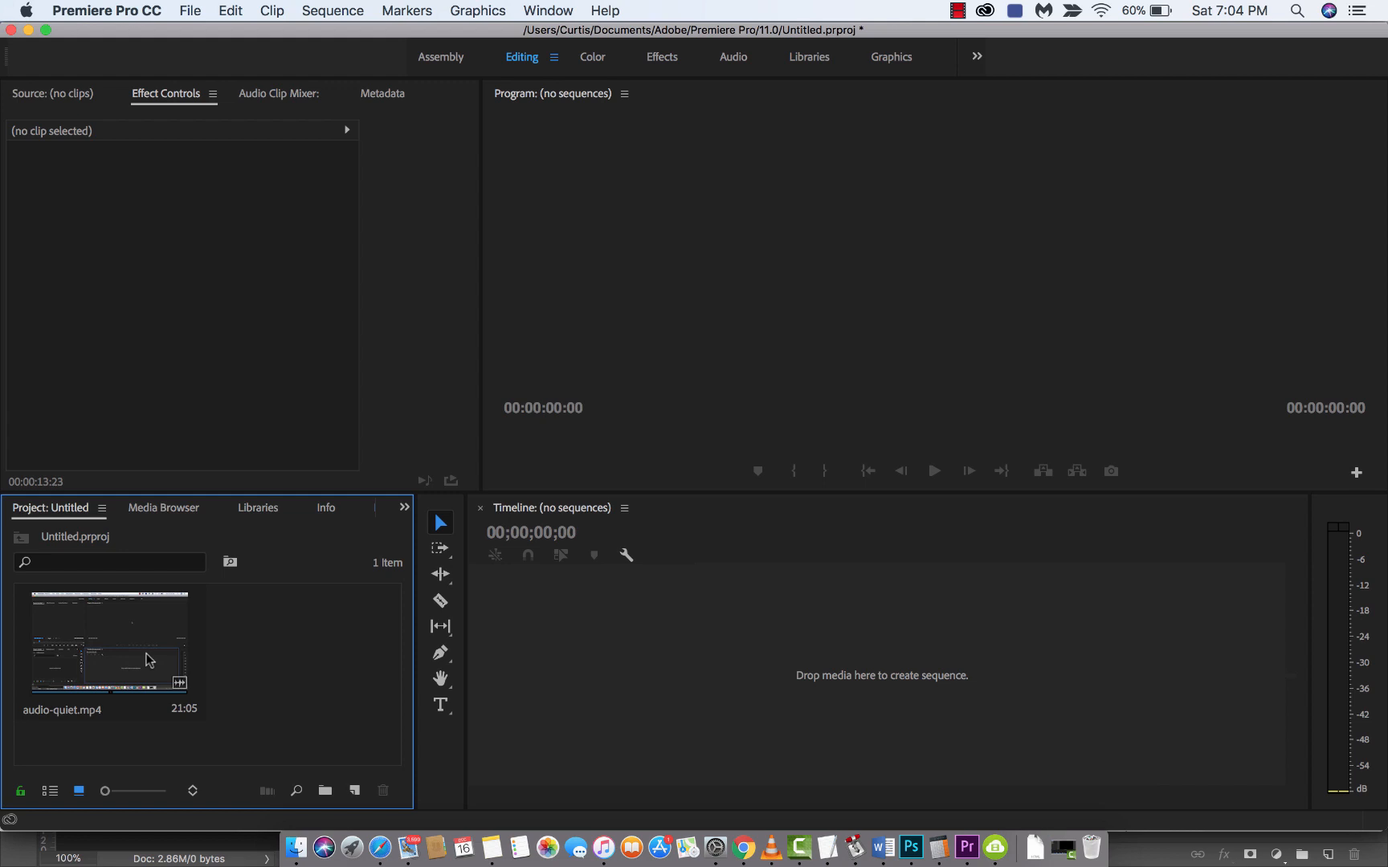
mouse_move(253, 679)
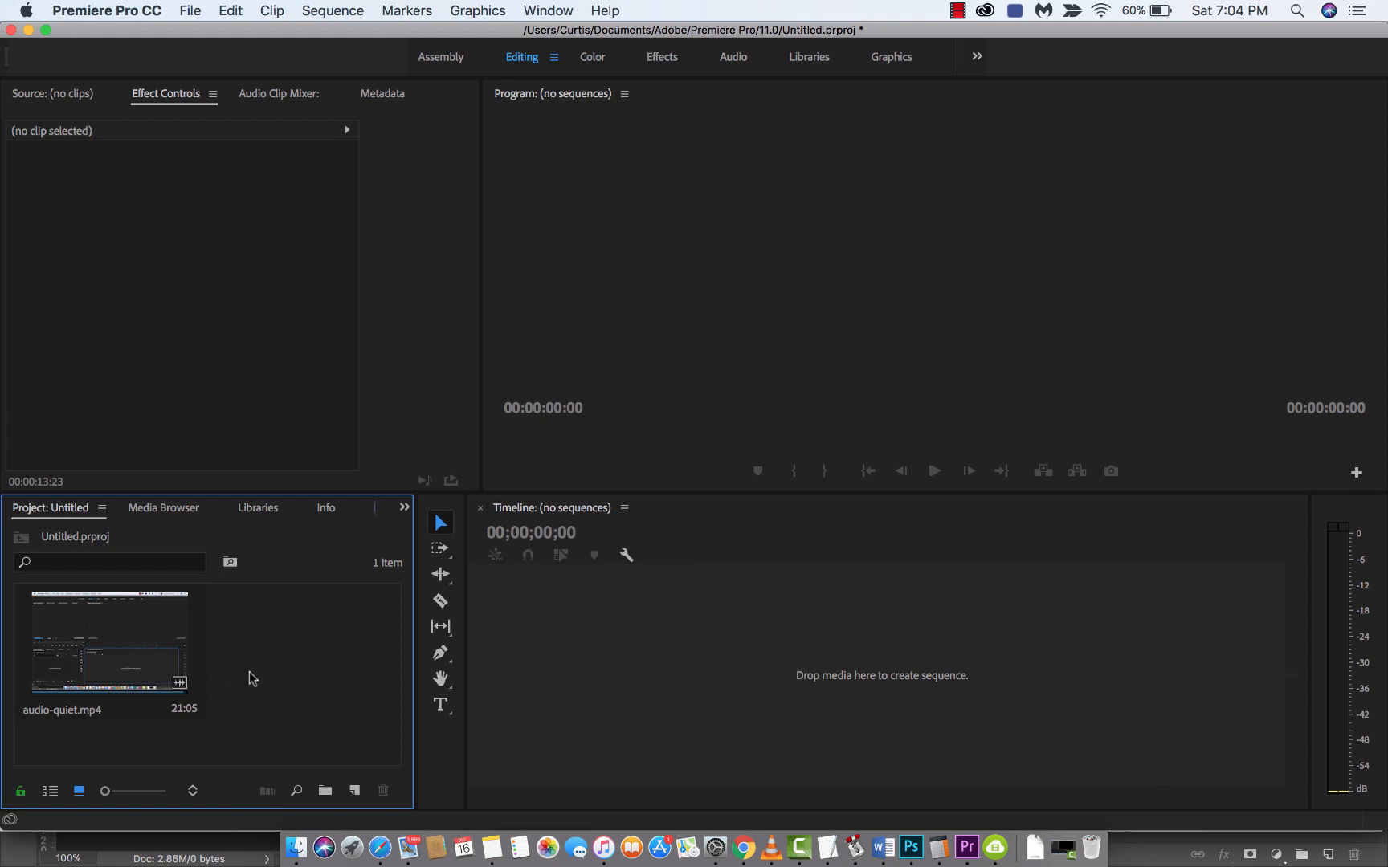
mouse_move(257, 678)
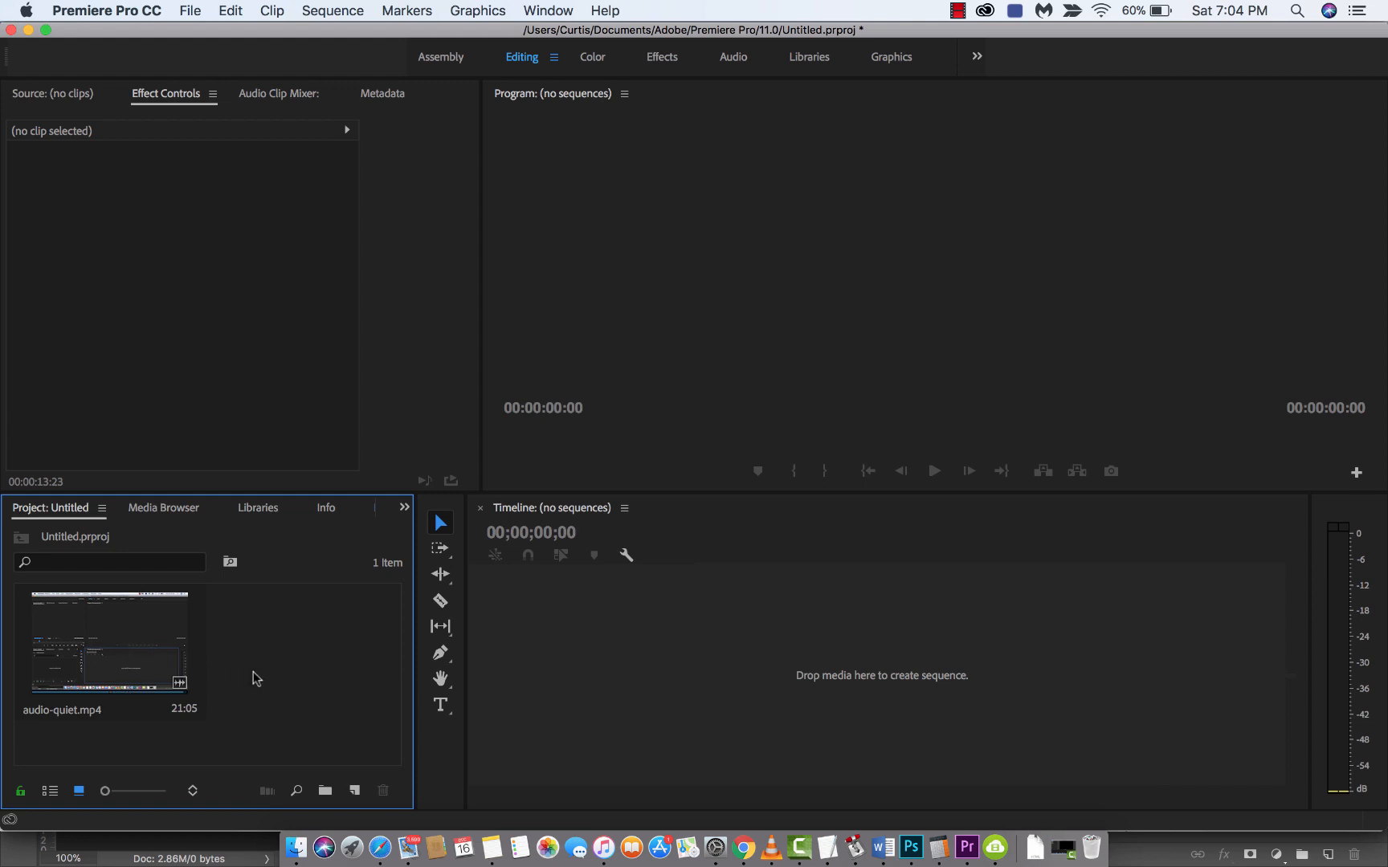
mouse_move(158, 662)
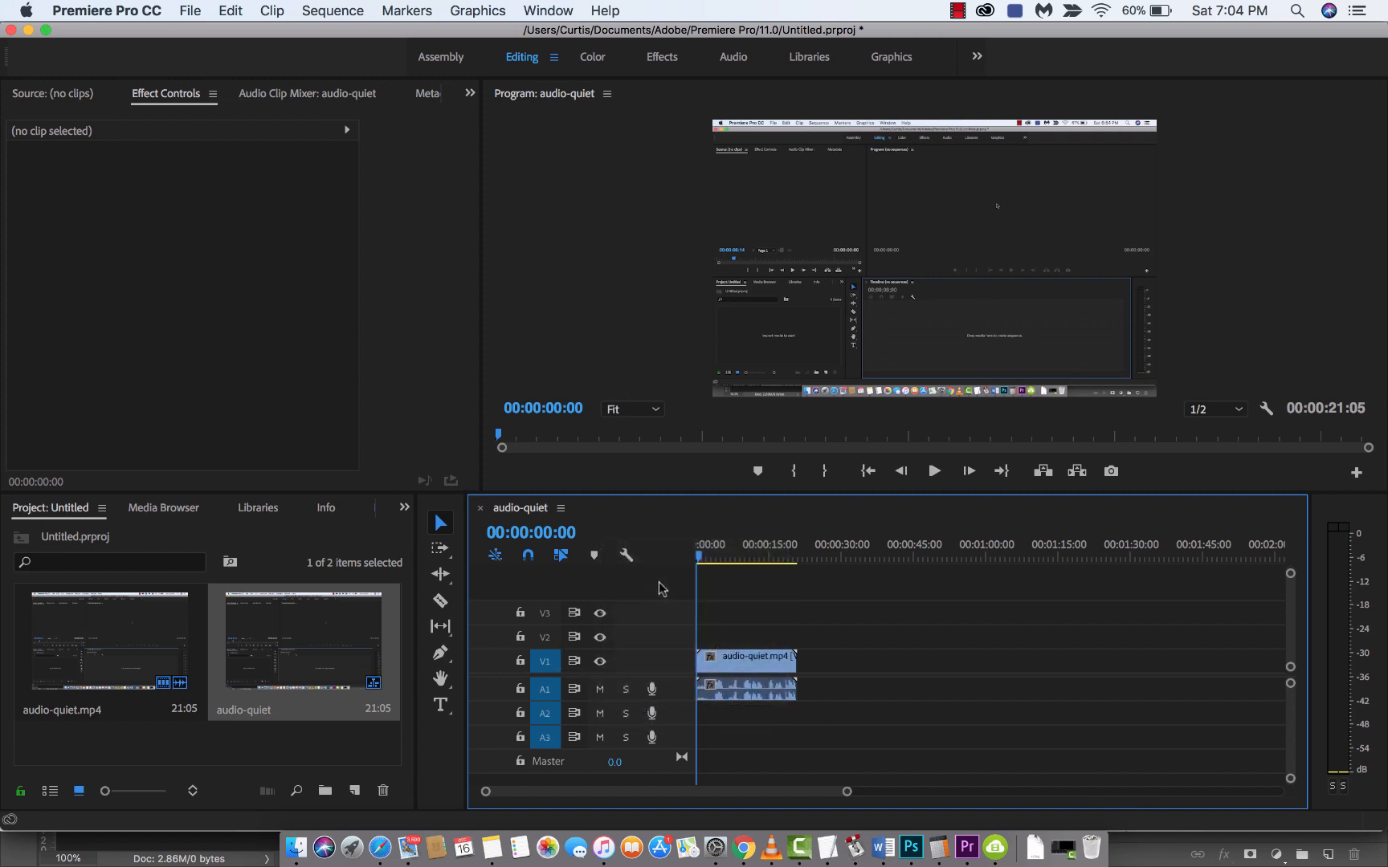
left_click_drag(847, 791, 756, 792)
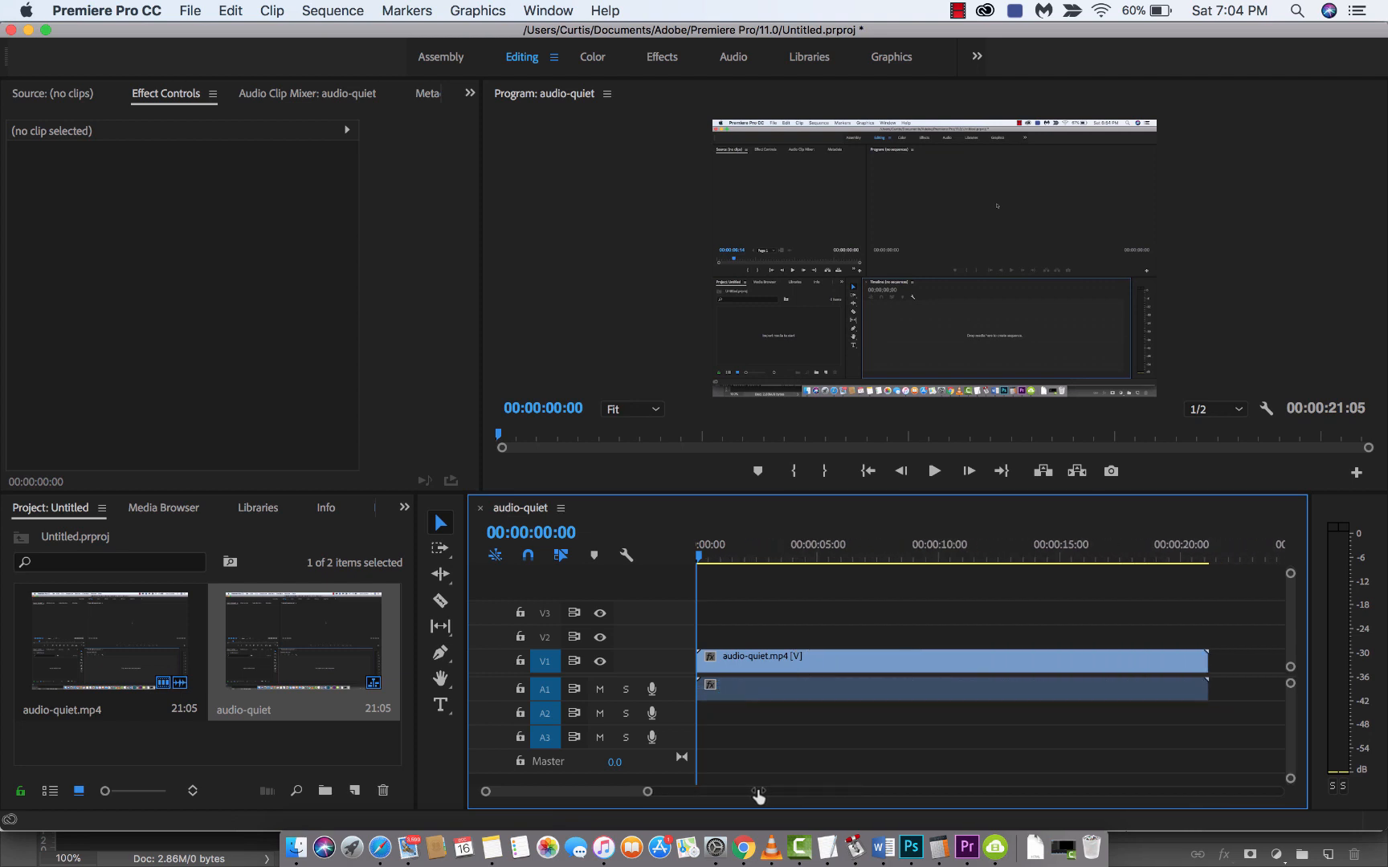
left_click(934, 470)
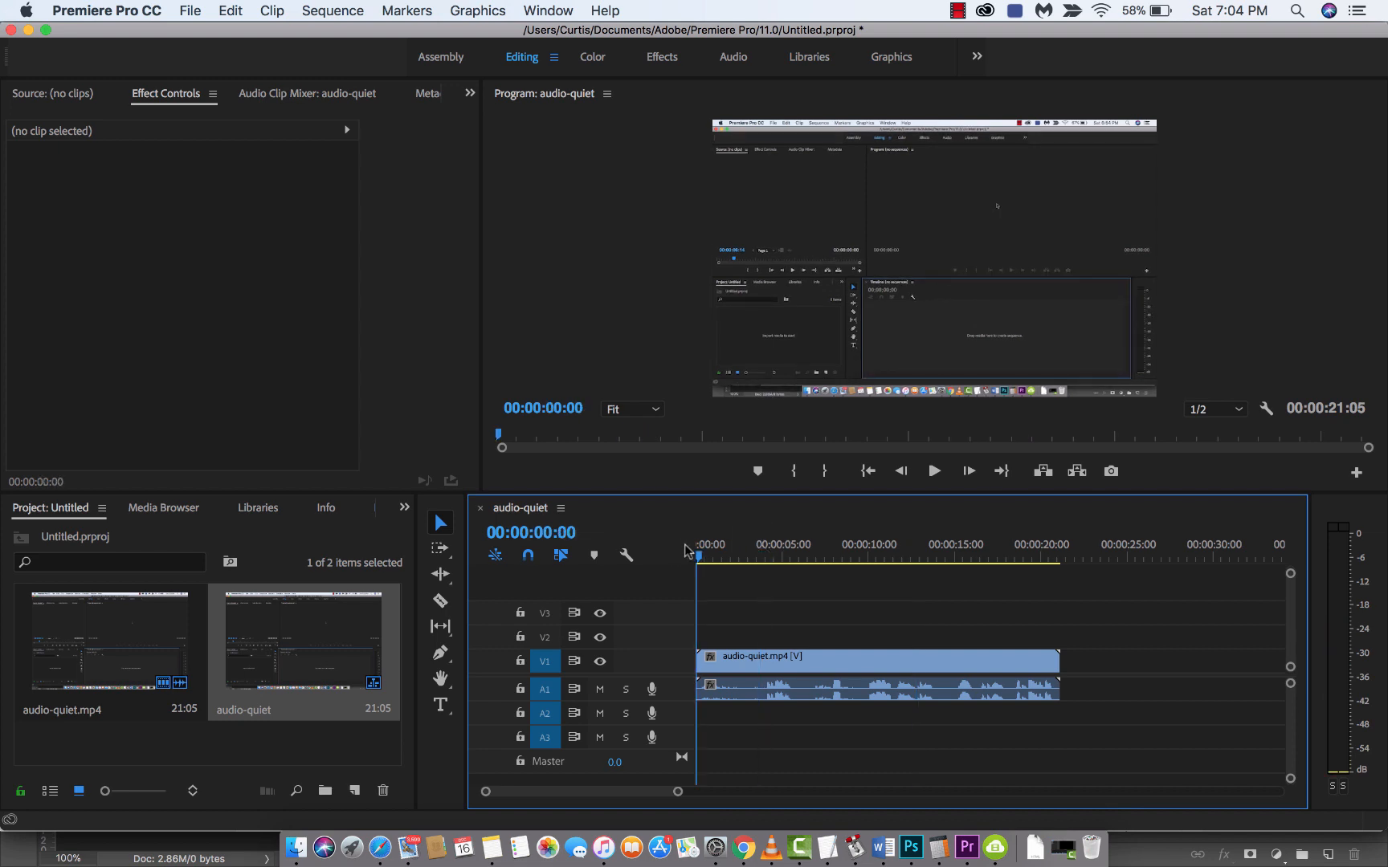
mouse_move(730, 541)
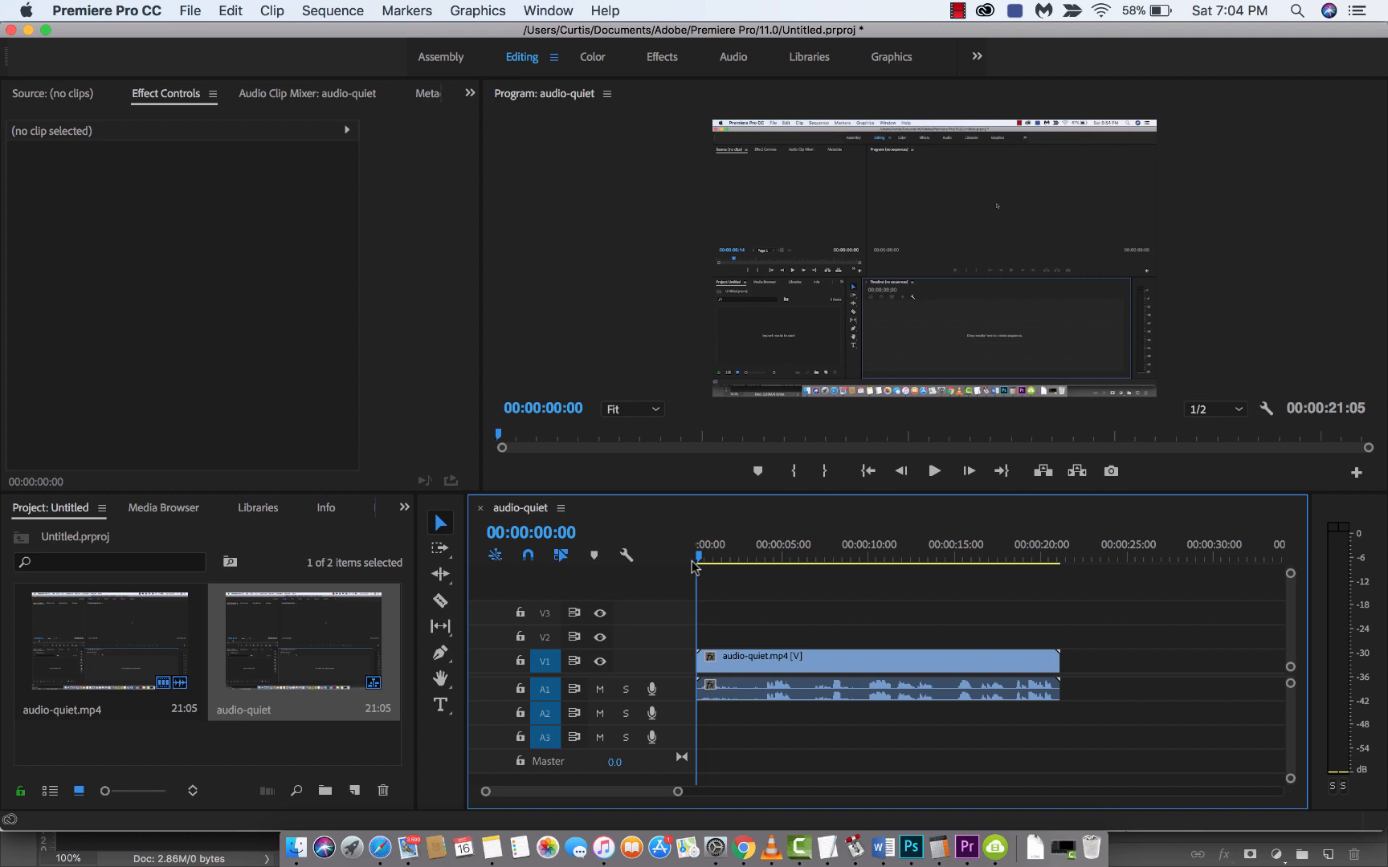
mouse_move(652, 690)
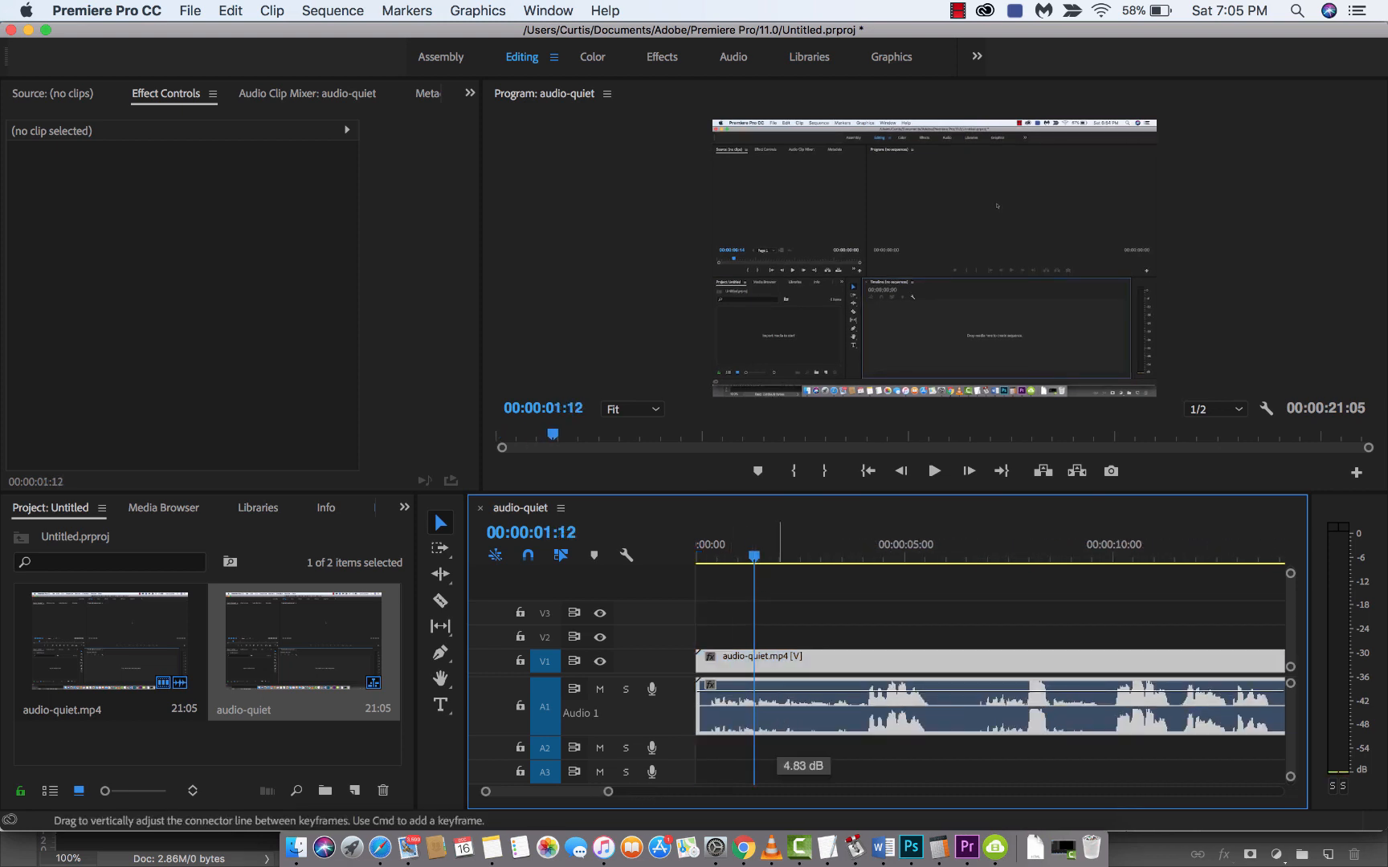
Select the A1 audio clip to see its effects, deselect it, and move the playhead near one second.
left_click(779, 699)
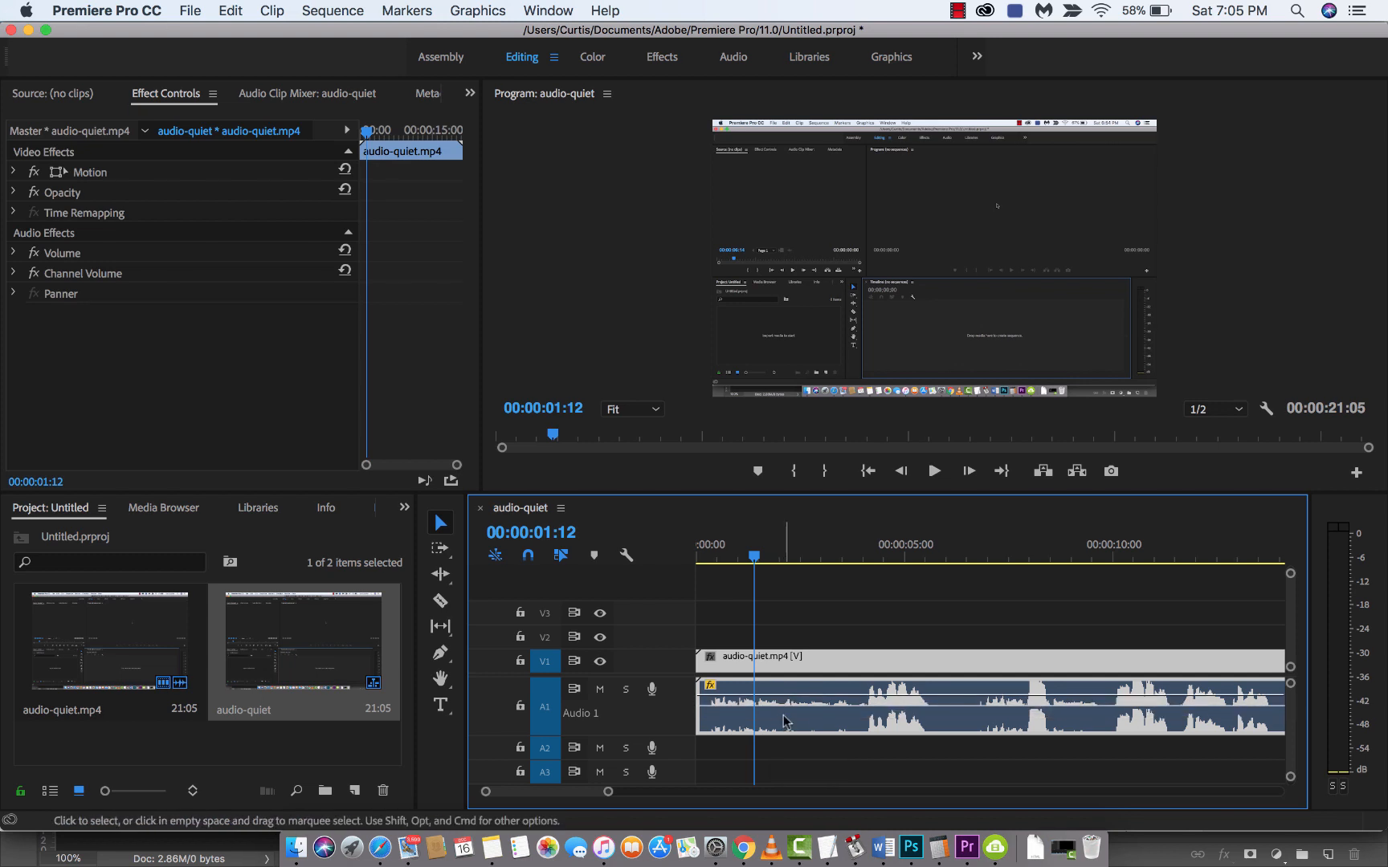
left_click(805, 614)
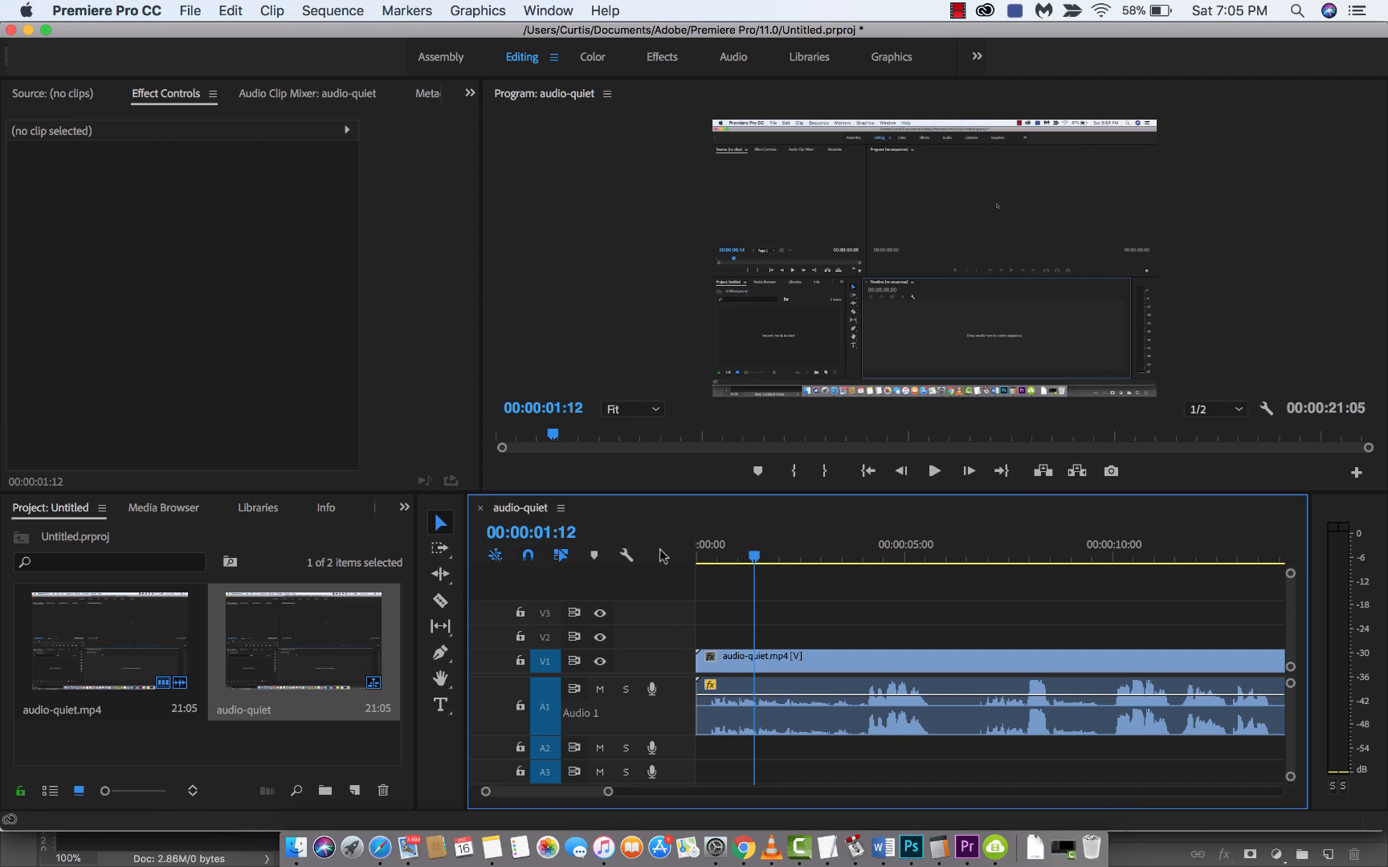
left_click(715, 558)
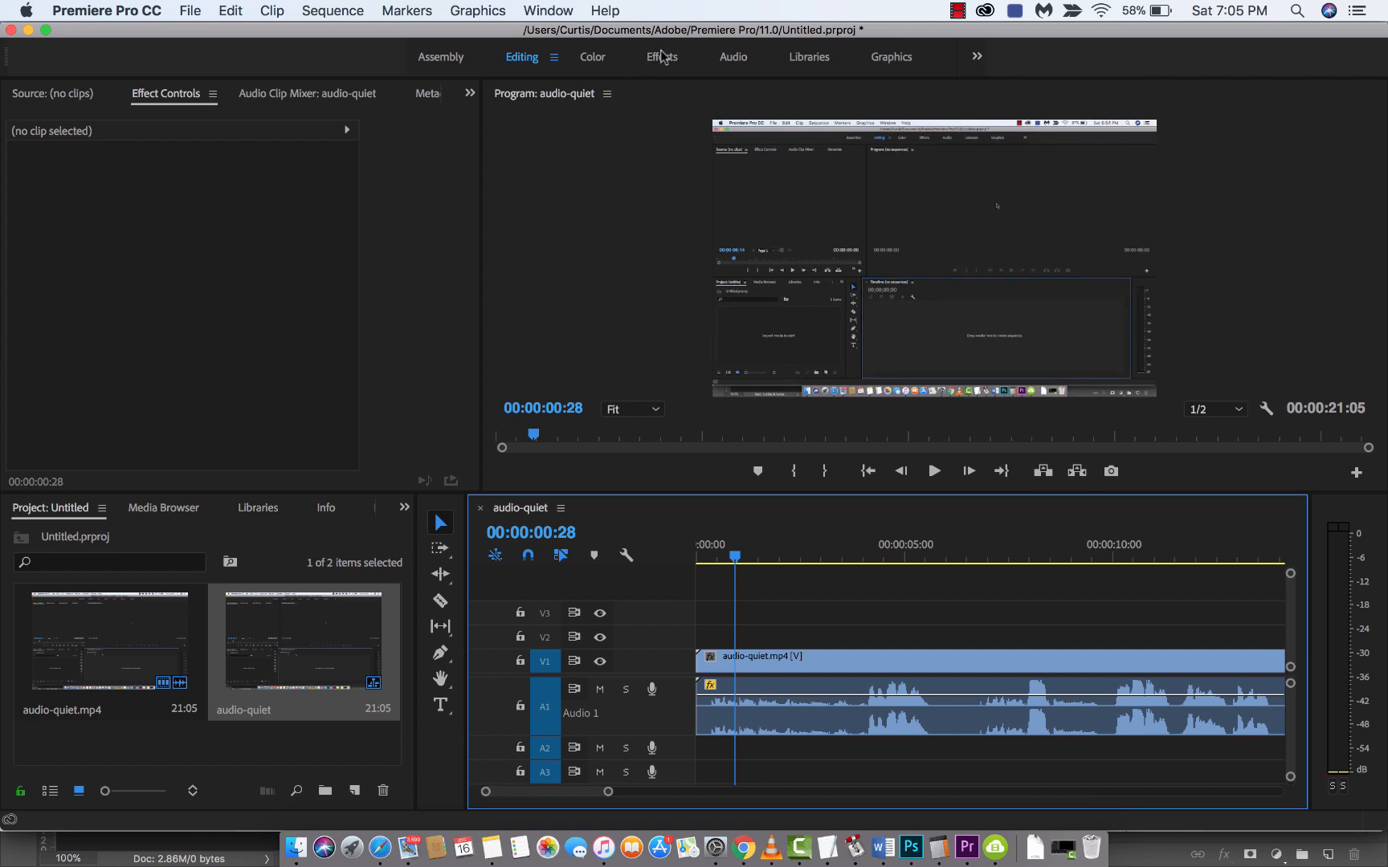
mouse_move(599, 613)
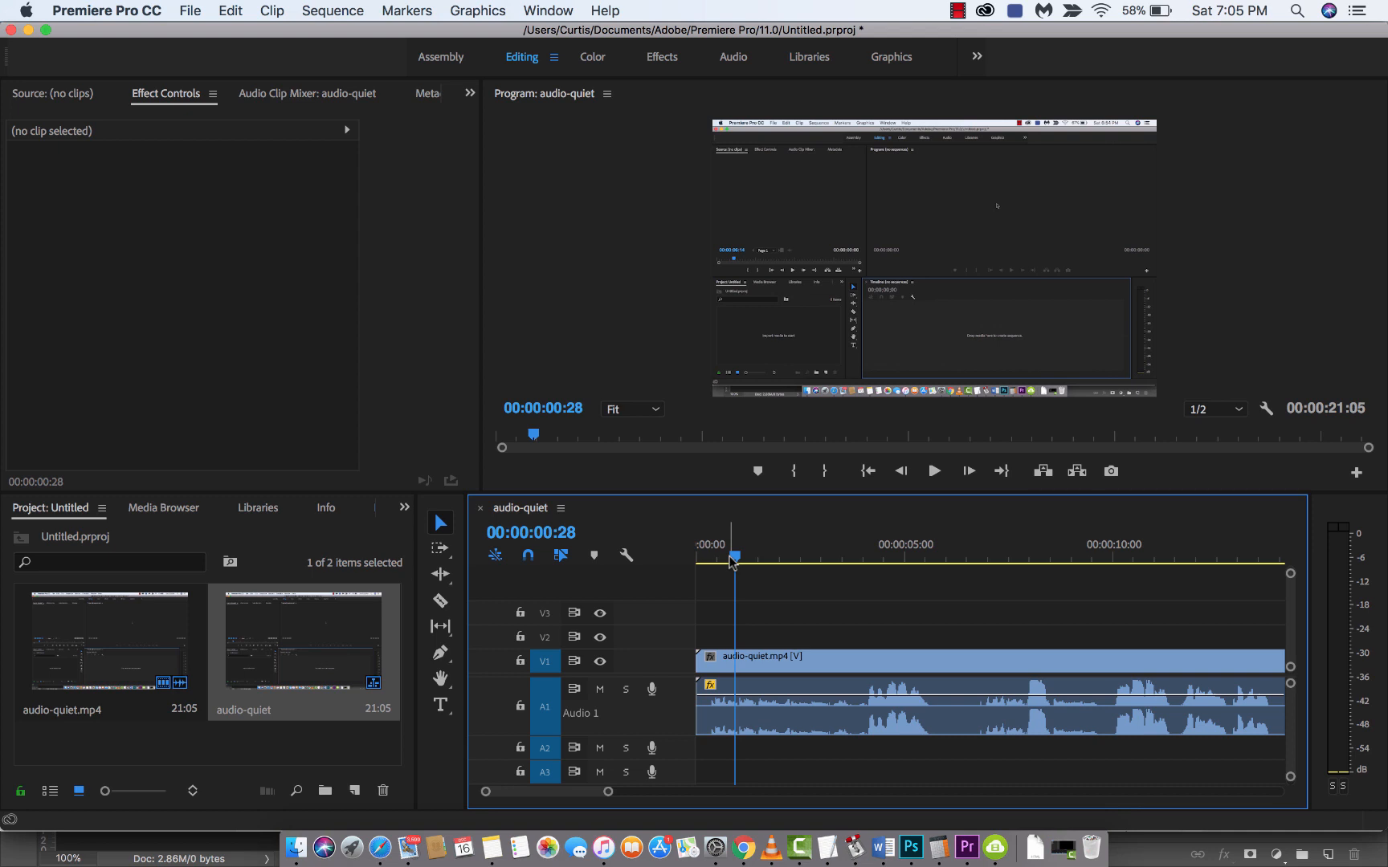
mouse_move(384, 128)
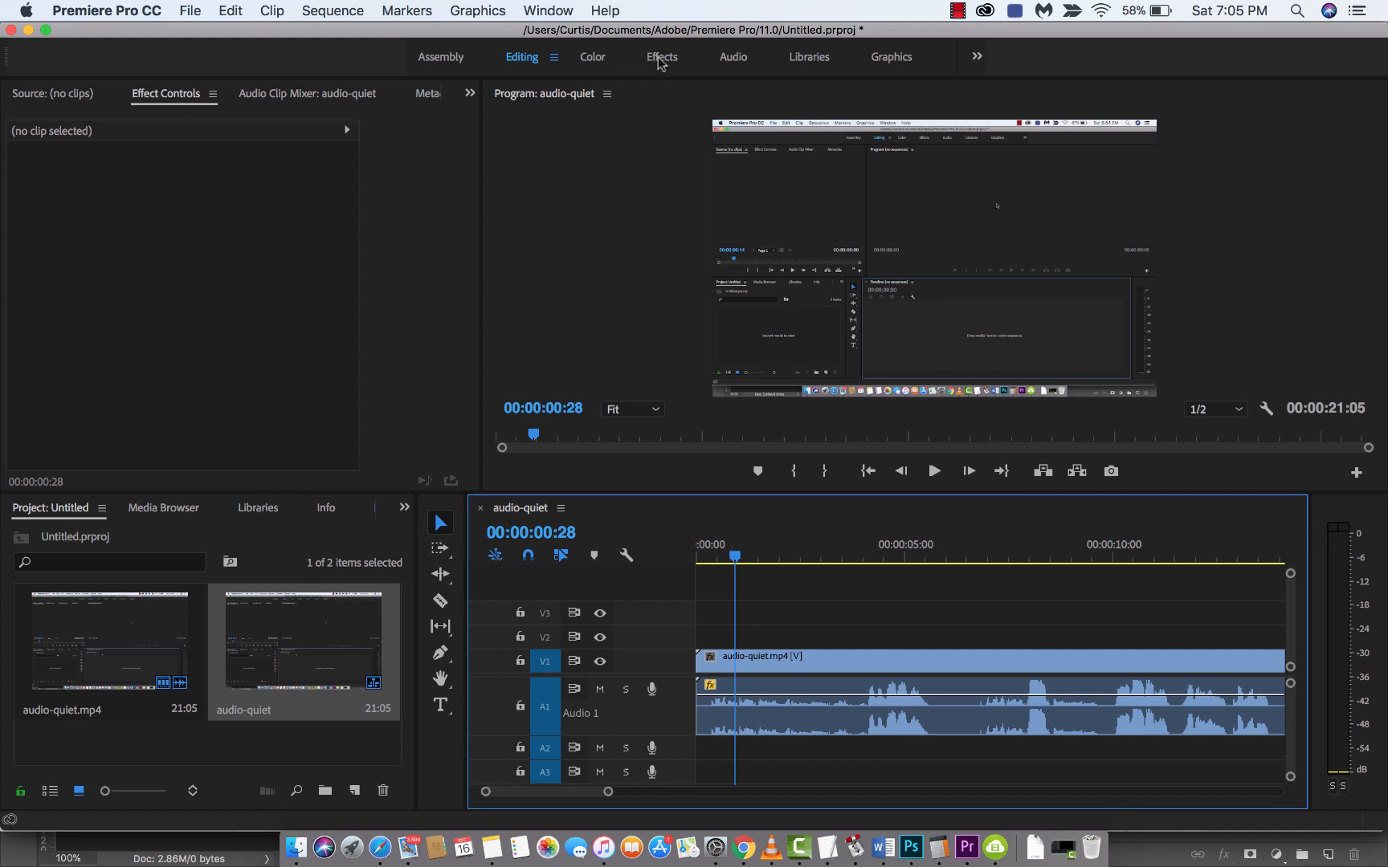
In the Effects workspace, search 'multi' and drop Multiband Compressor onto the A1 clip.
left_click(661, 57)
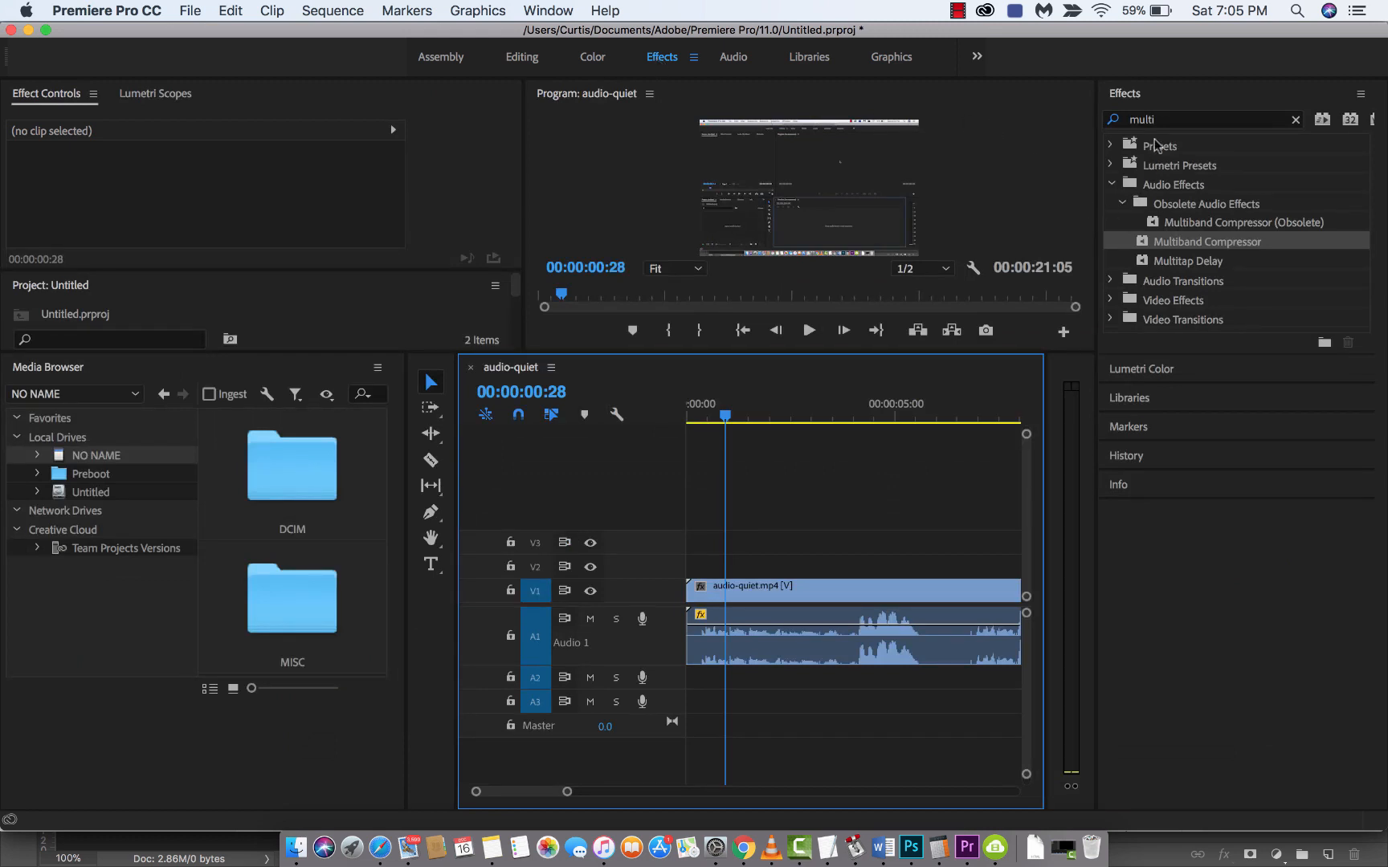
left_click(1295, 119)
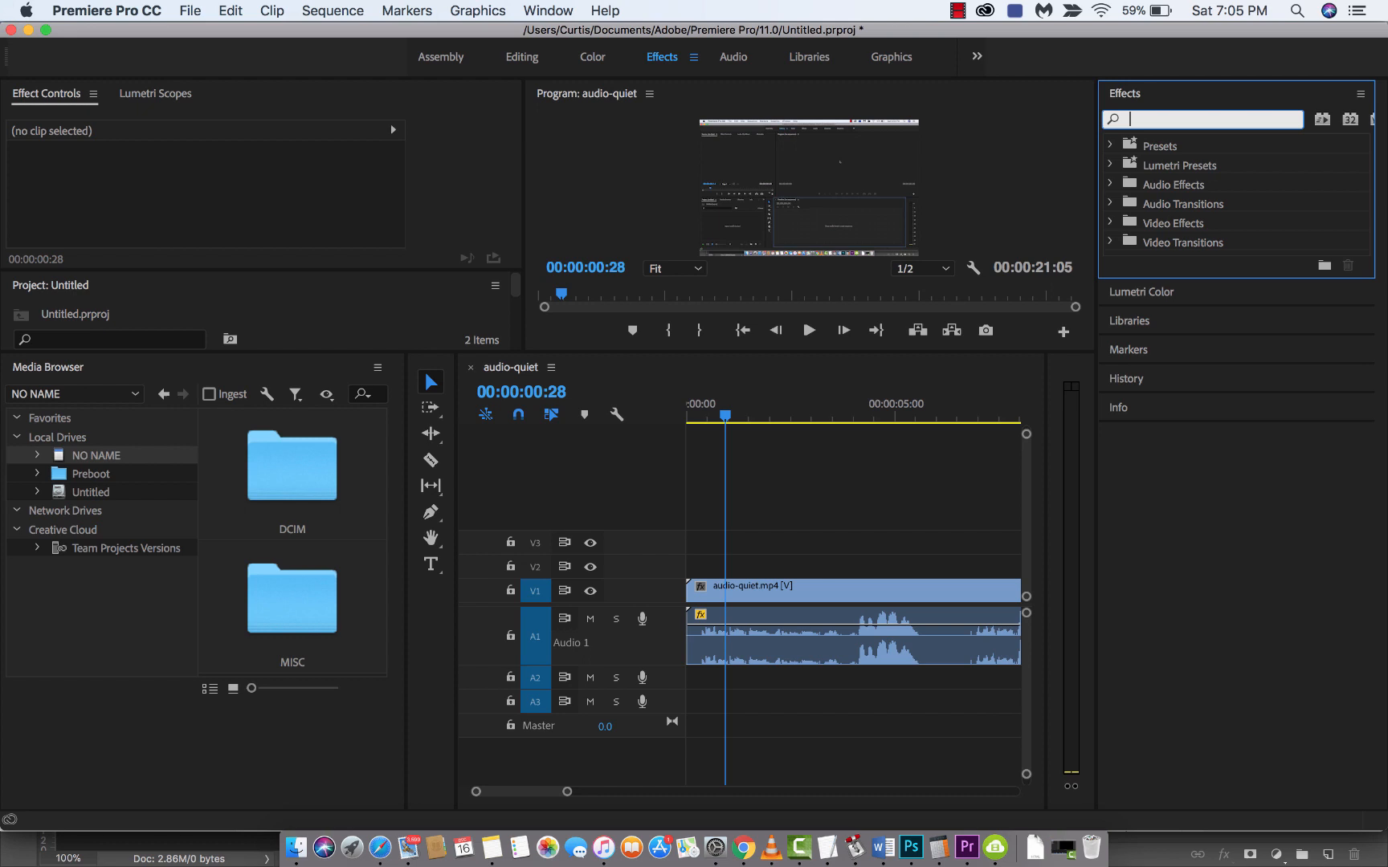
type("multi")
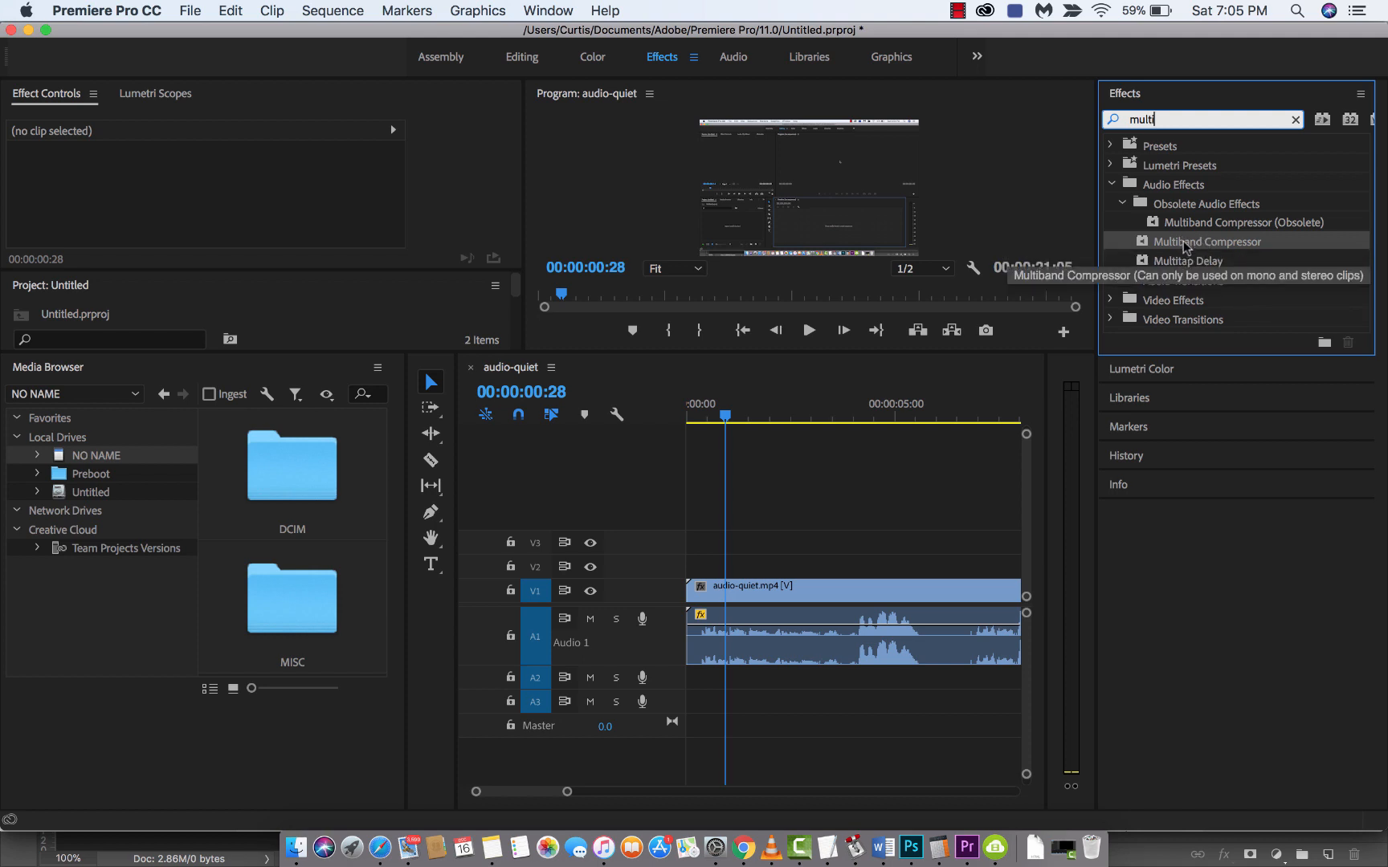
left_click_drag(1204, 241, 814, 599)
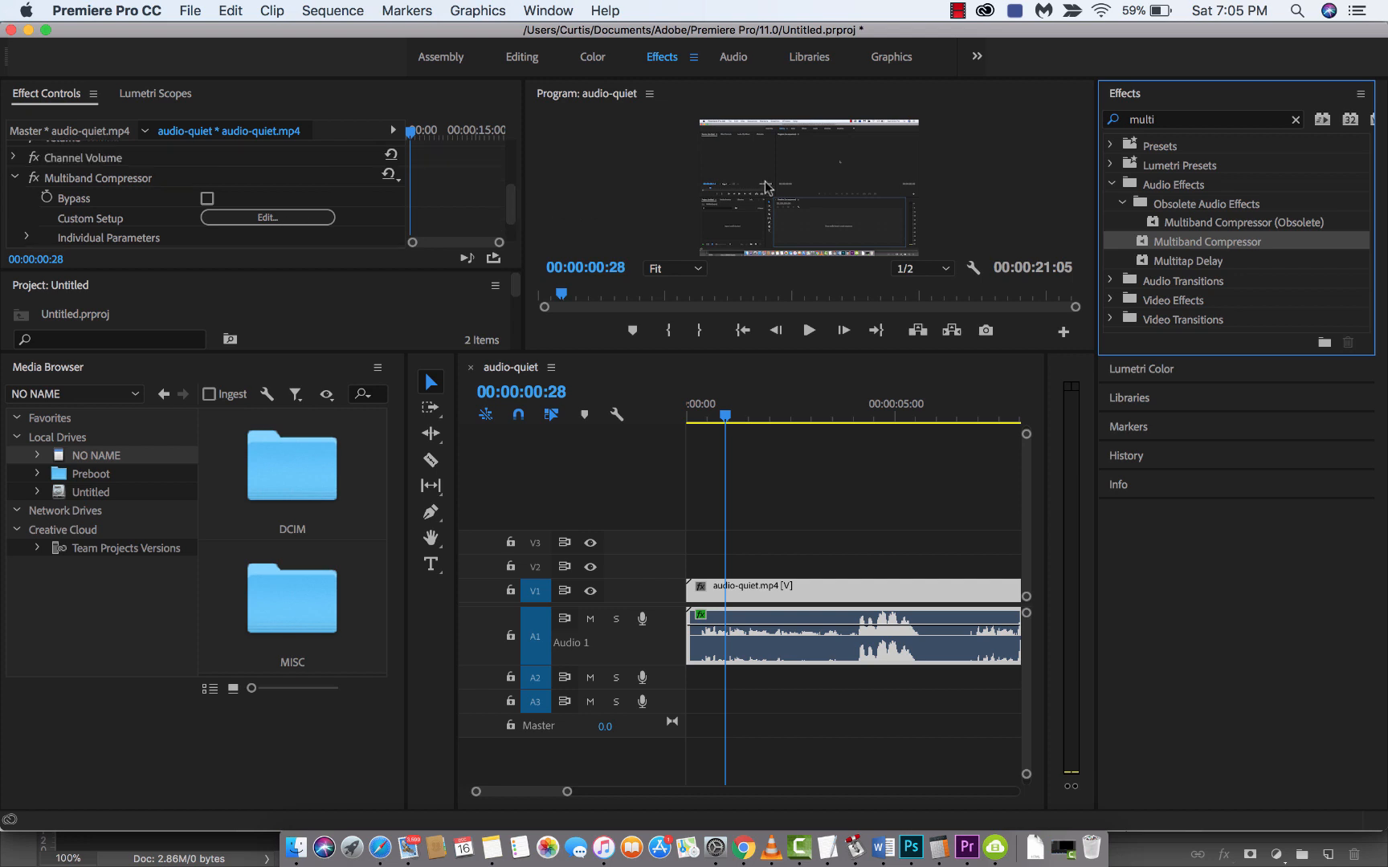
mouse_move(640, 238)
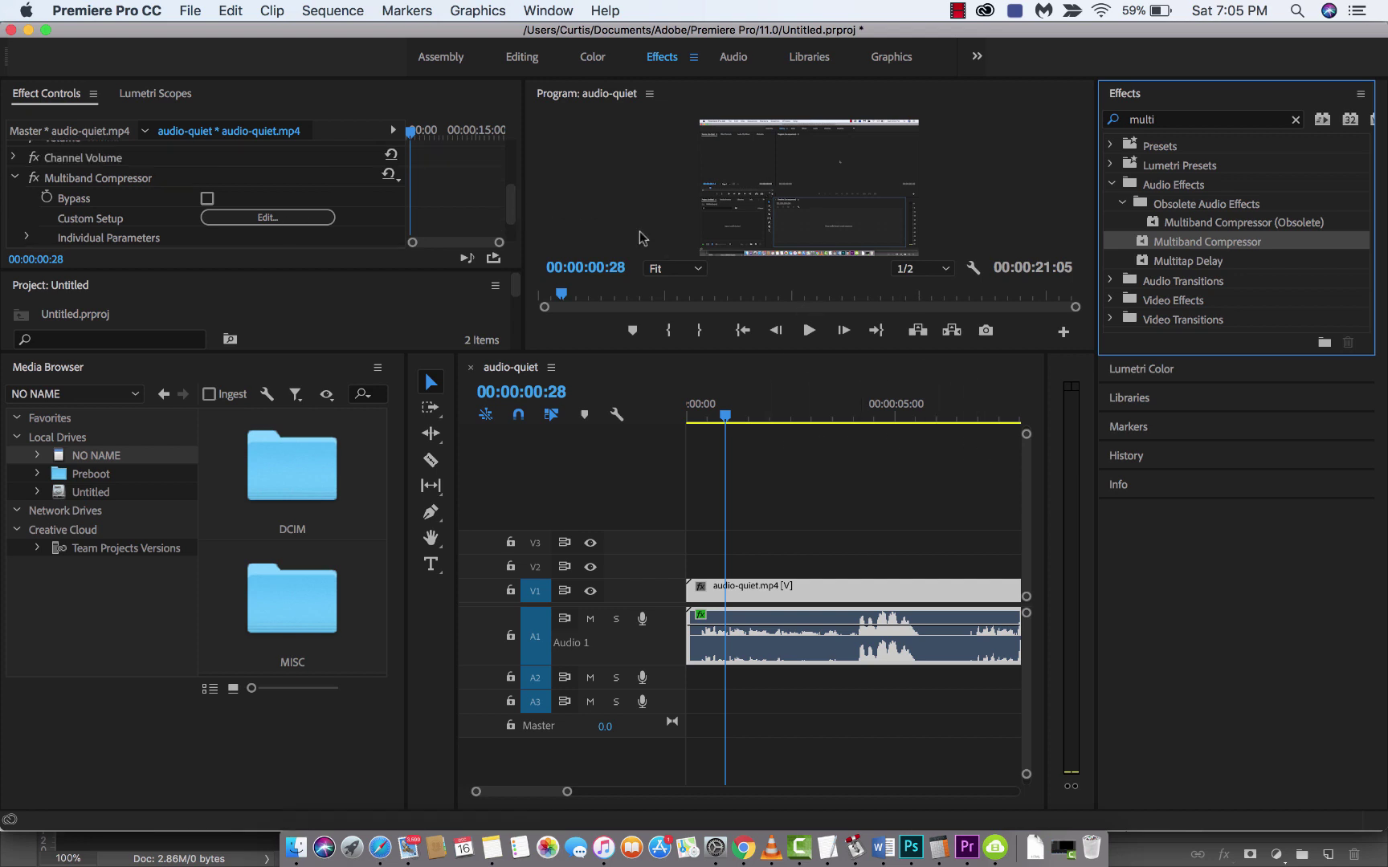
left_click(521, 57)
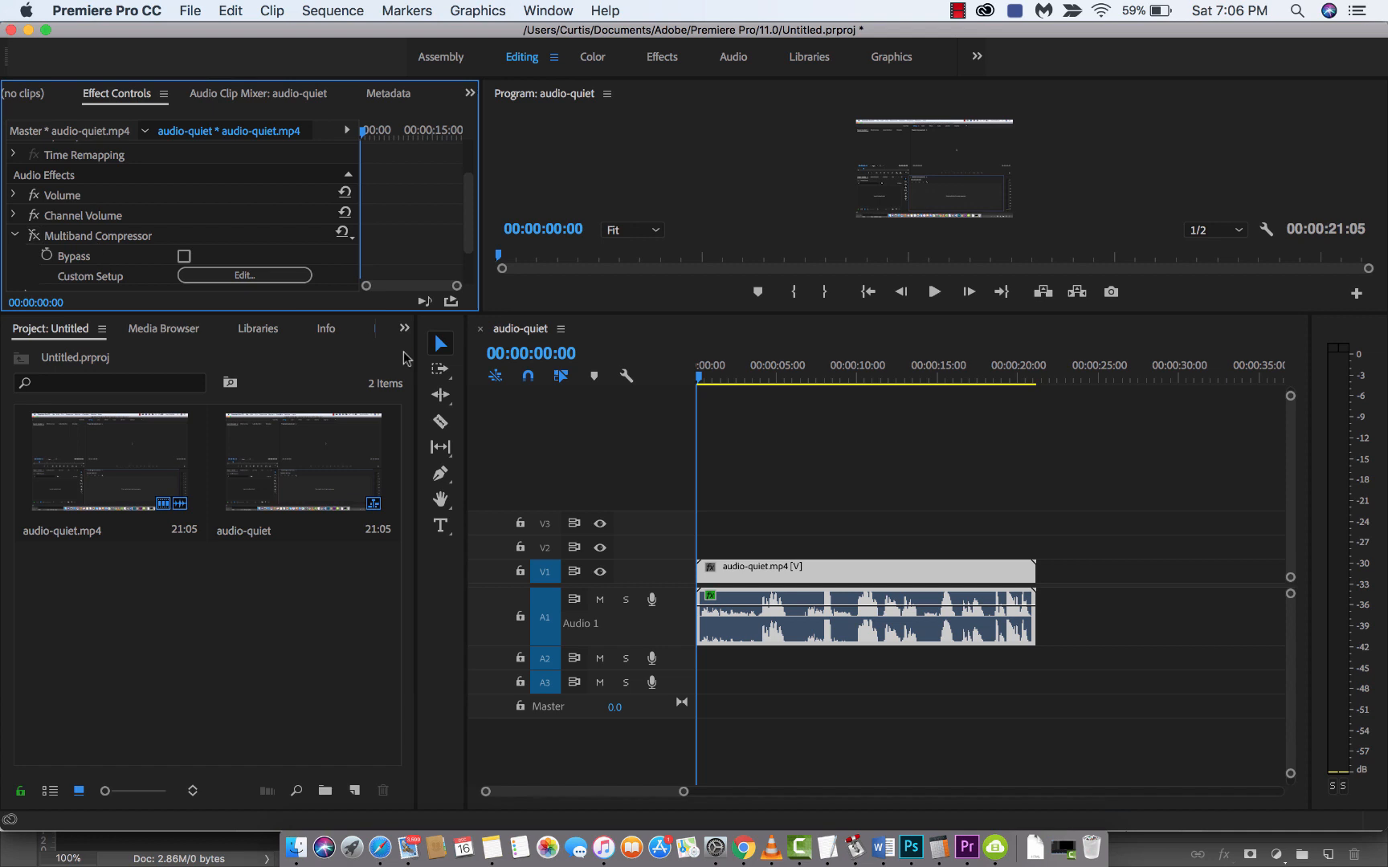
Move the playhead to about five seconds and play back the compressed audio.
left_click(934, 292)
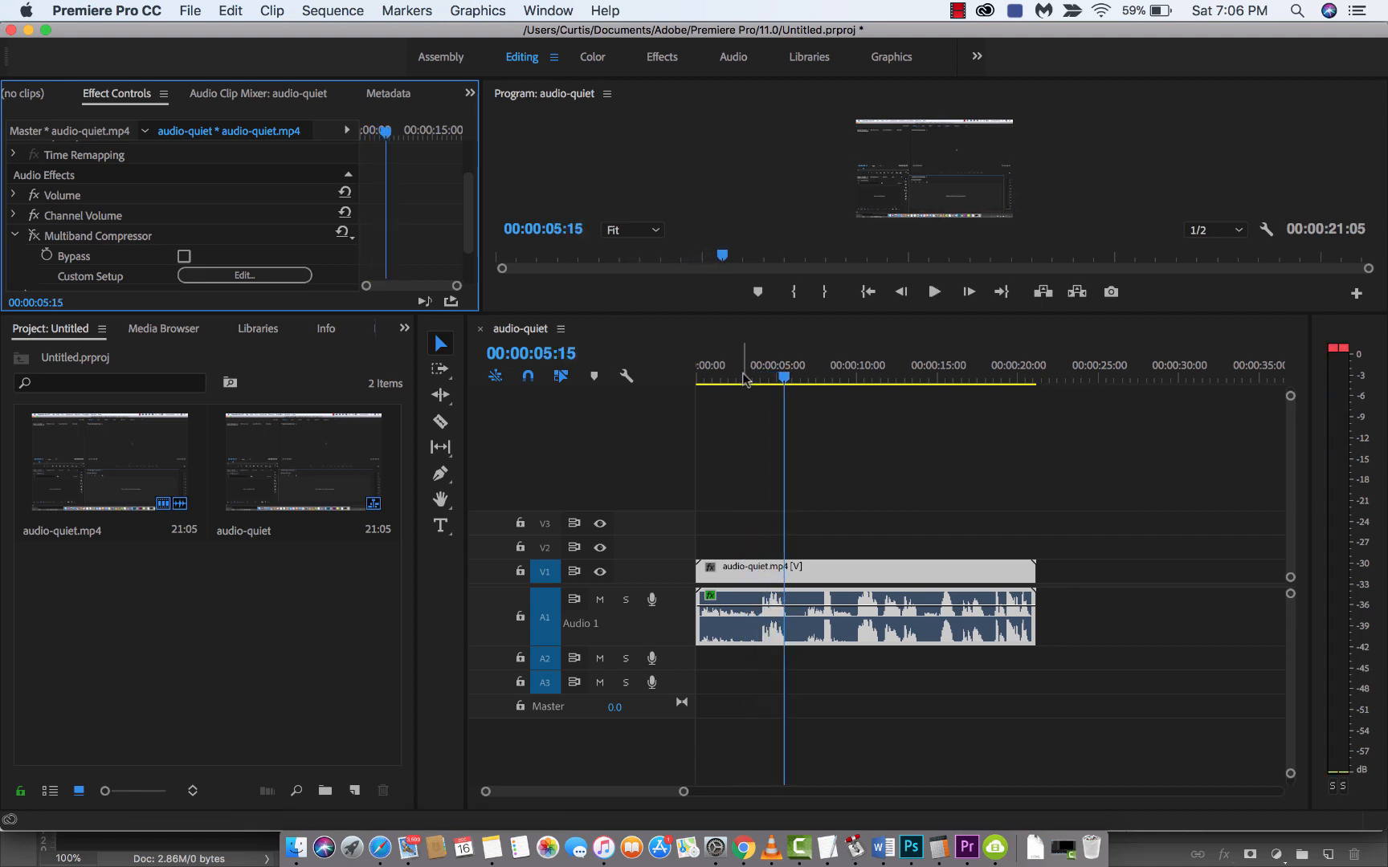
key("Home")
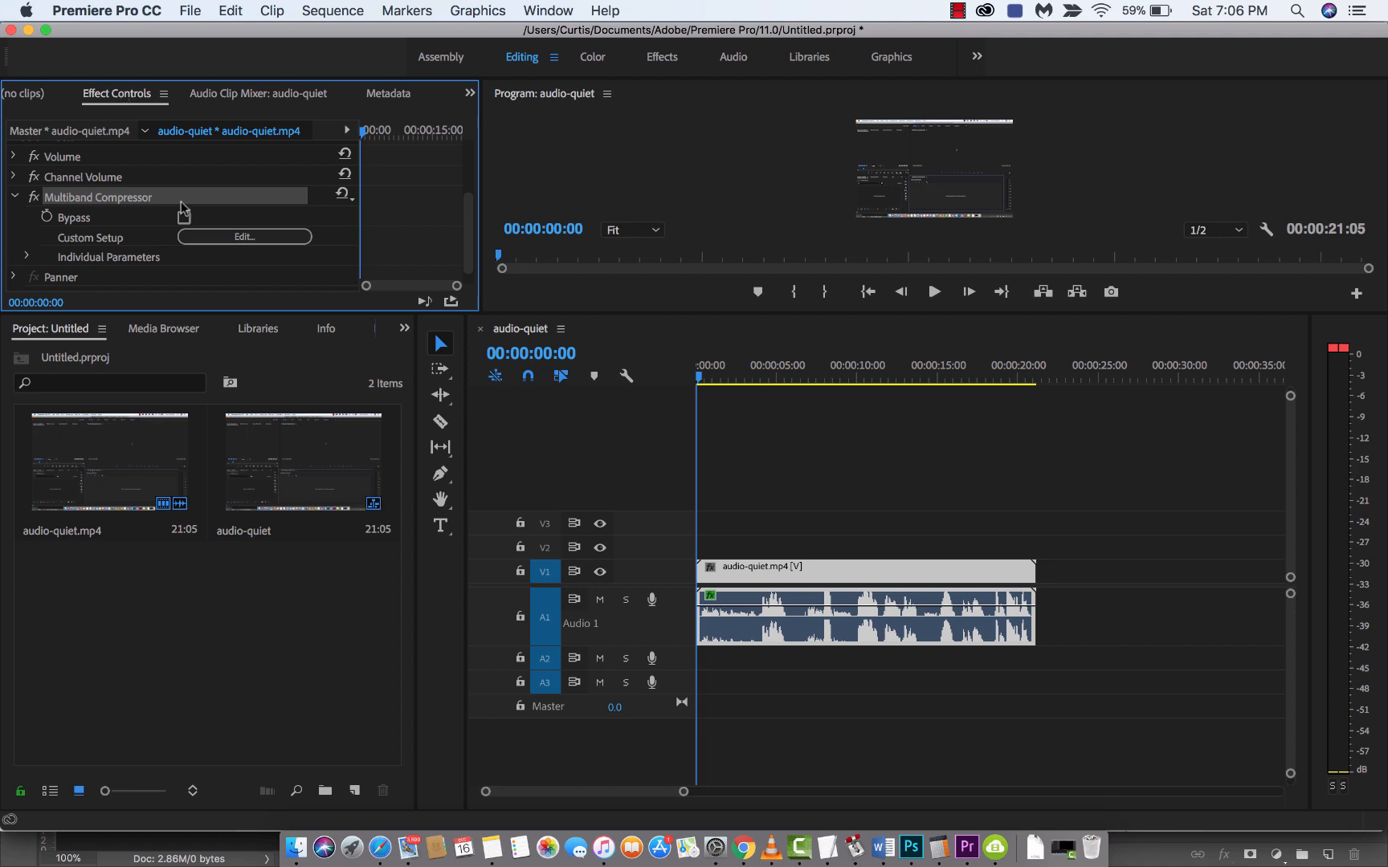
Open the Custom Setup editor, try the Kill the Harshness preset, then load Broadcast.
left_click(243, 236)
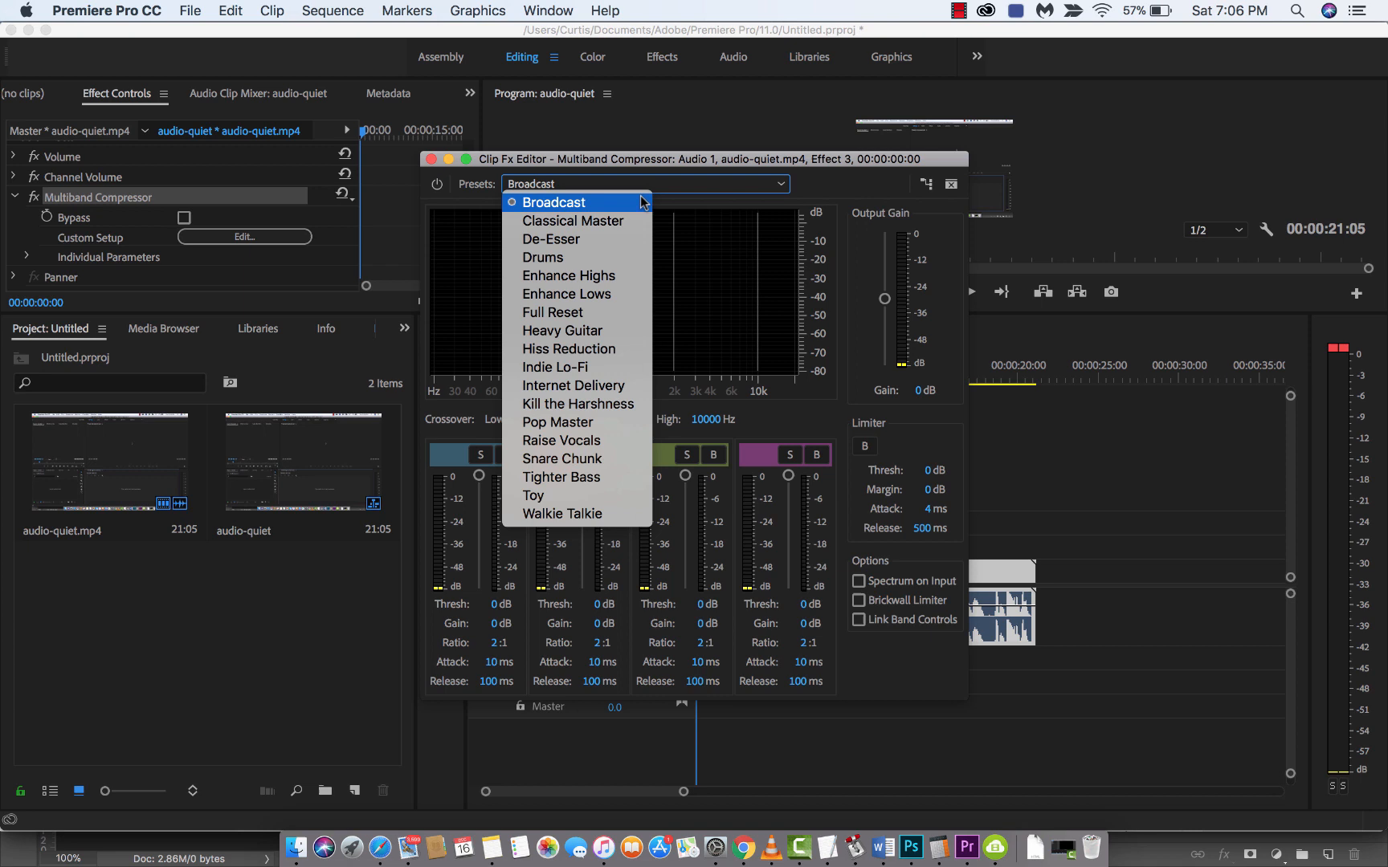
mouse_move(569, 276)
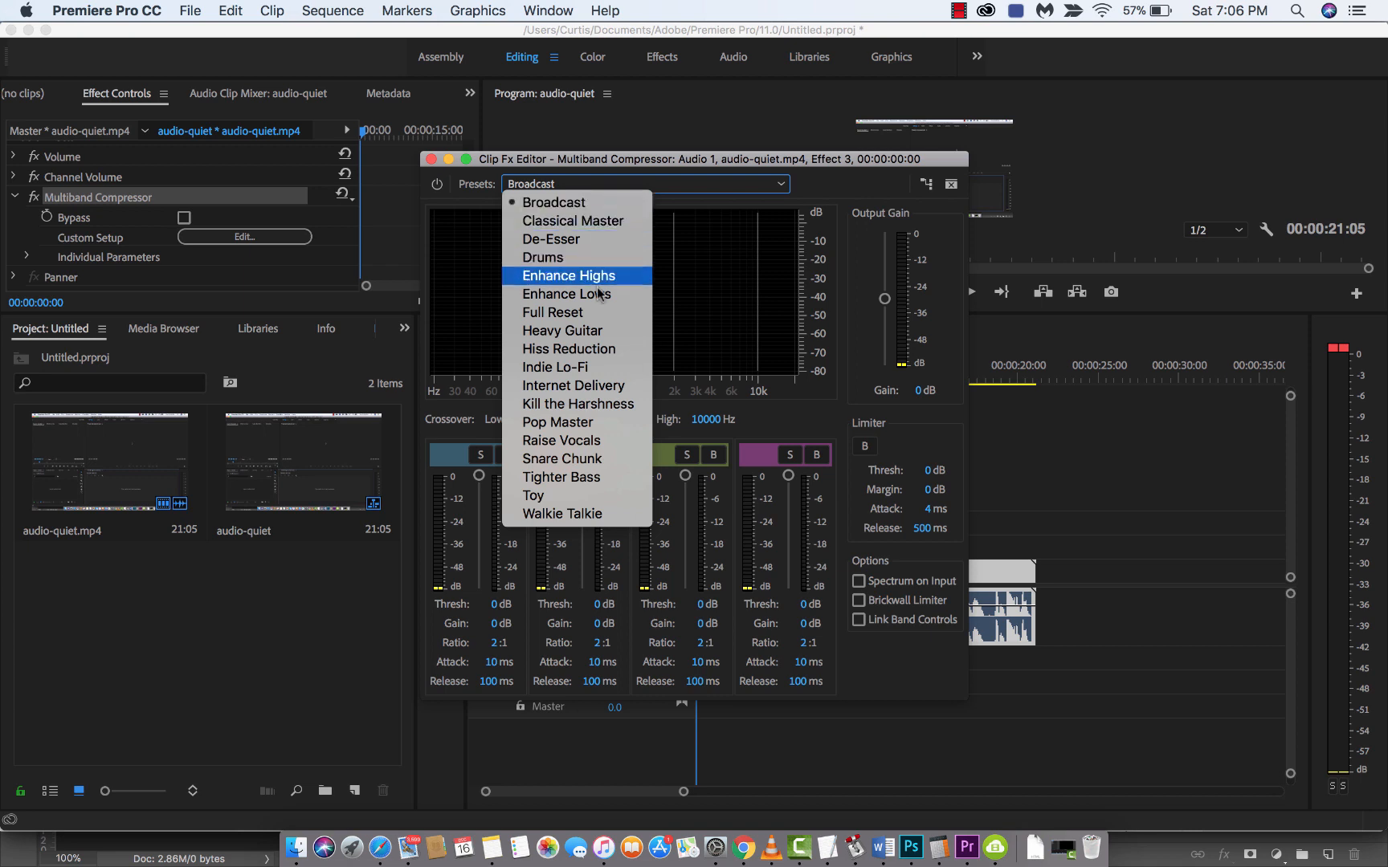
mouse_move(602, 279)
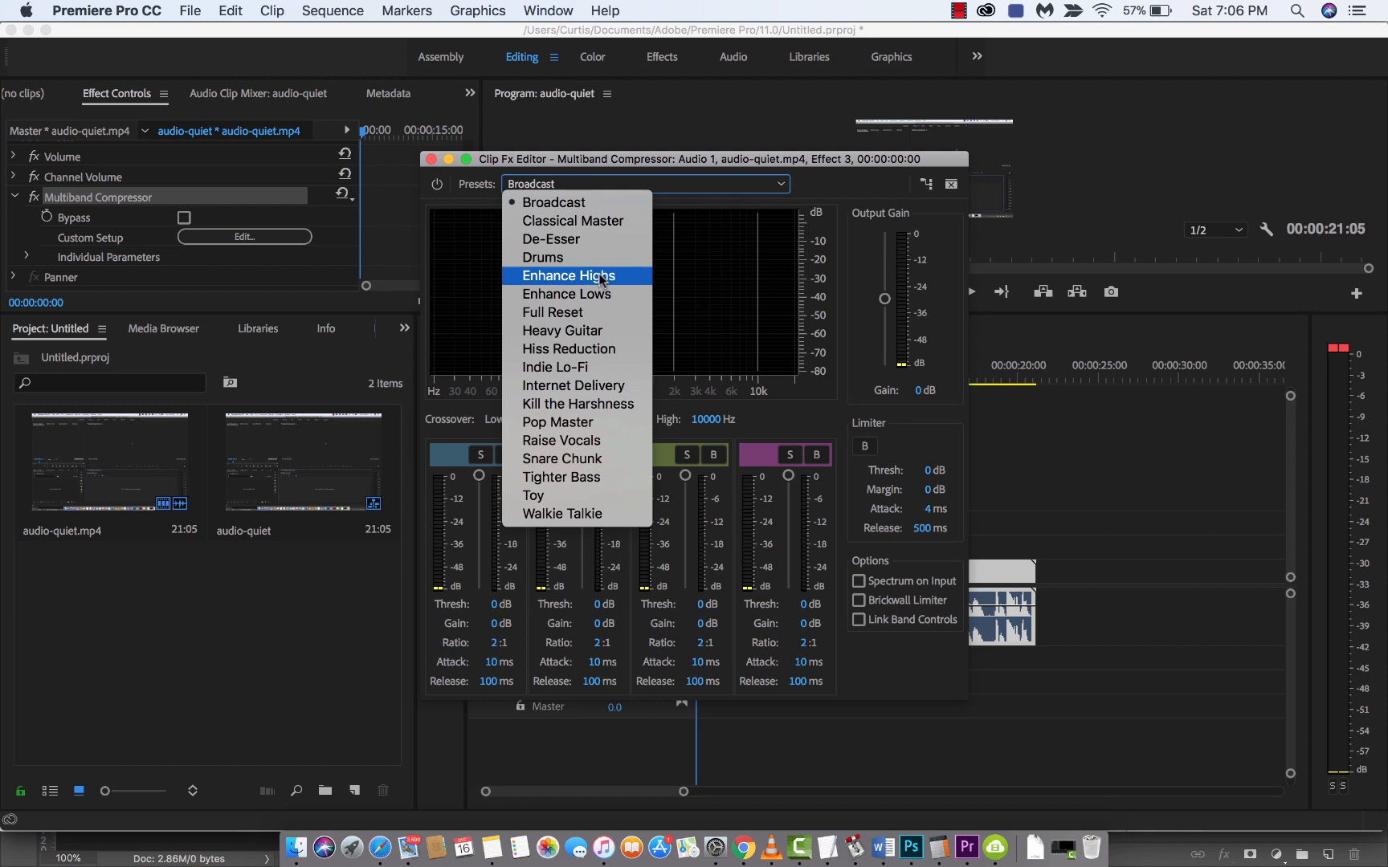
mouse_move(568, 349)
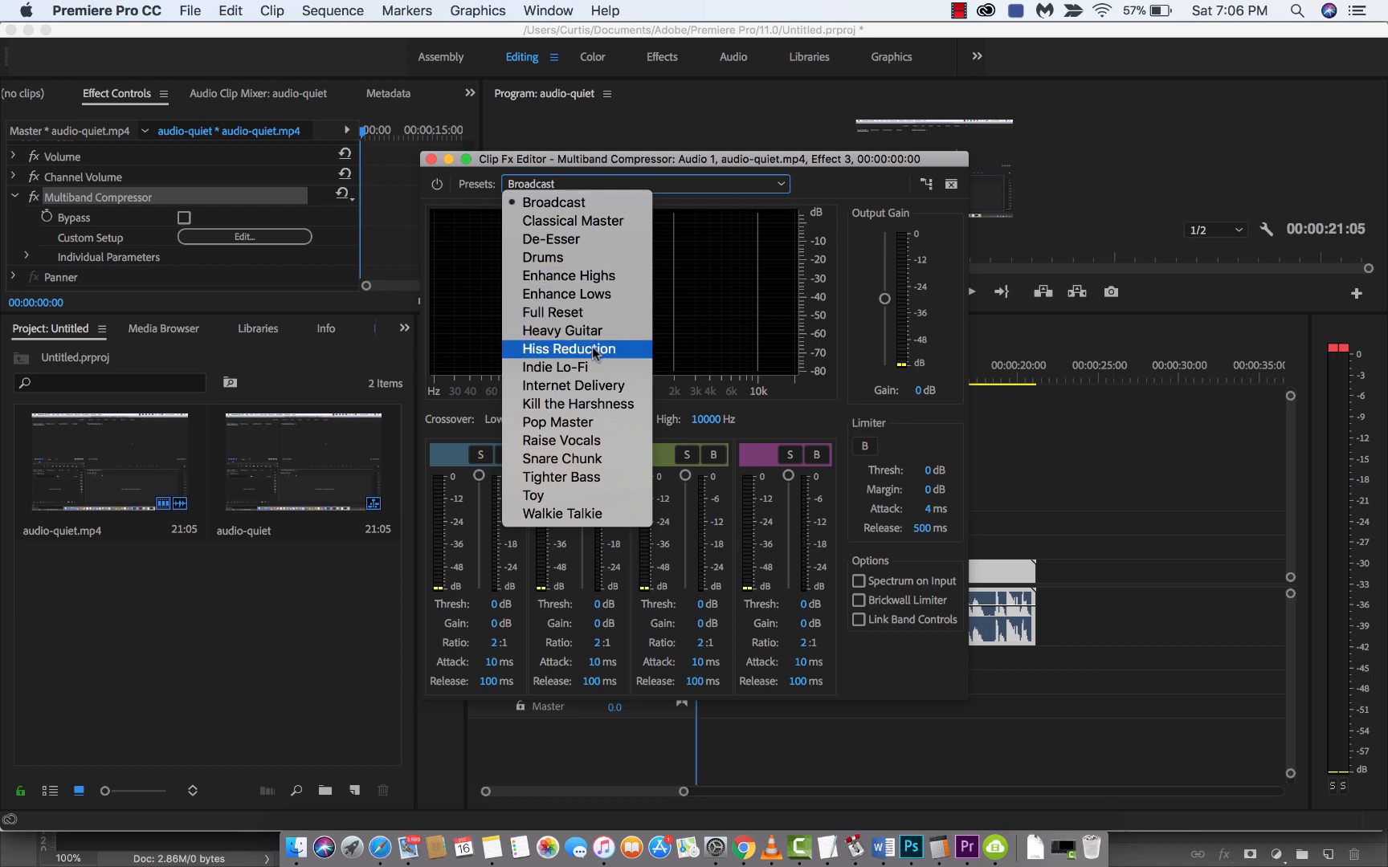
mouse_move(578, 404)
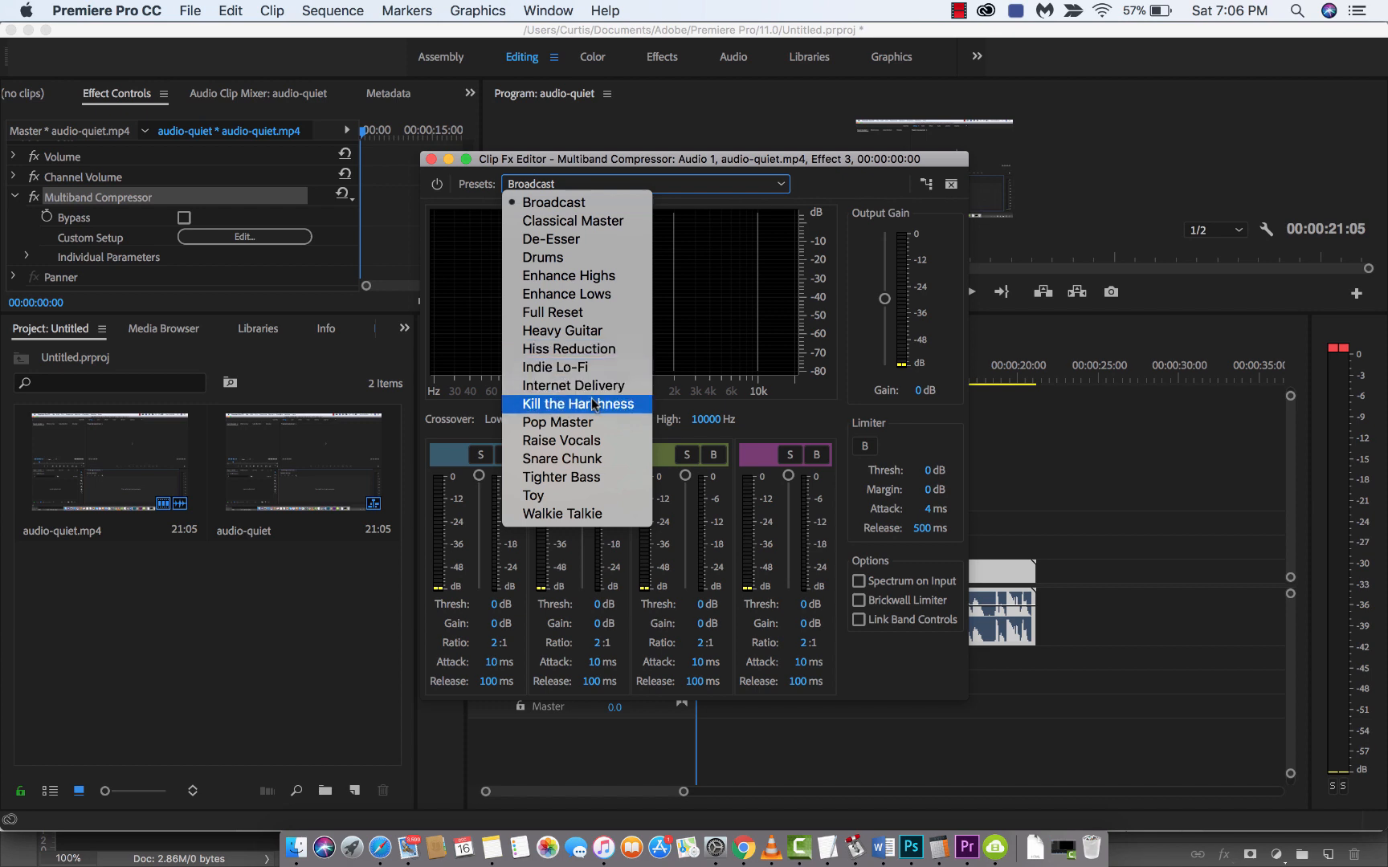
left_click(577, 404)
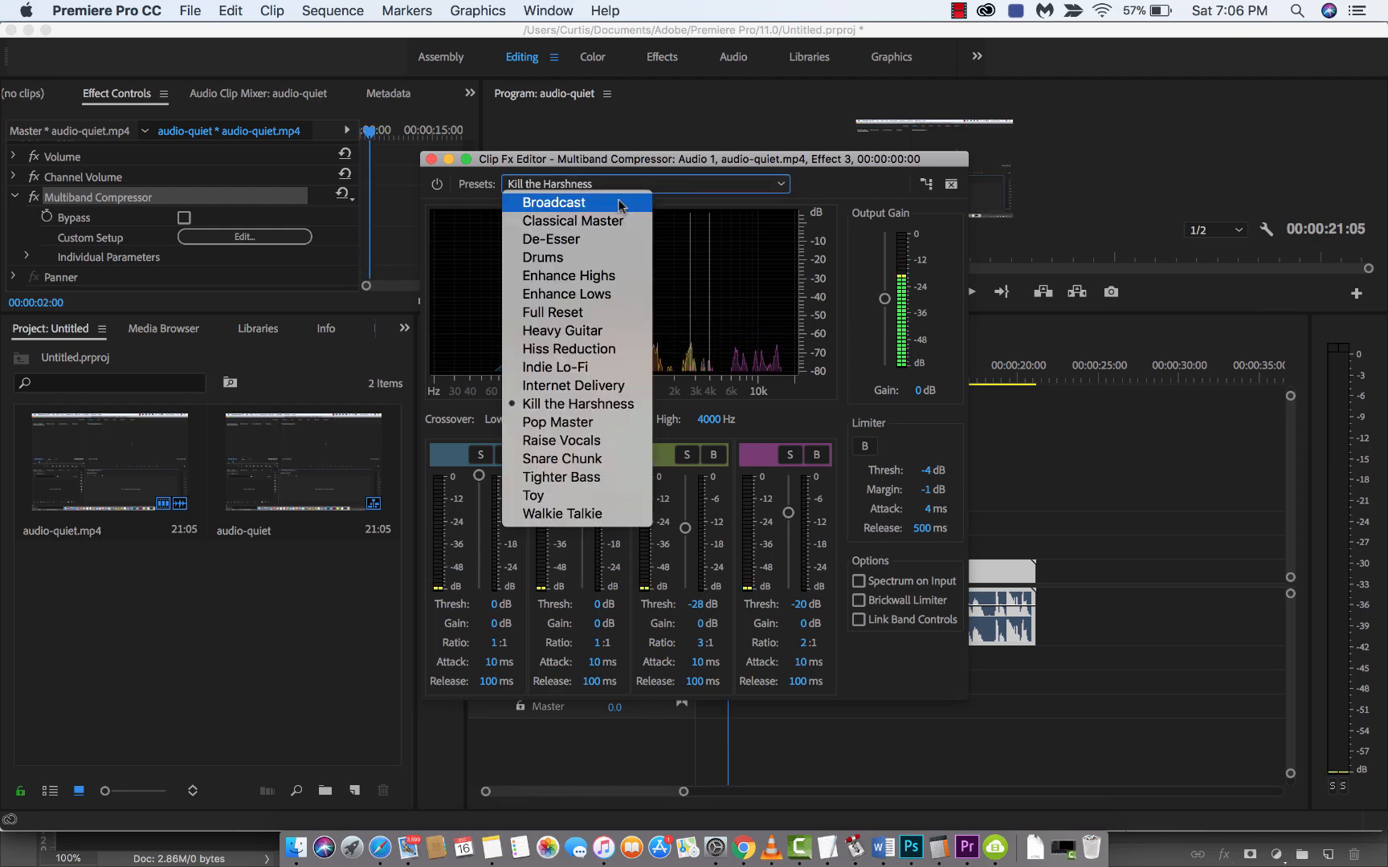
left_click(553, 202)
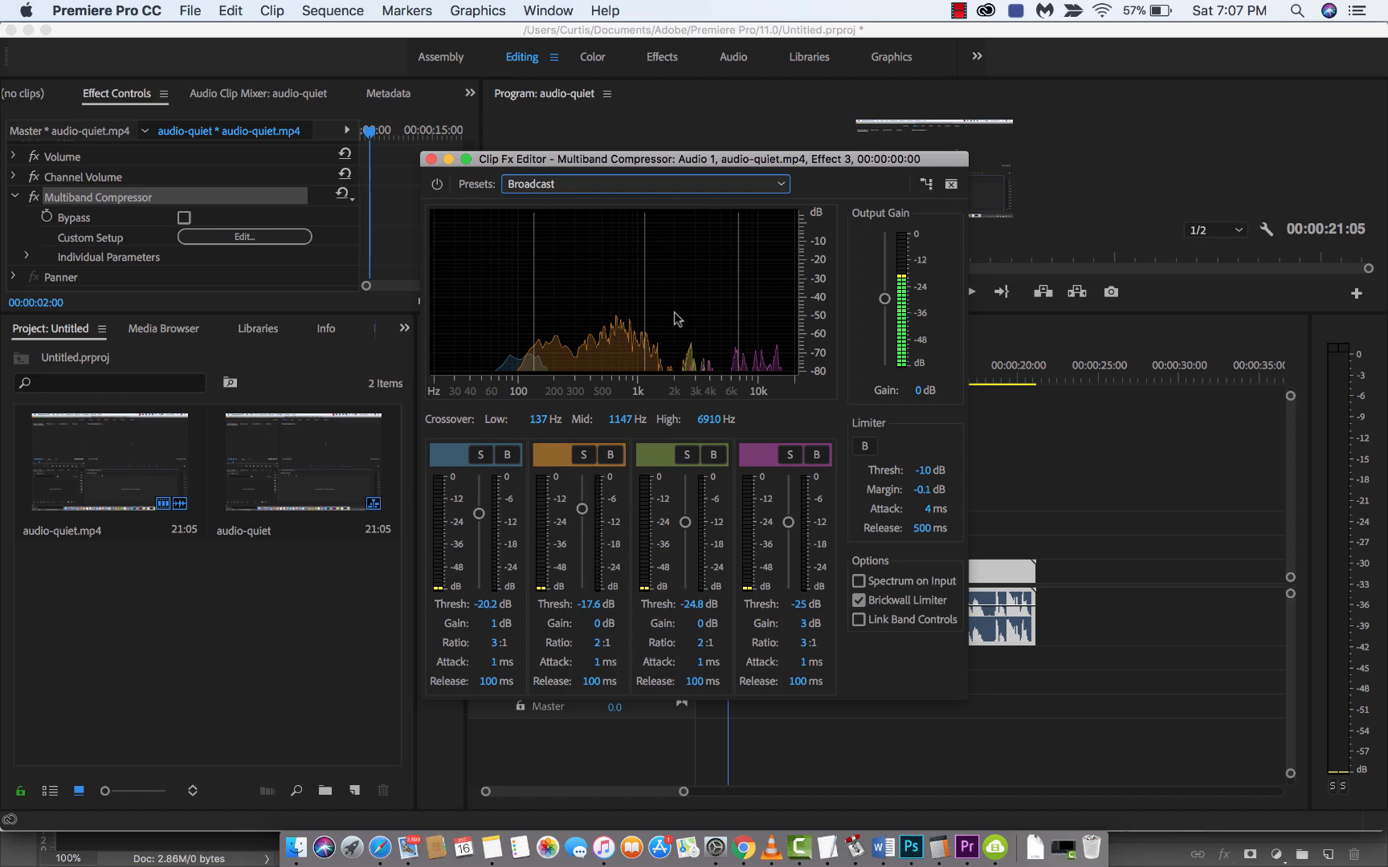
left_click(645, 184)
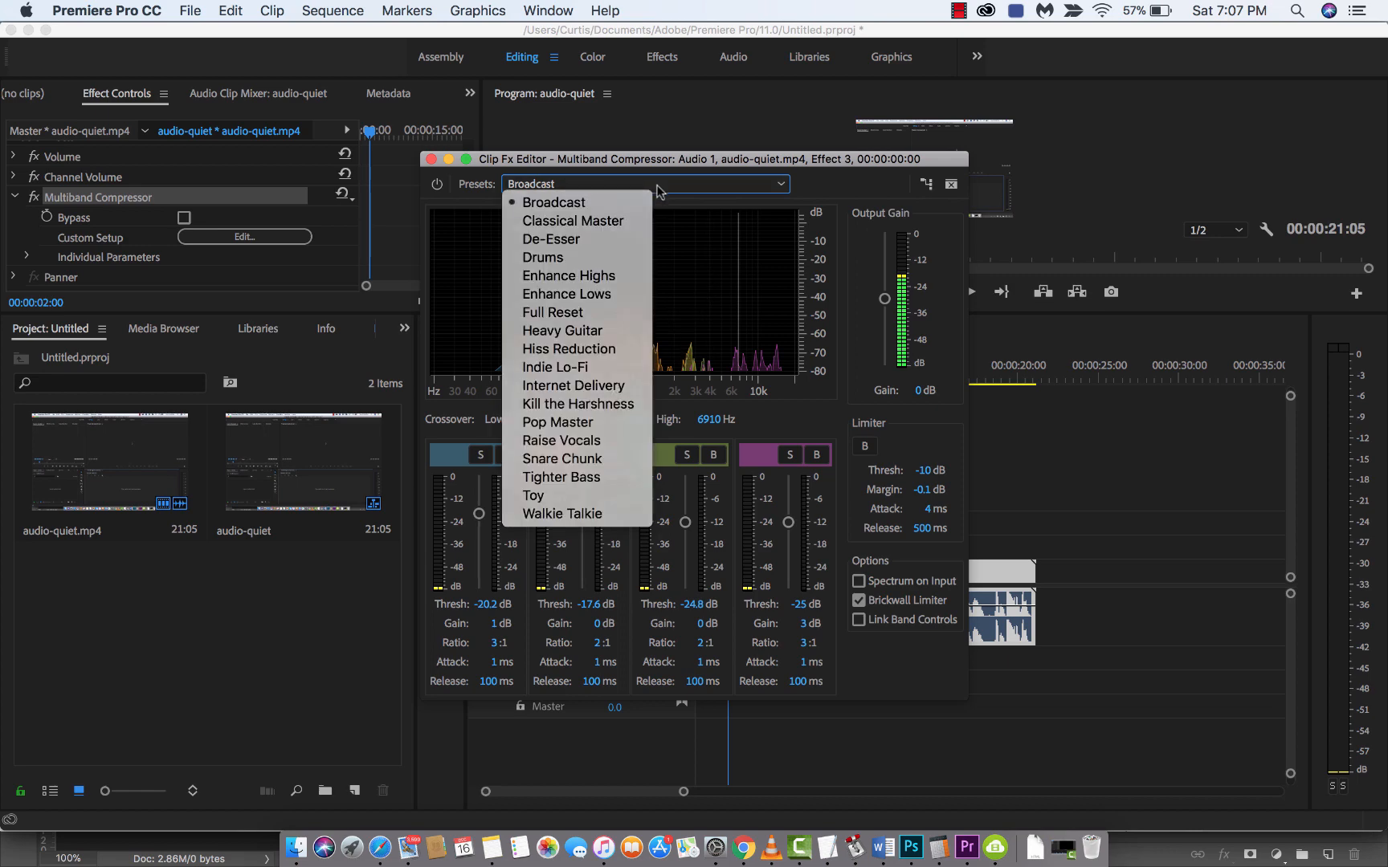
left_click(553, 202)
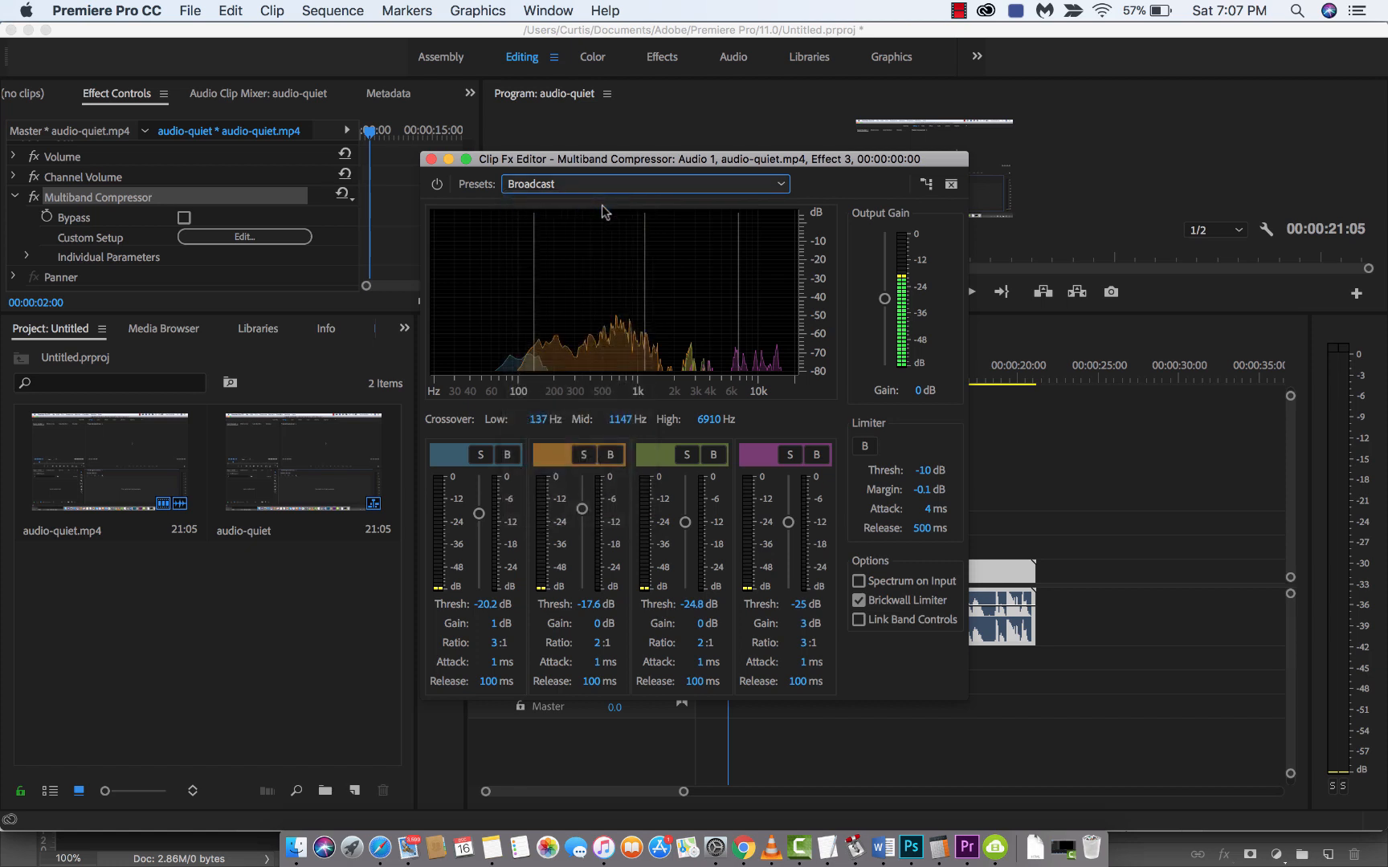
mouse_move(543, 481)
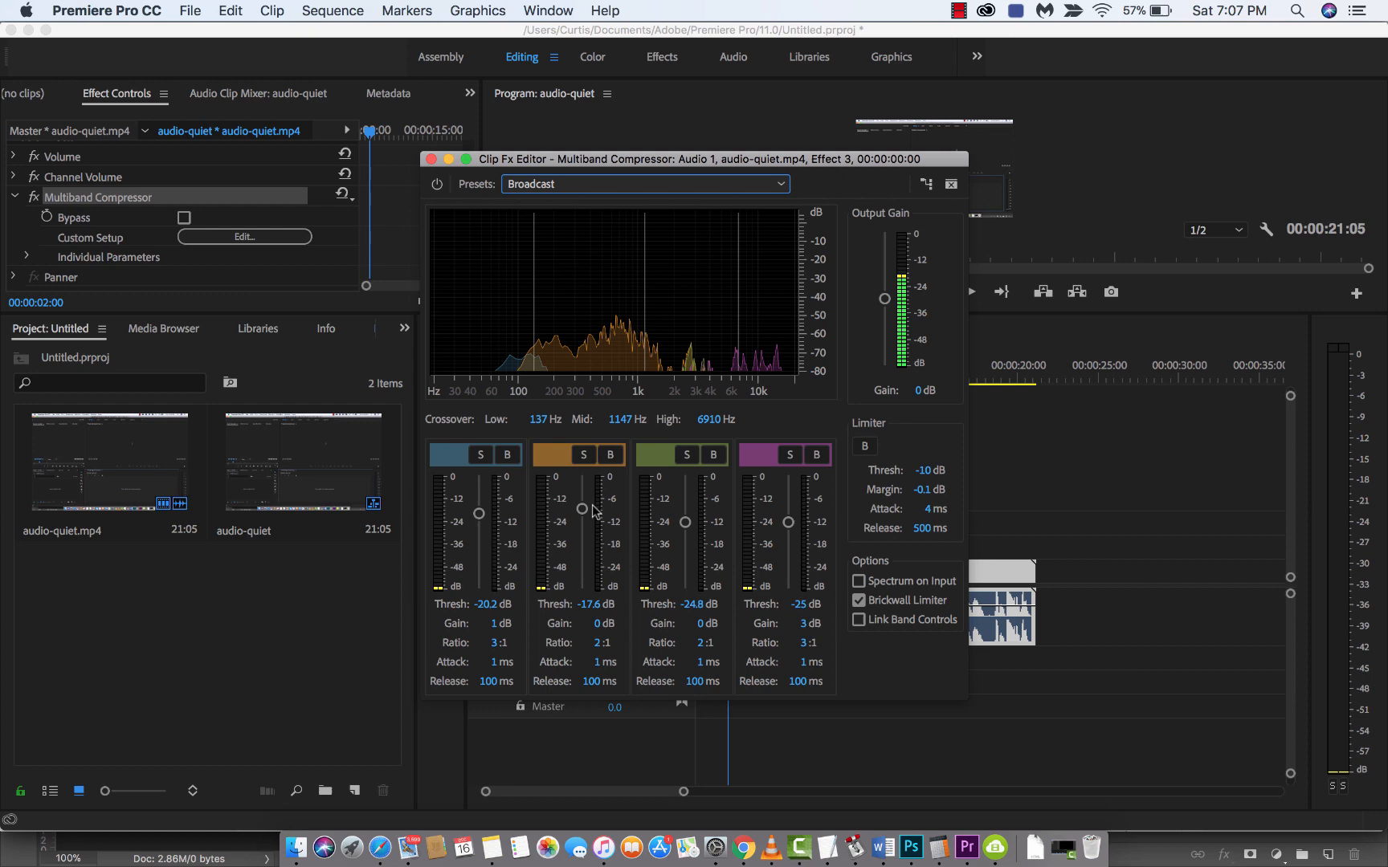
mouse_move(604, 242)
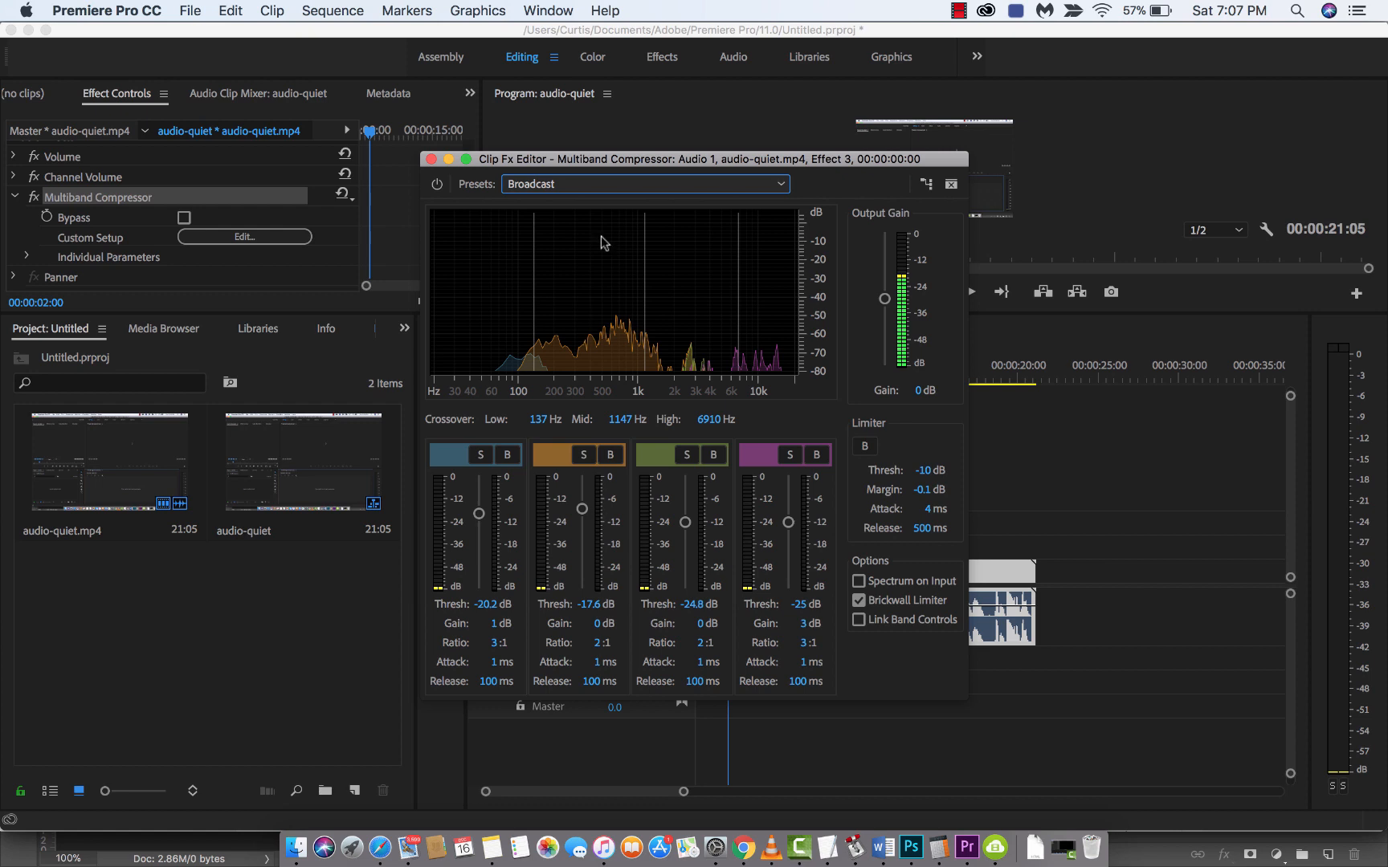
left_click(643, 184)
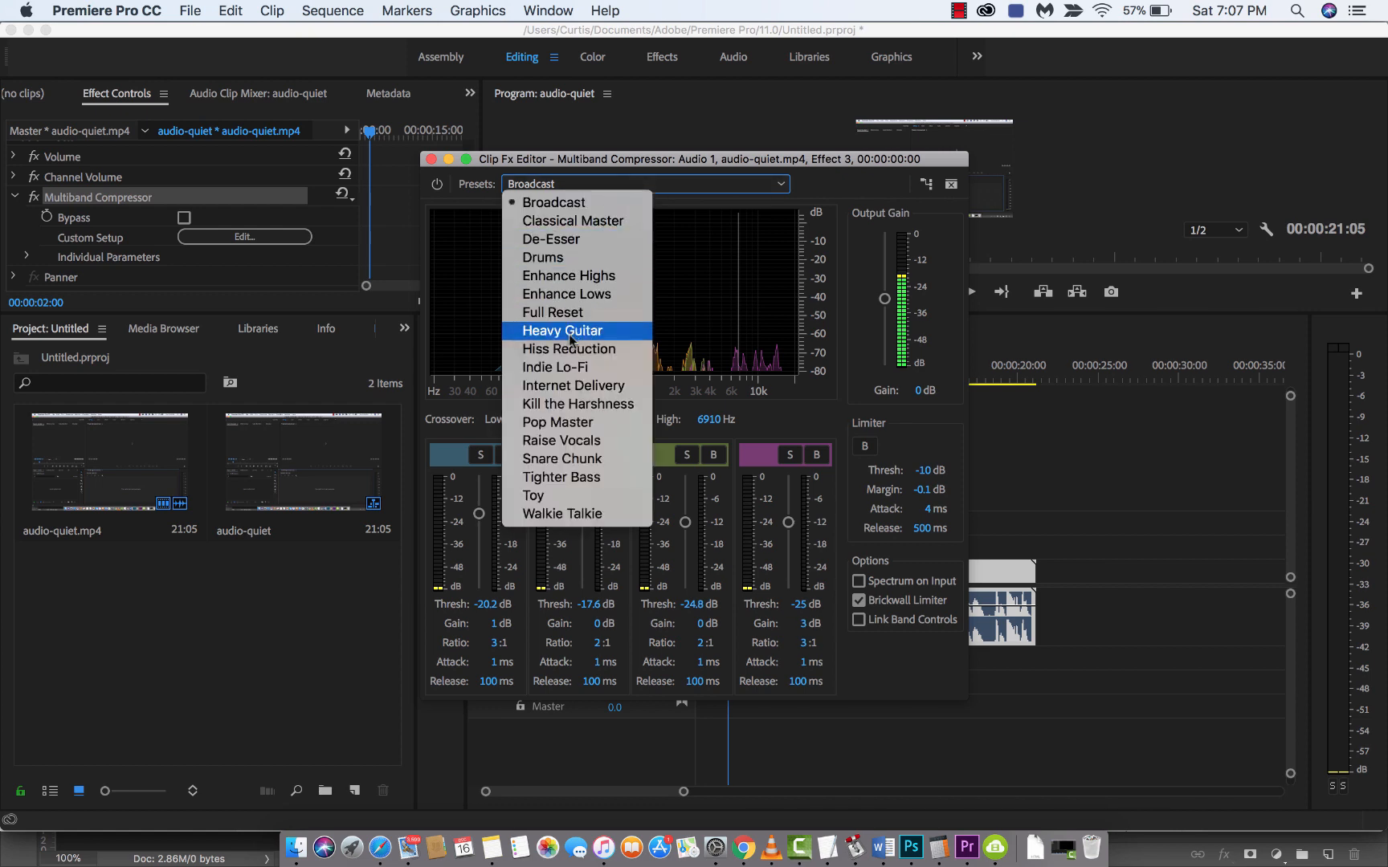
left_click(568, 348)
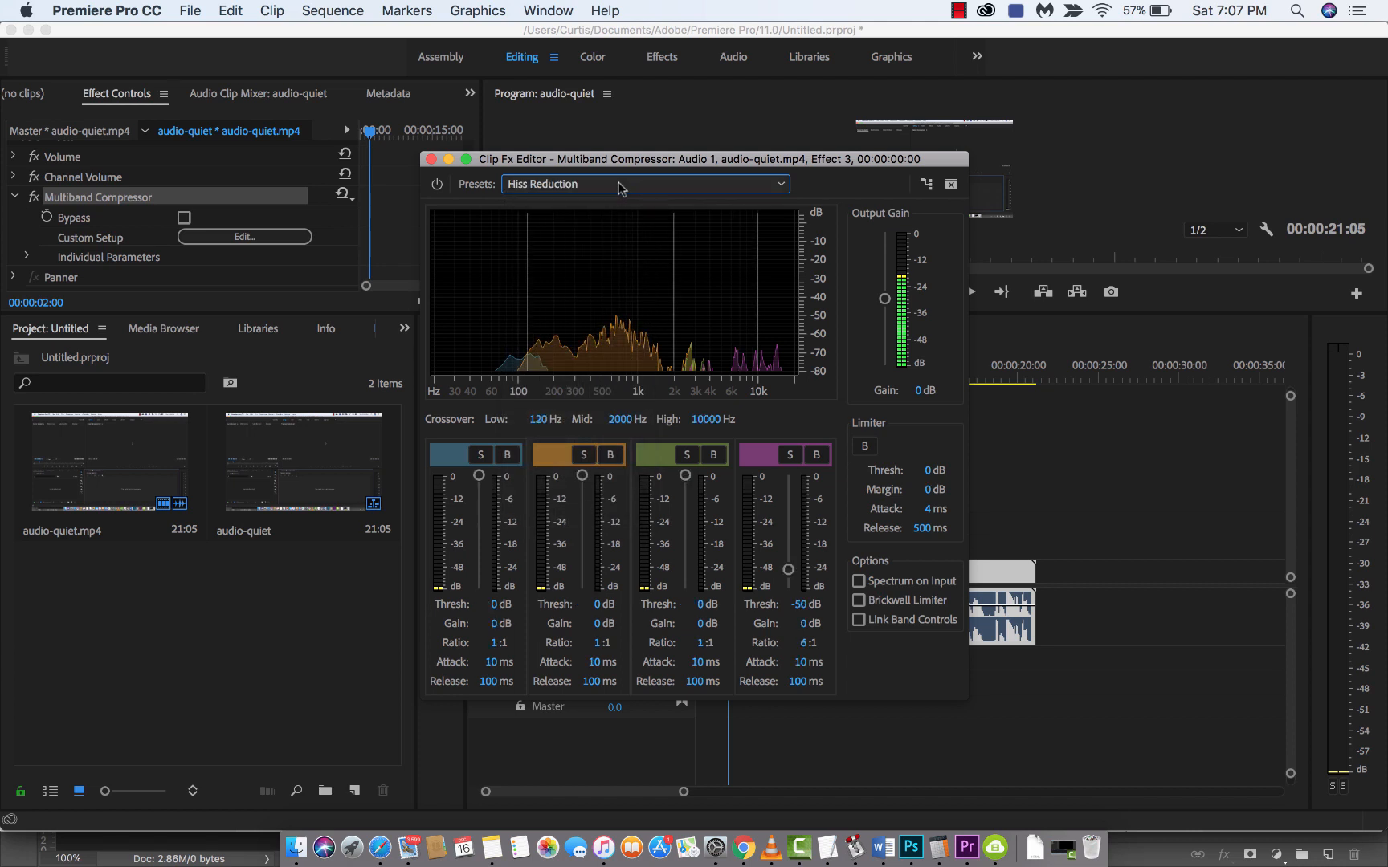
mouse_move(674, 467)
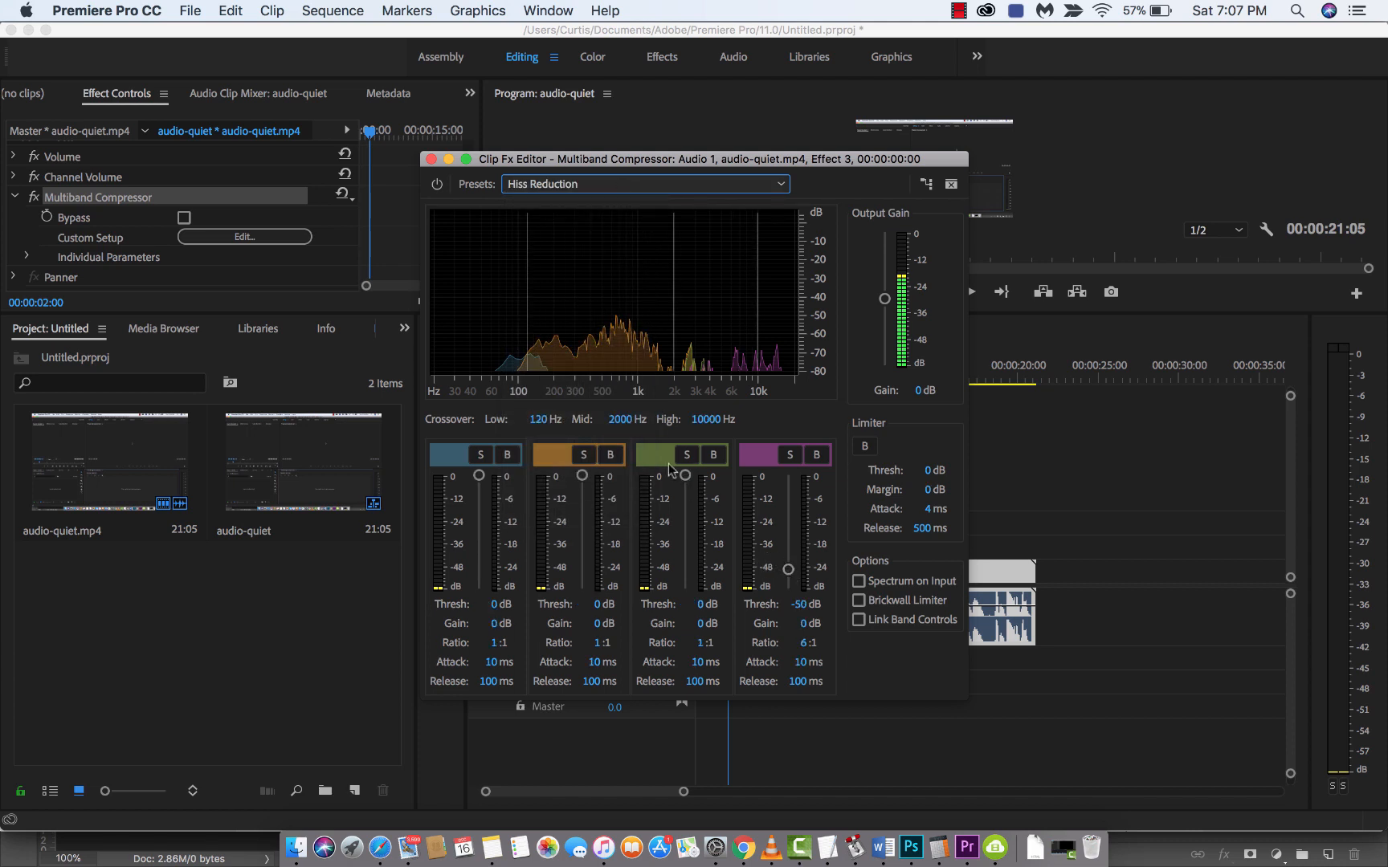
left_click(644, 184)
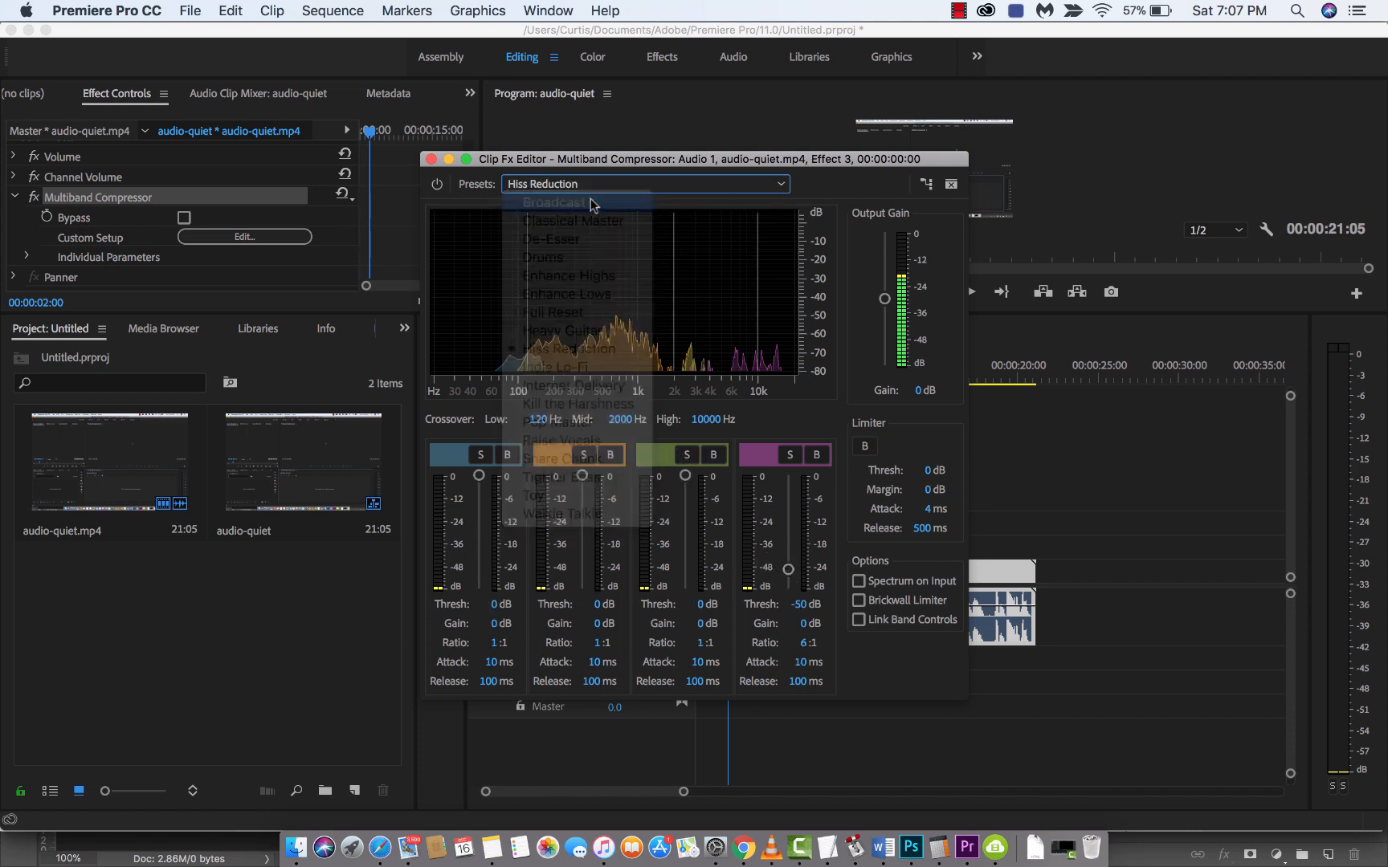
left_click(553, 201)
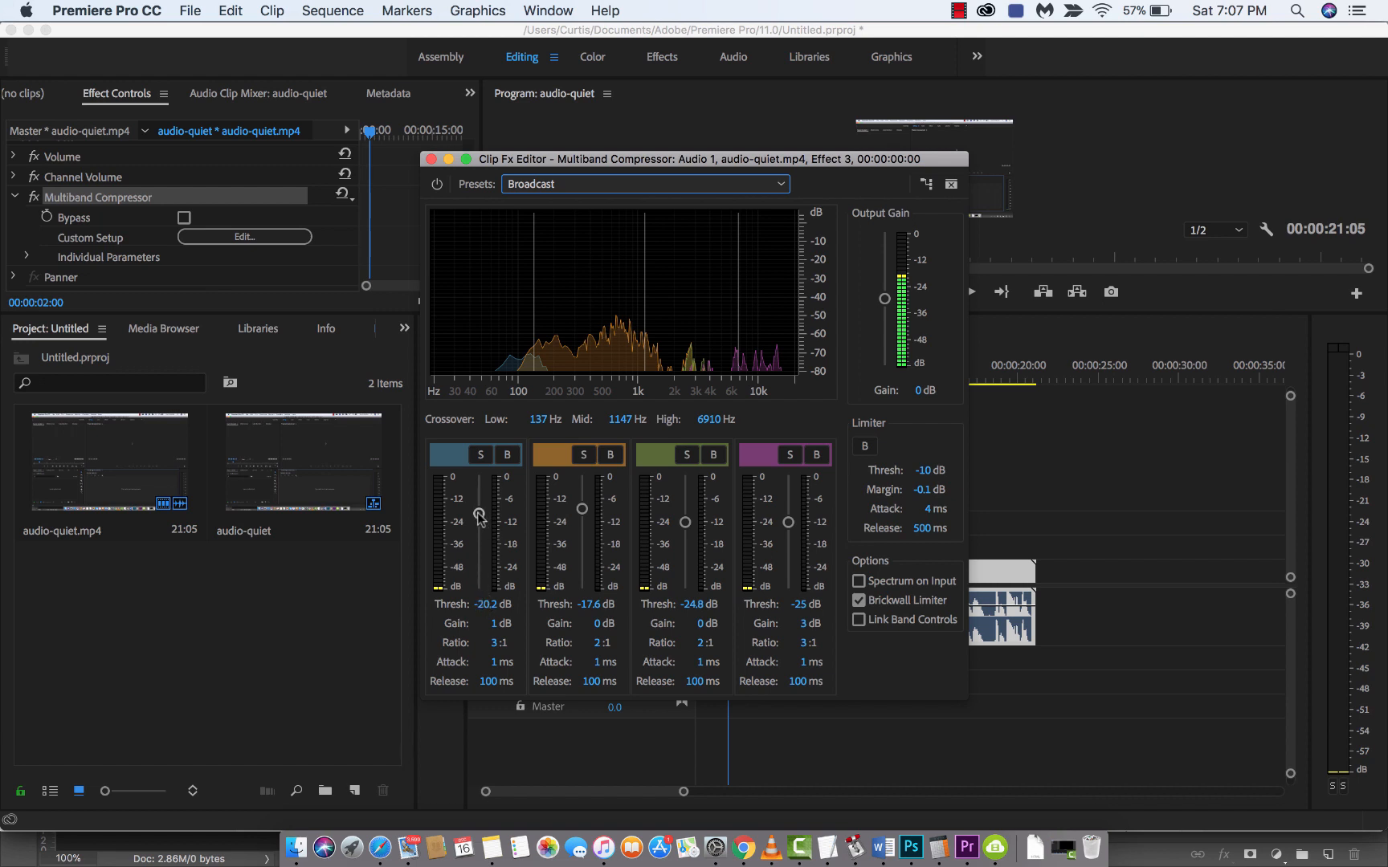
mouse_move(583, 504)
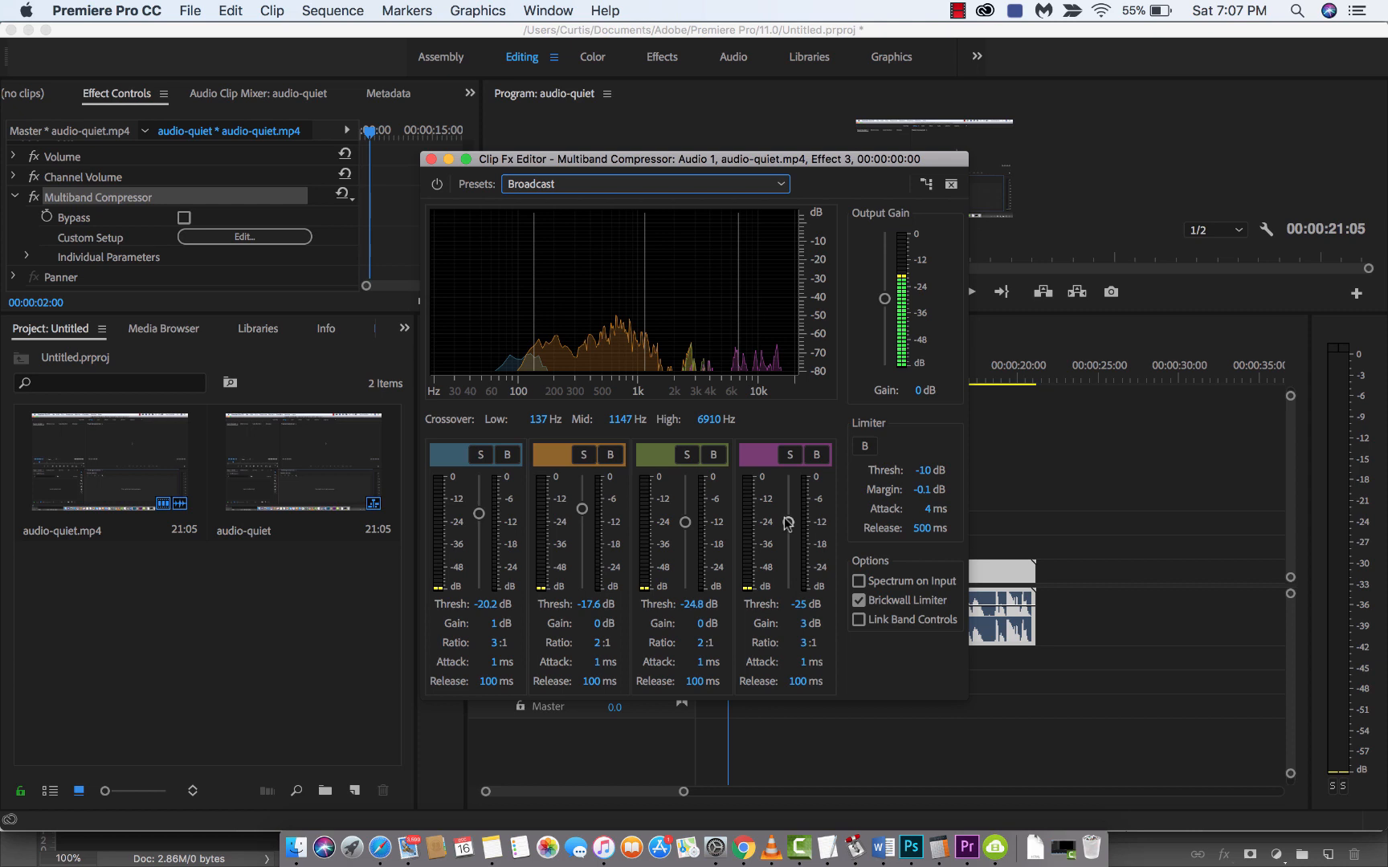
mouse_move(703, 529)
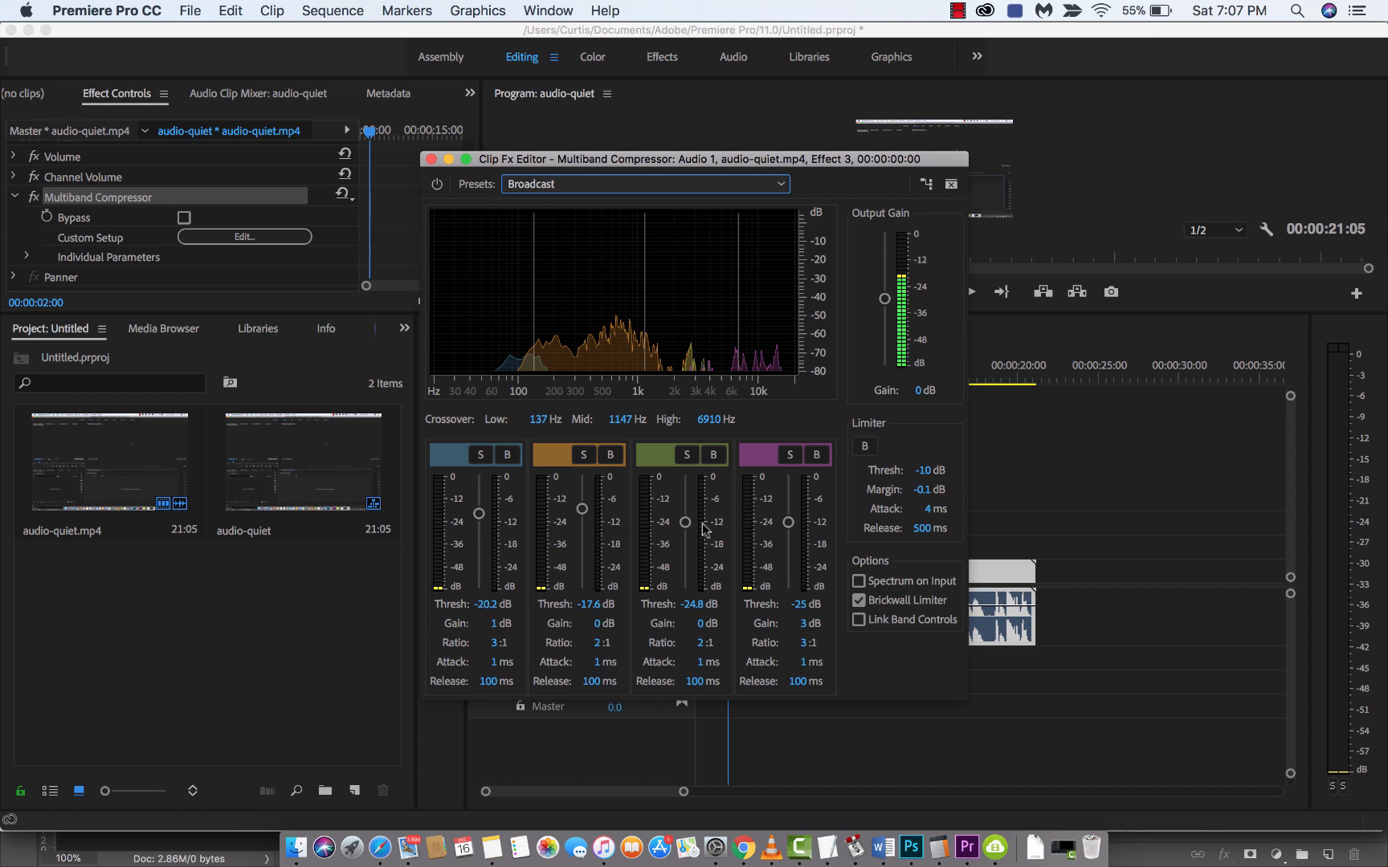
mouse_move(693, 215)
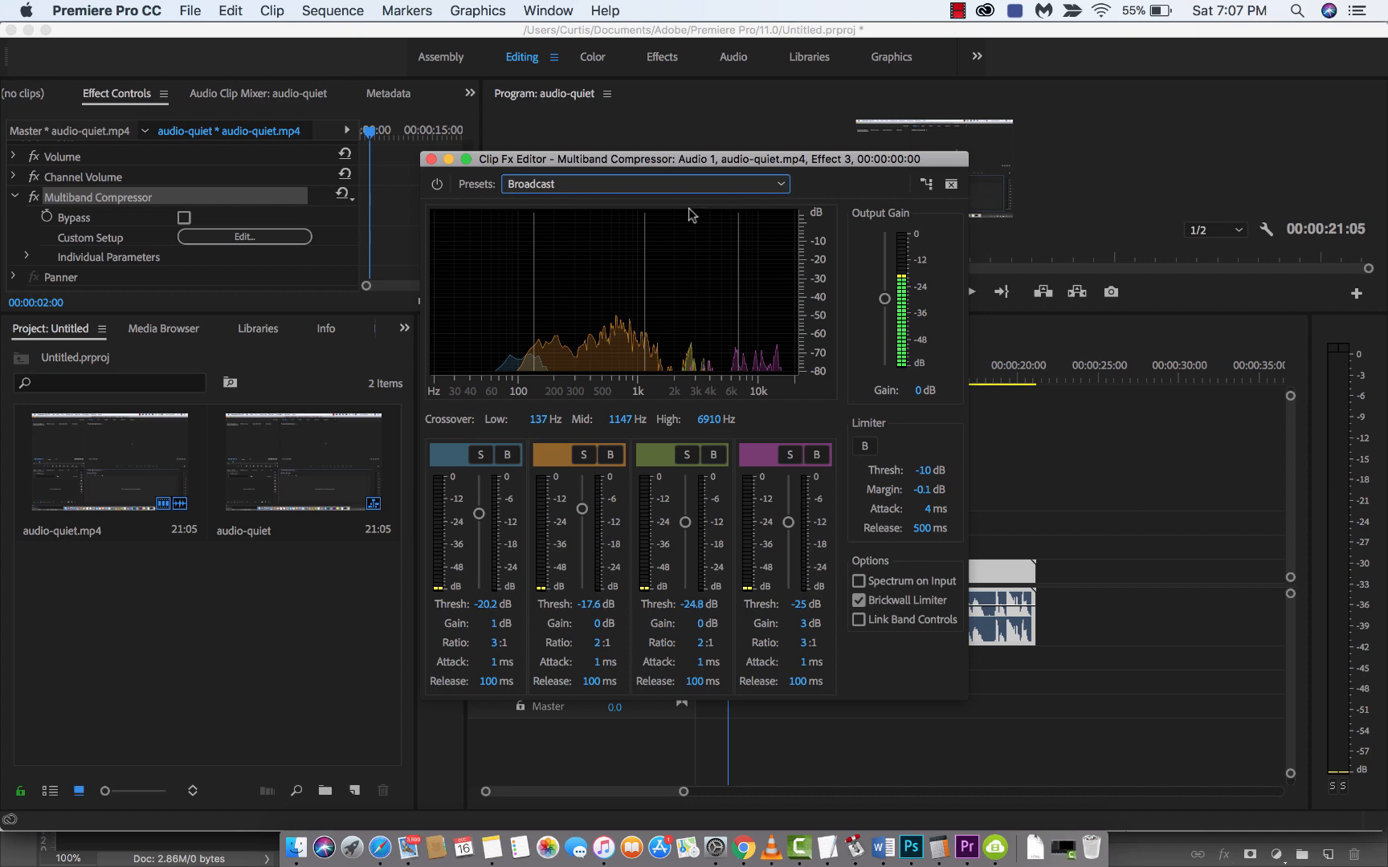
mouse_move(639, 232)
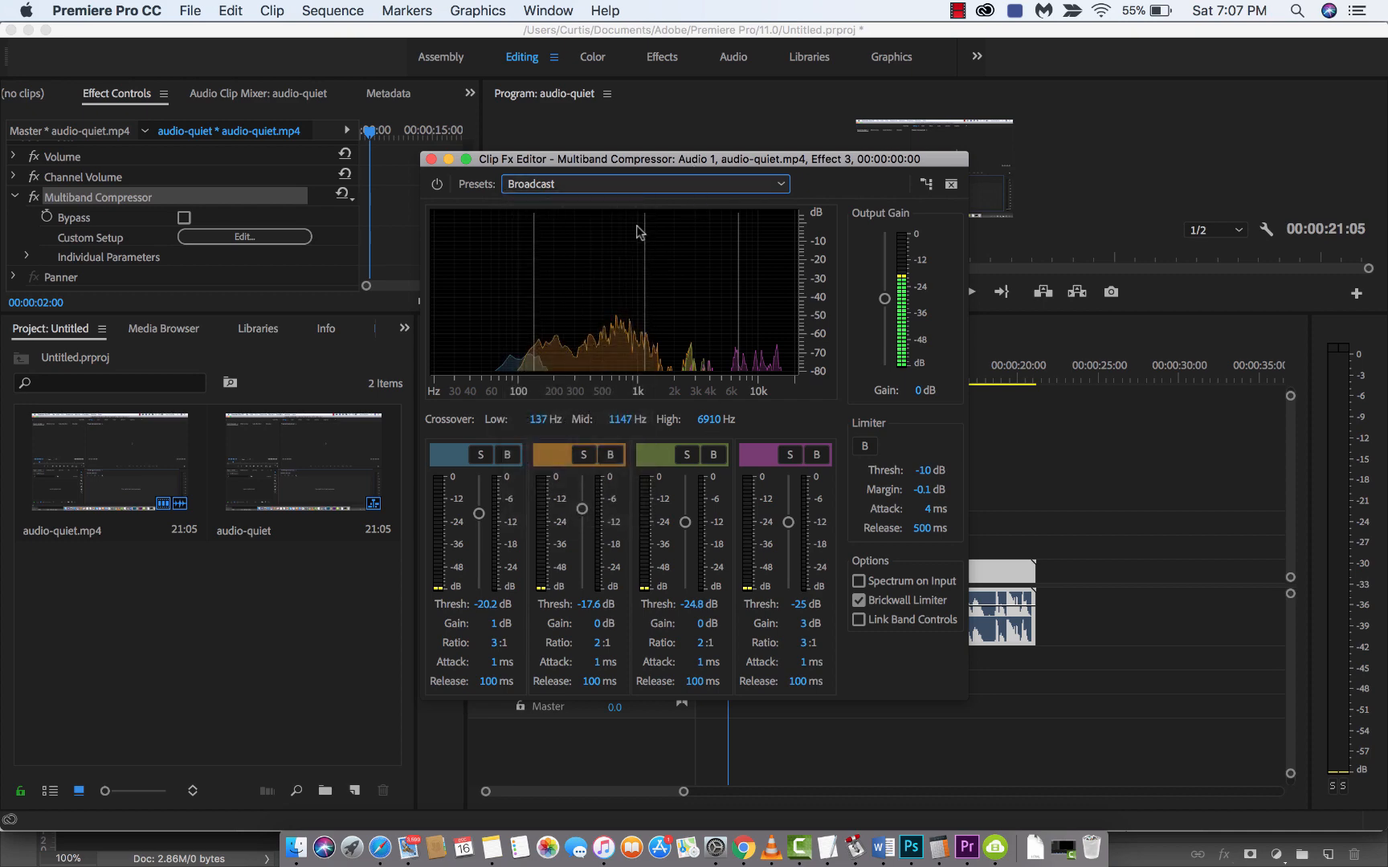
left_click(643, 184)
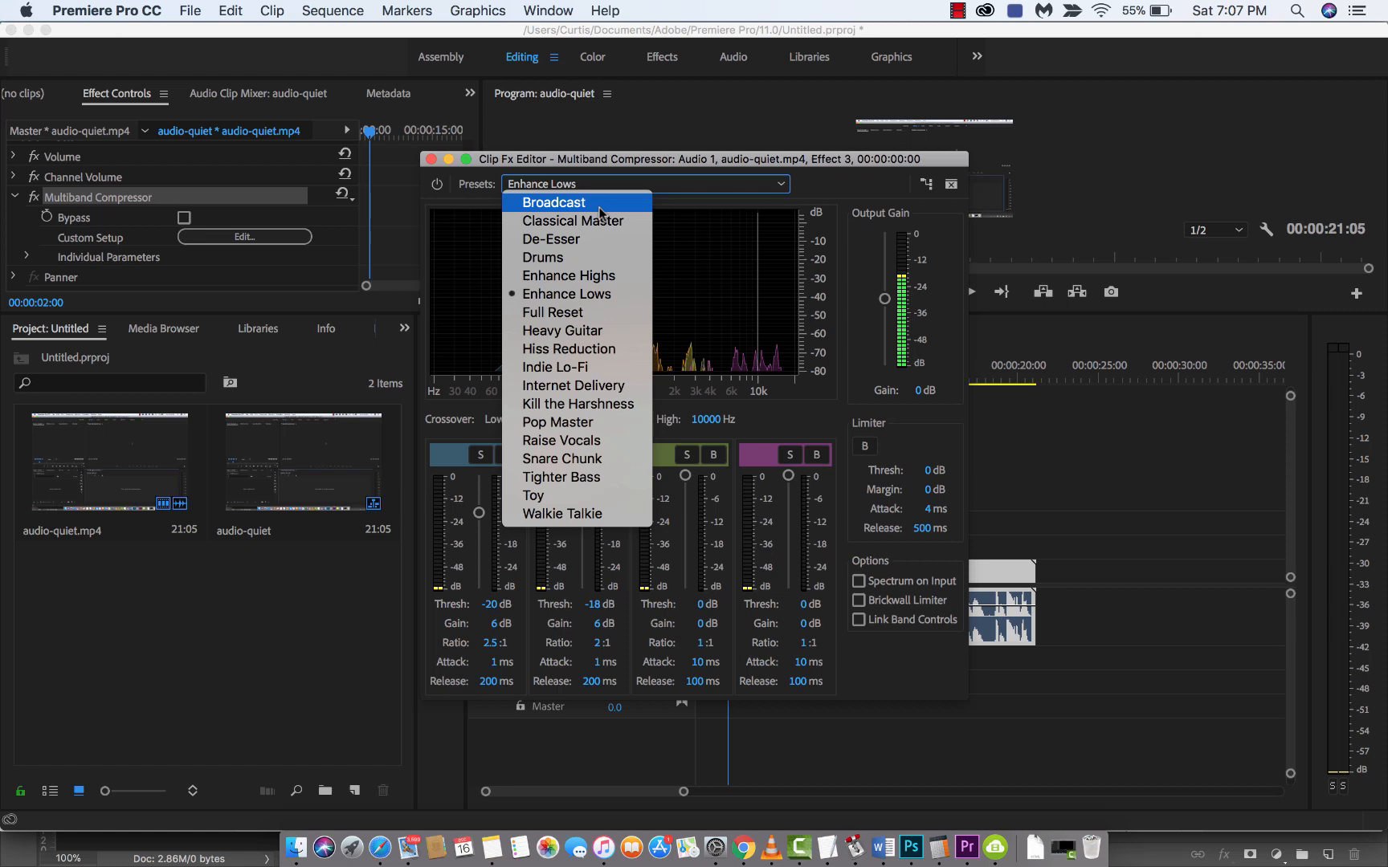
left_click(553, 202)
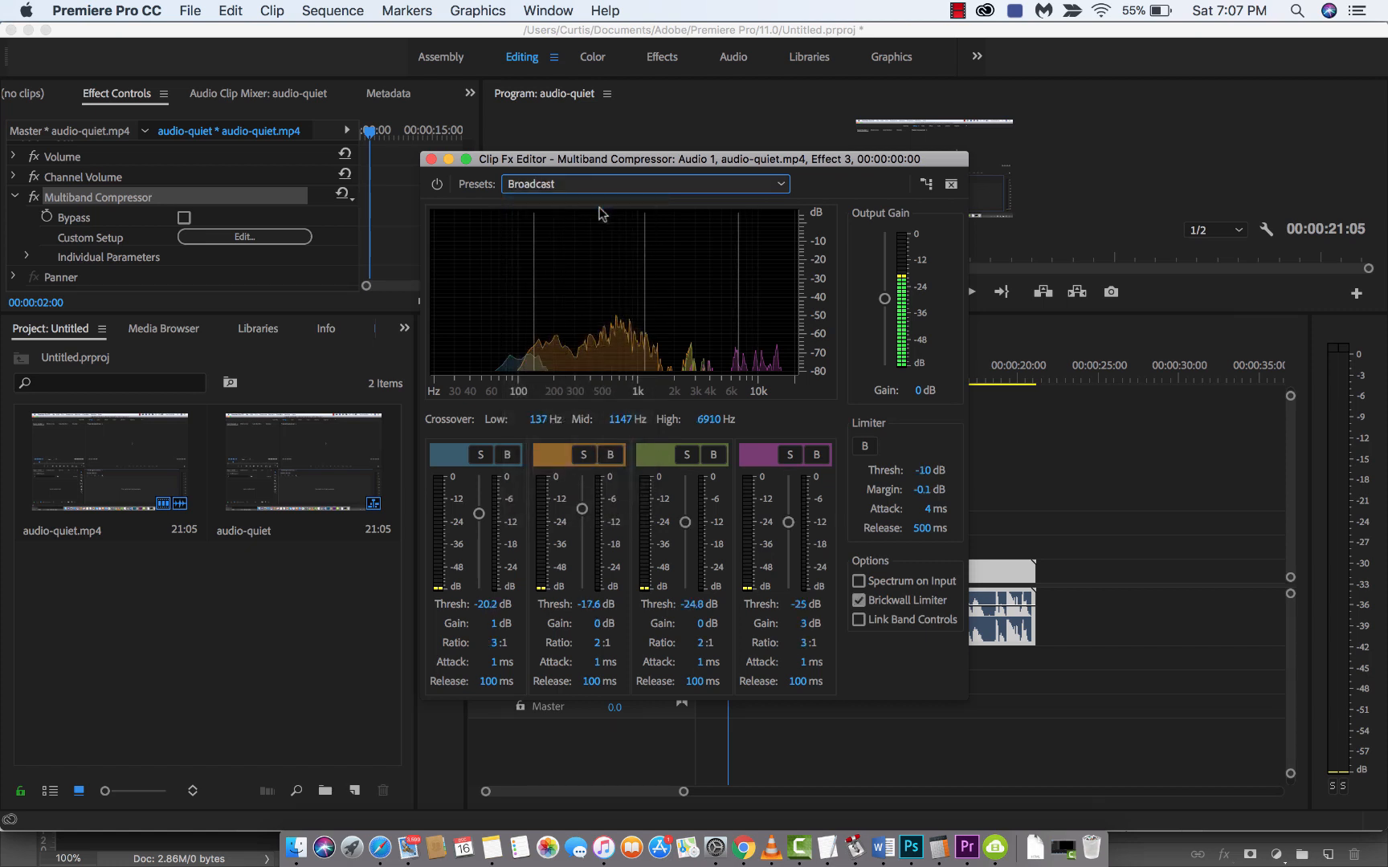
mouse_move(791, 394)
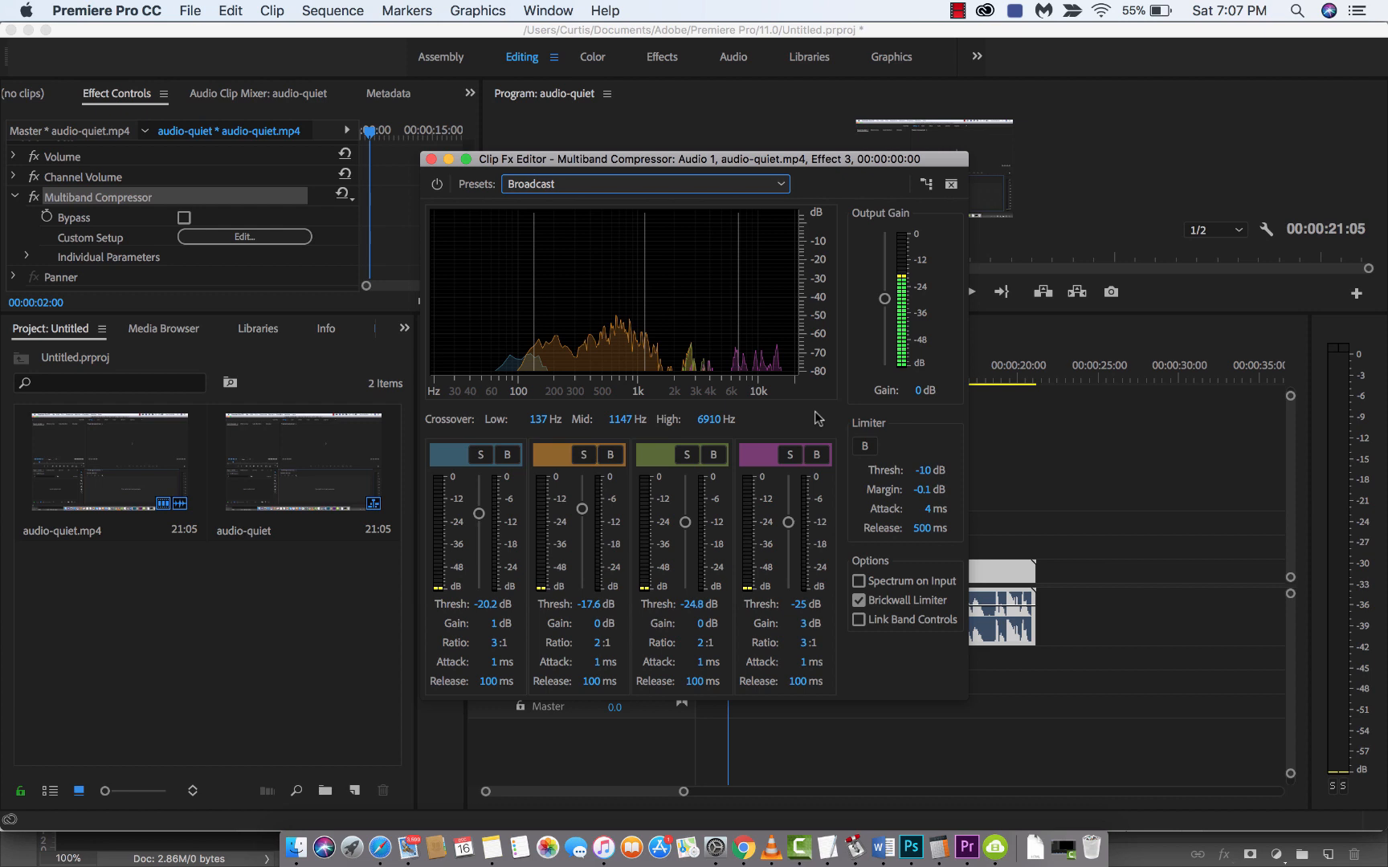
mouse_move(896, 494)
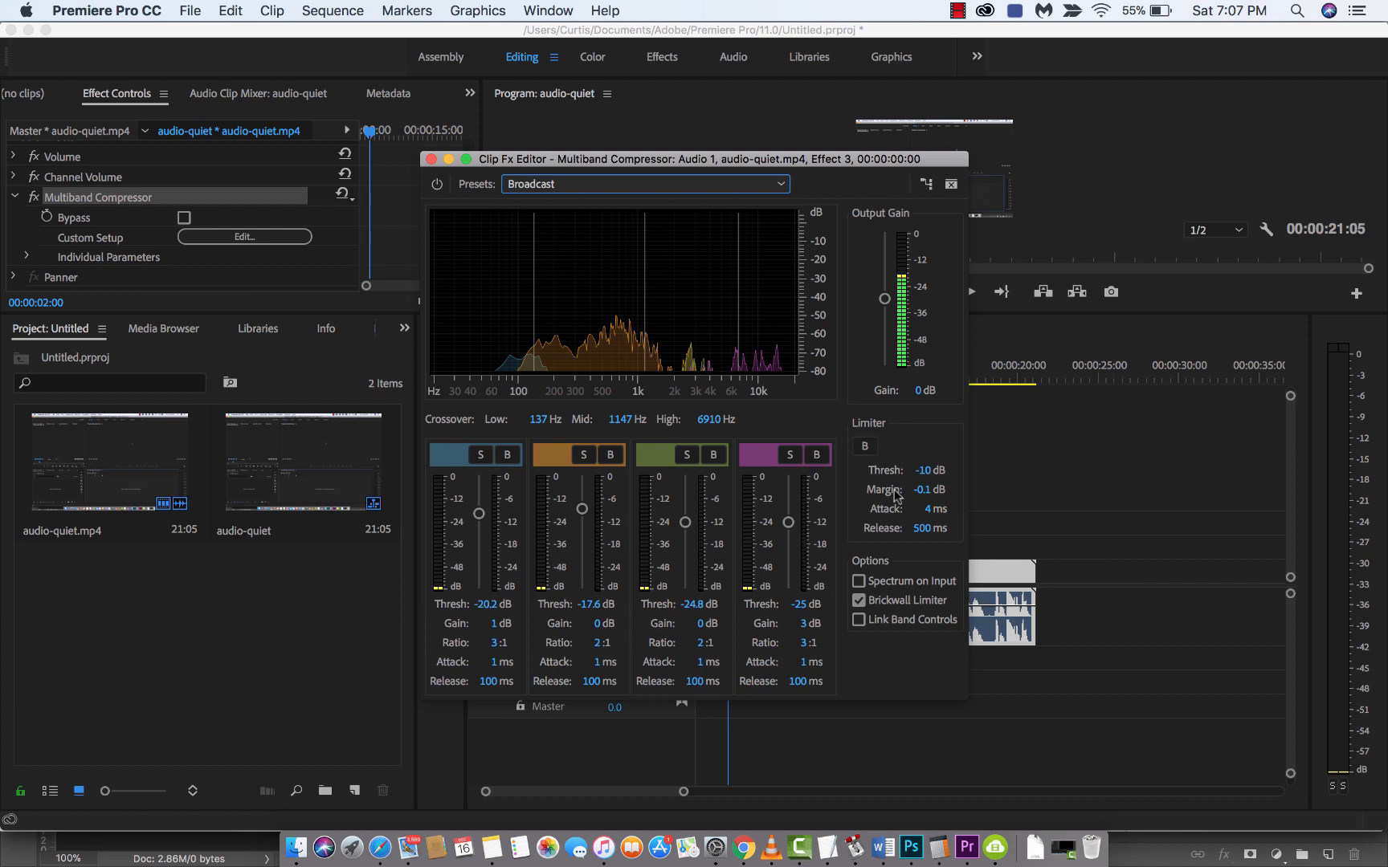
mouse_move(897, 529)
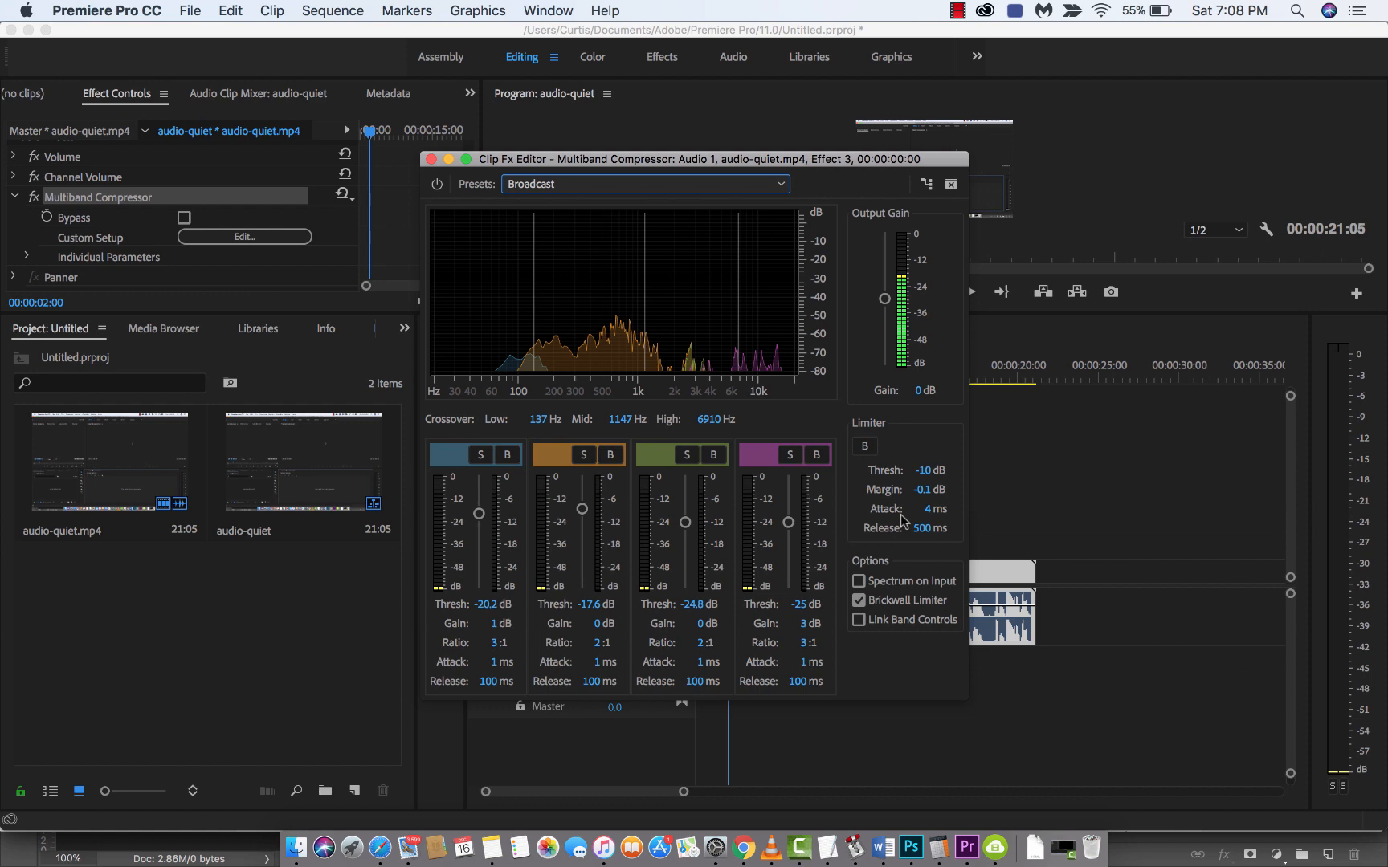
mouse_move(915, 521)
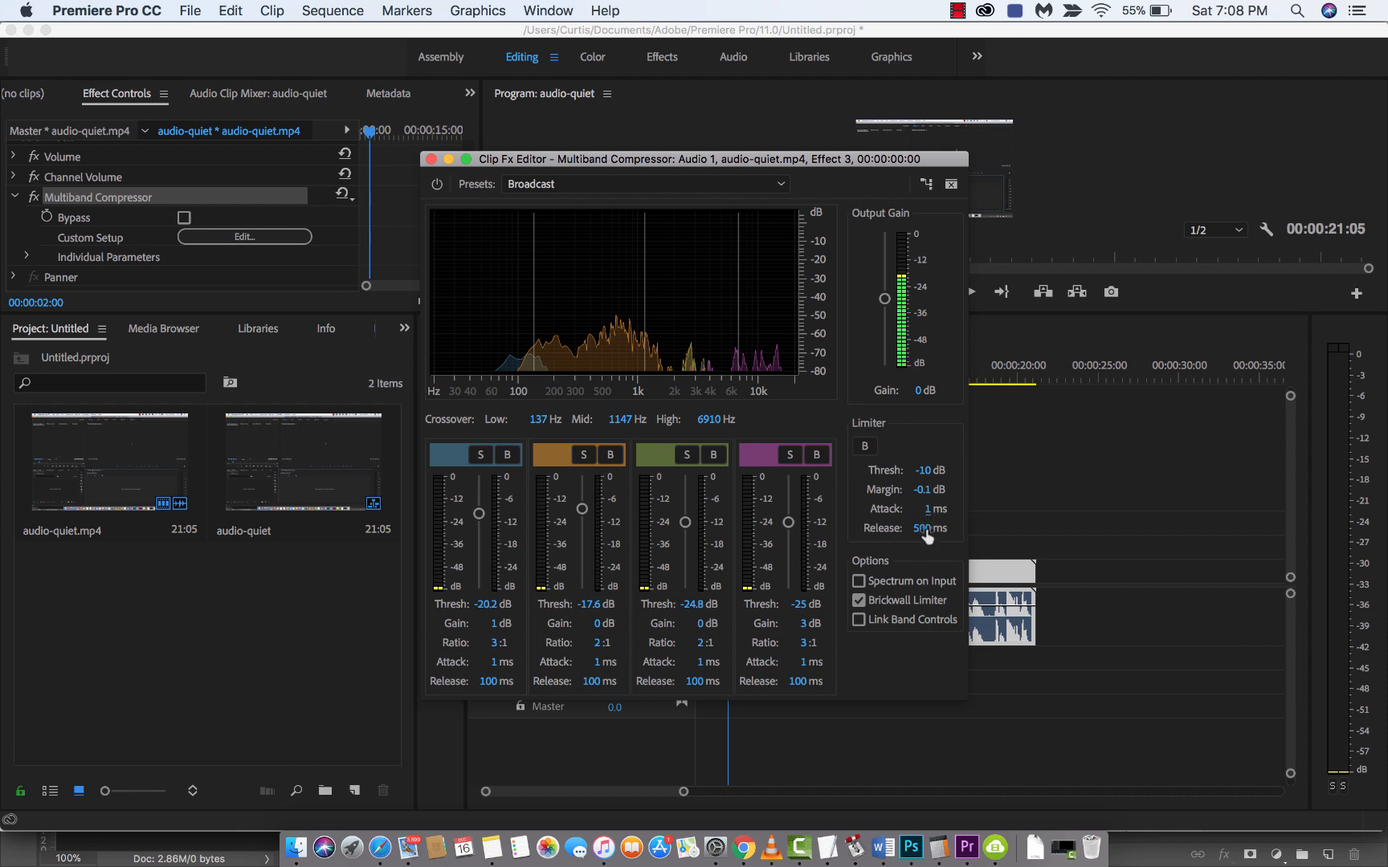
Drag the limiter Release from 500 to 200 ms and close the Clip Fx Editor.
left_click_drag(925, 528, 869, 538)
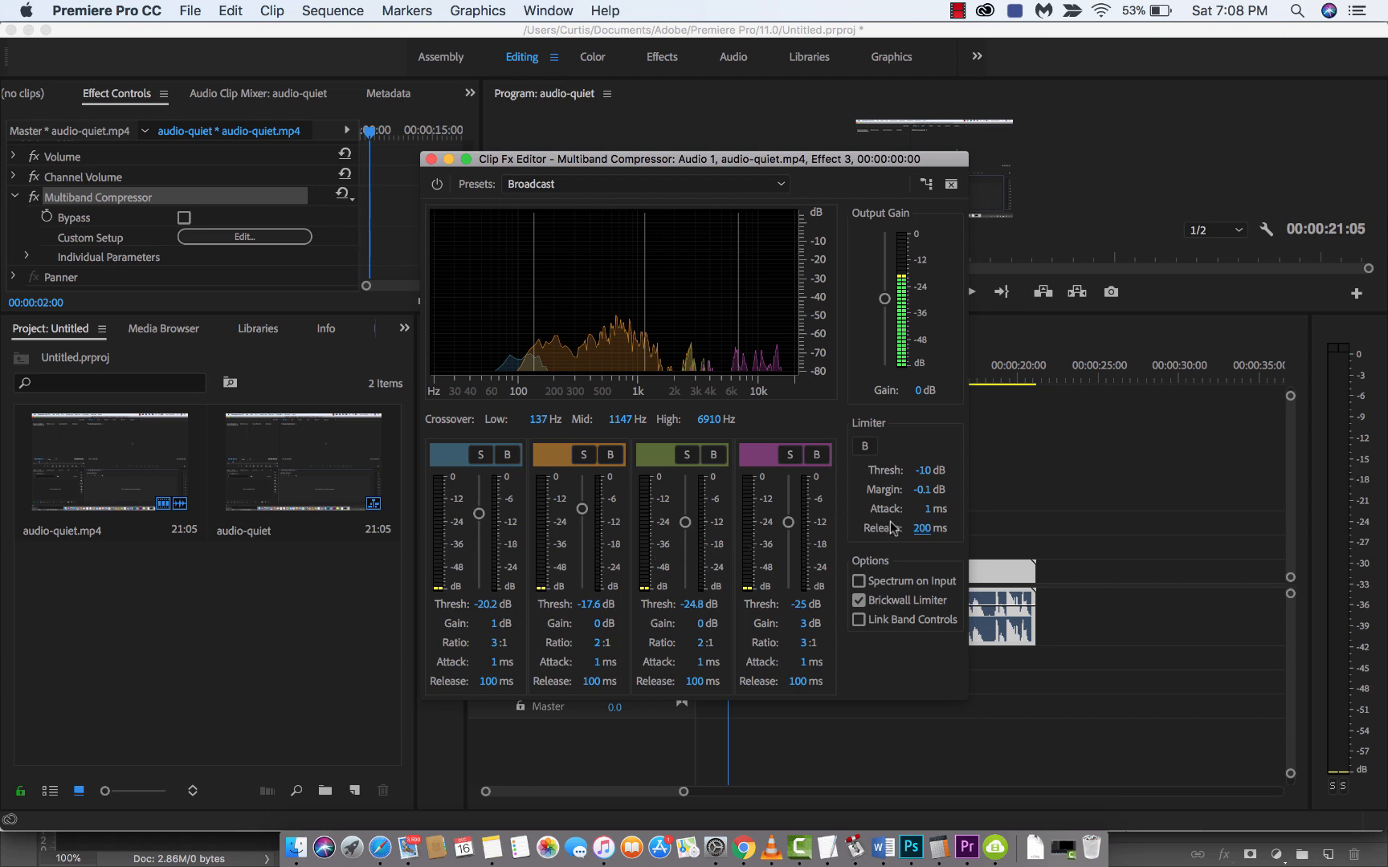
mouse_move(889, 532)
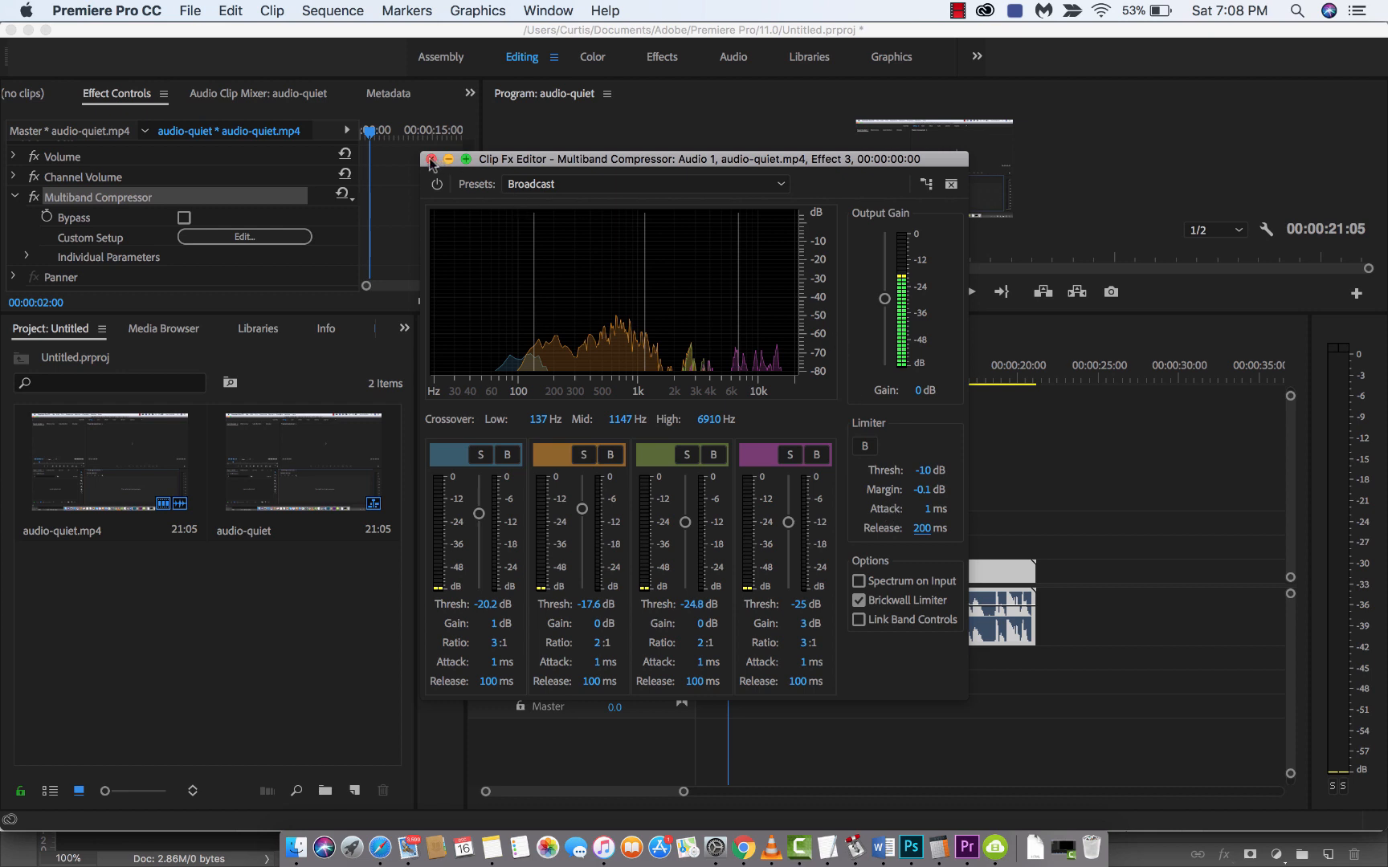
left_click(432, 159)
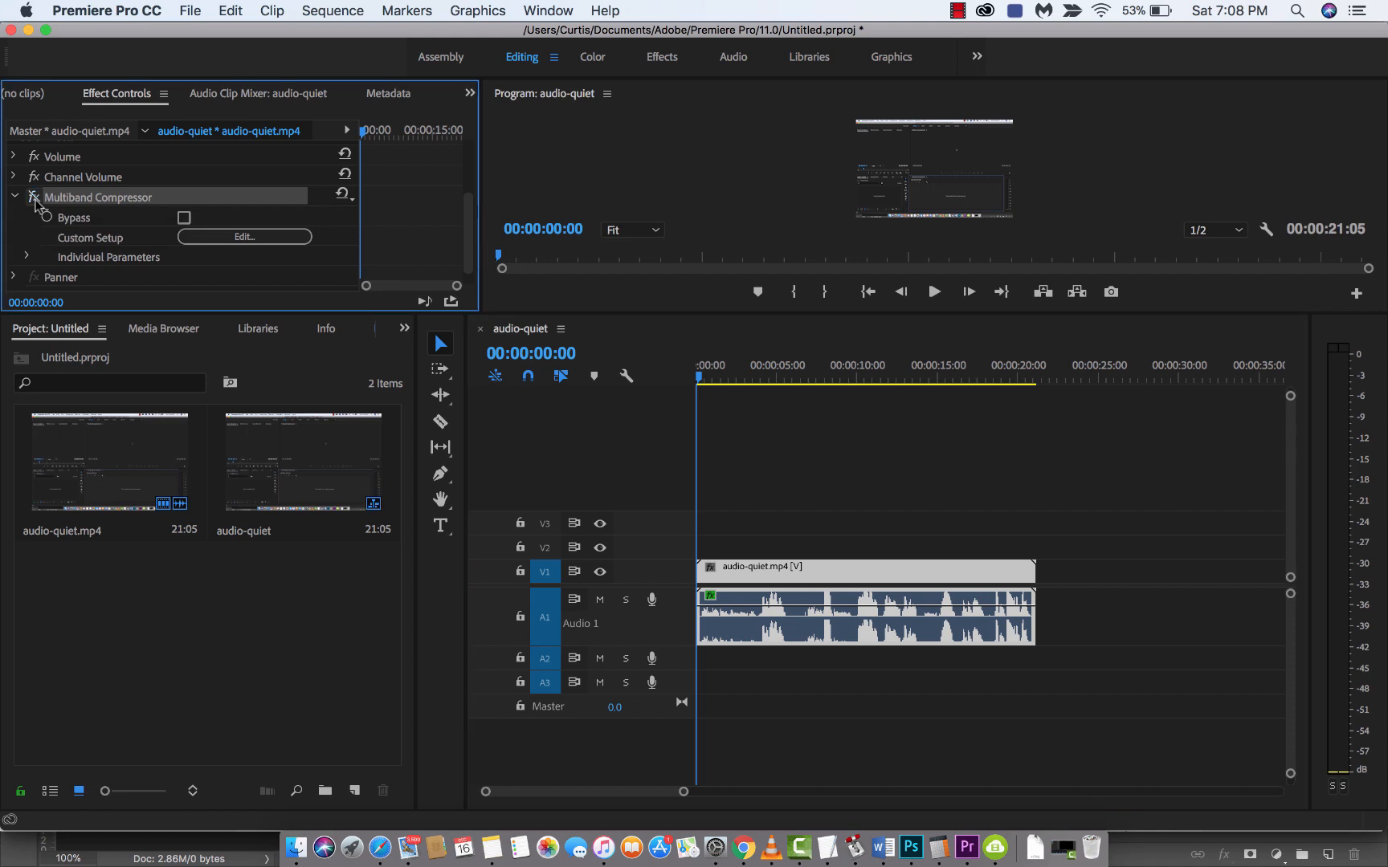
Toggle the compressor effect to compare, then play the sequence from the Timeline.
left_click(933, 292)
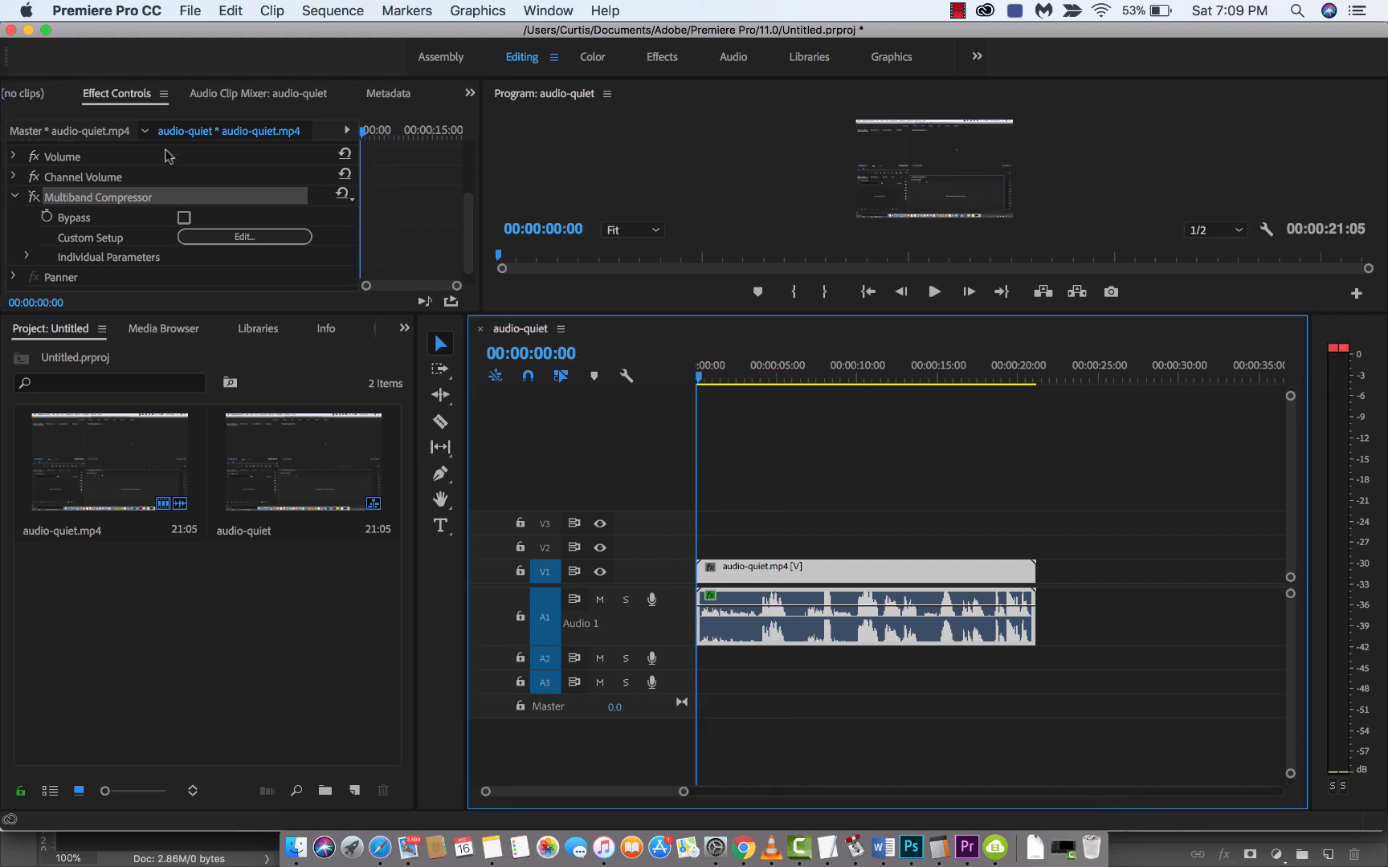
mouse_move(34, 202)
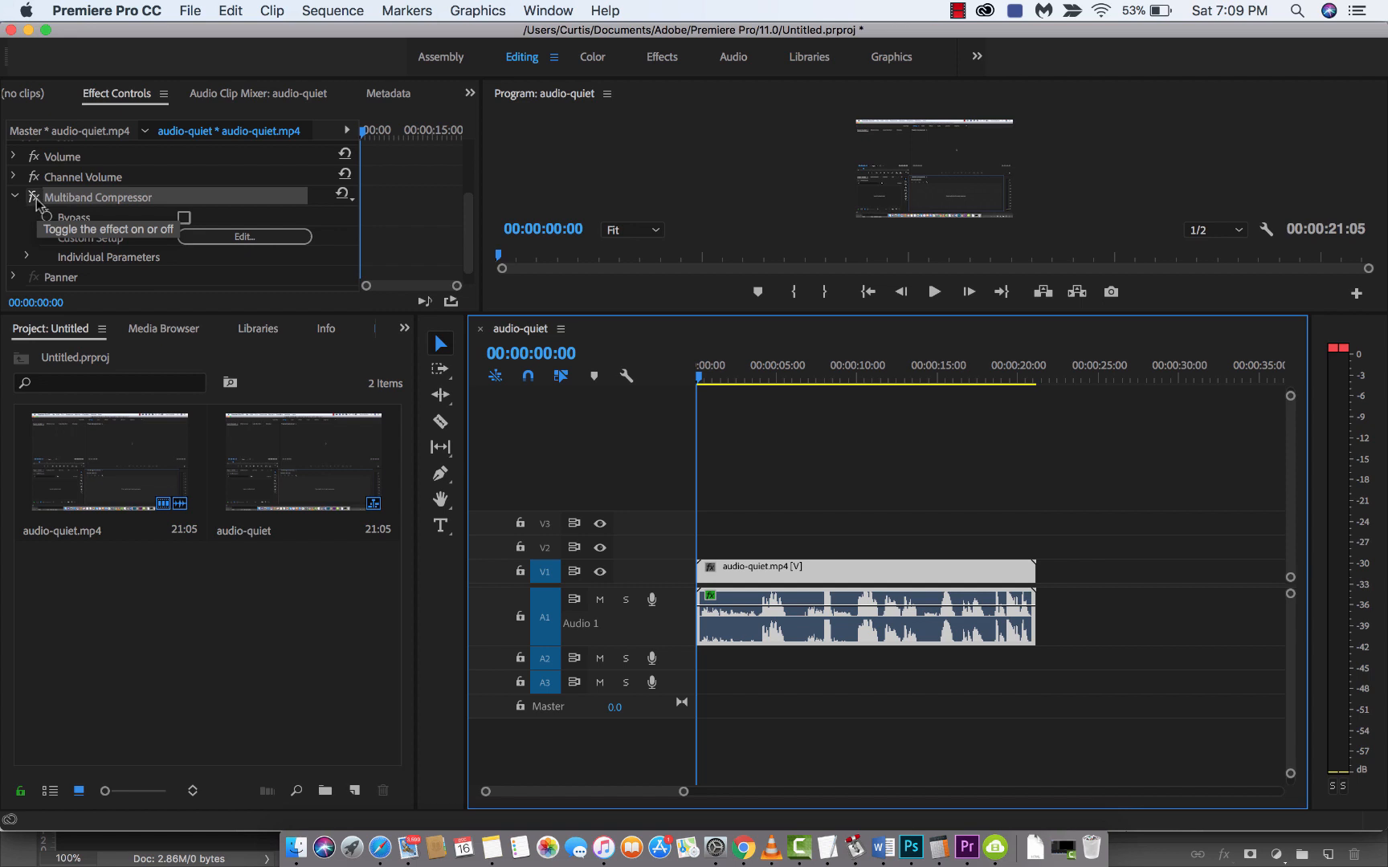
mouse_move(651, 304)
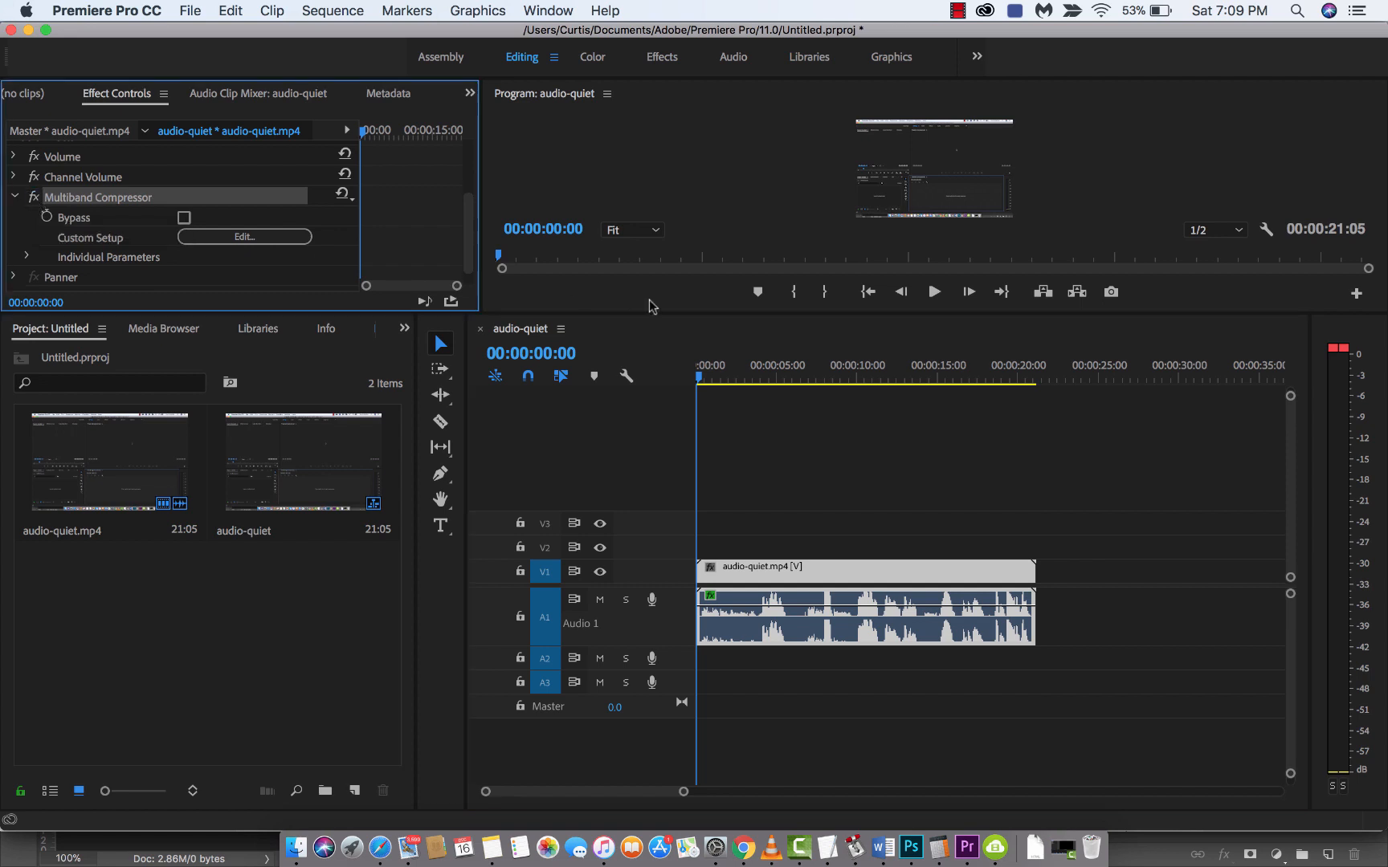
left_click(934, 292)
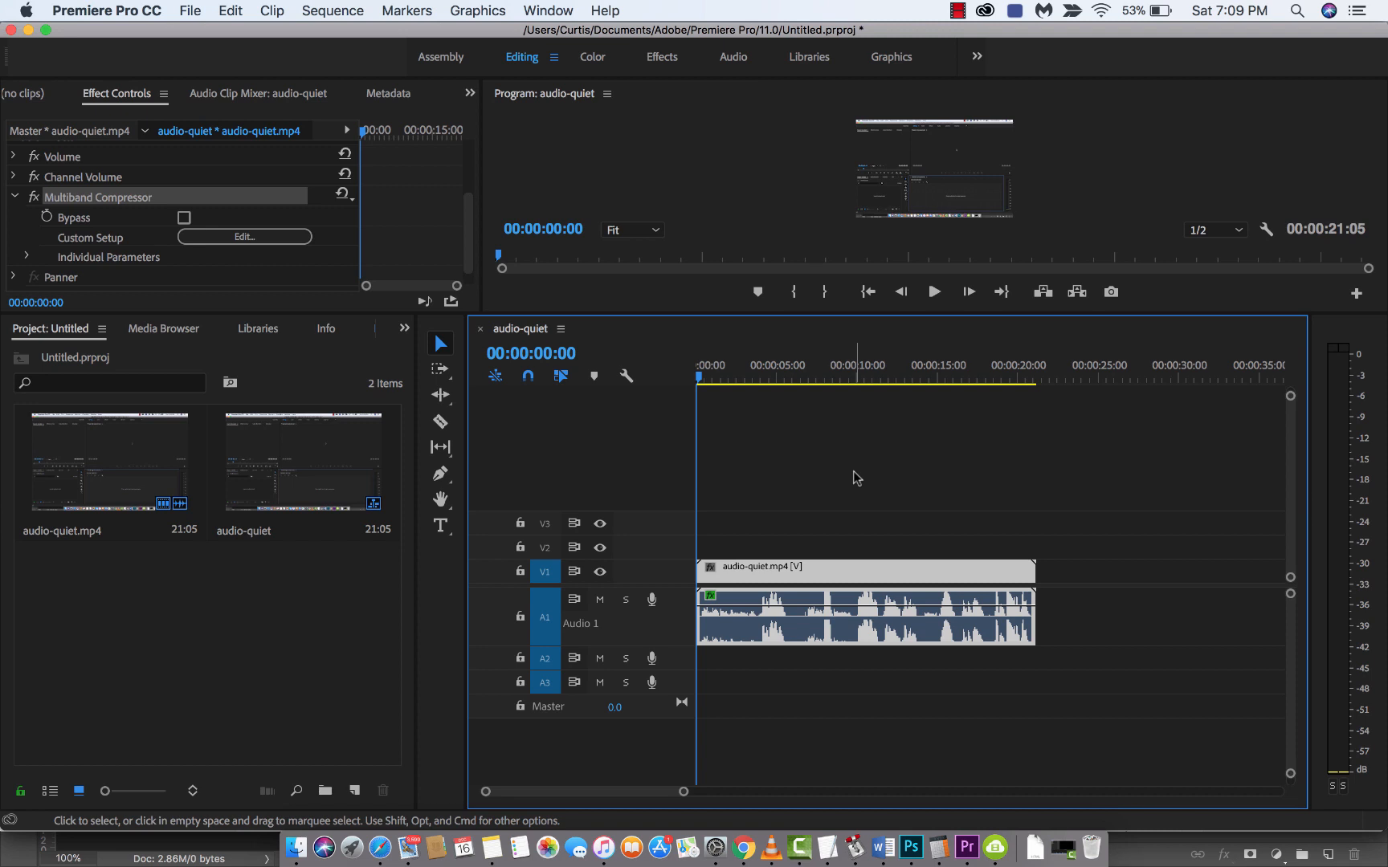
mouse_move(875, 485)
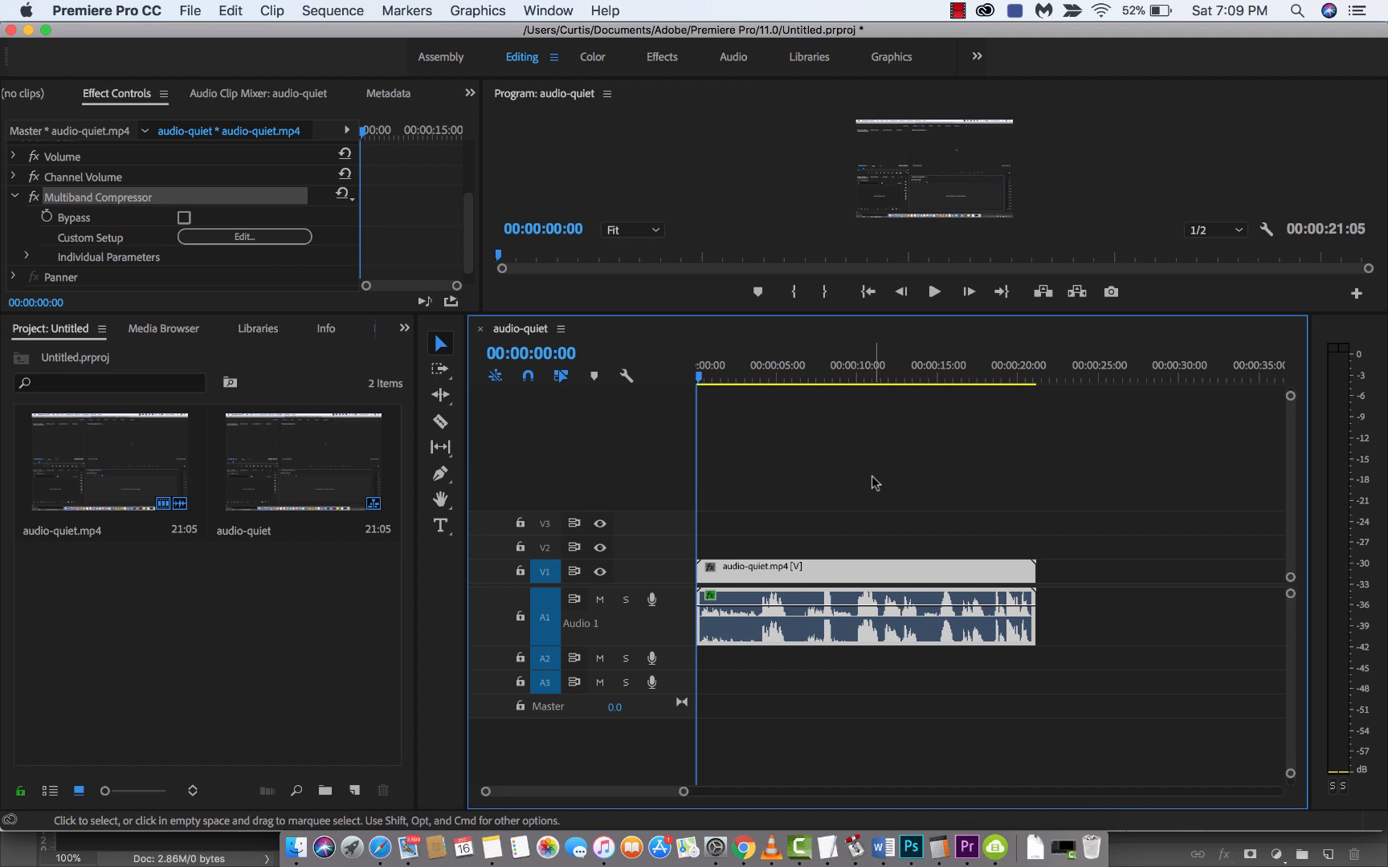
left_click(741, 376)
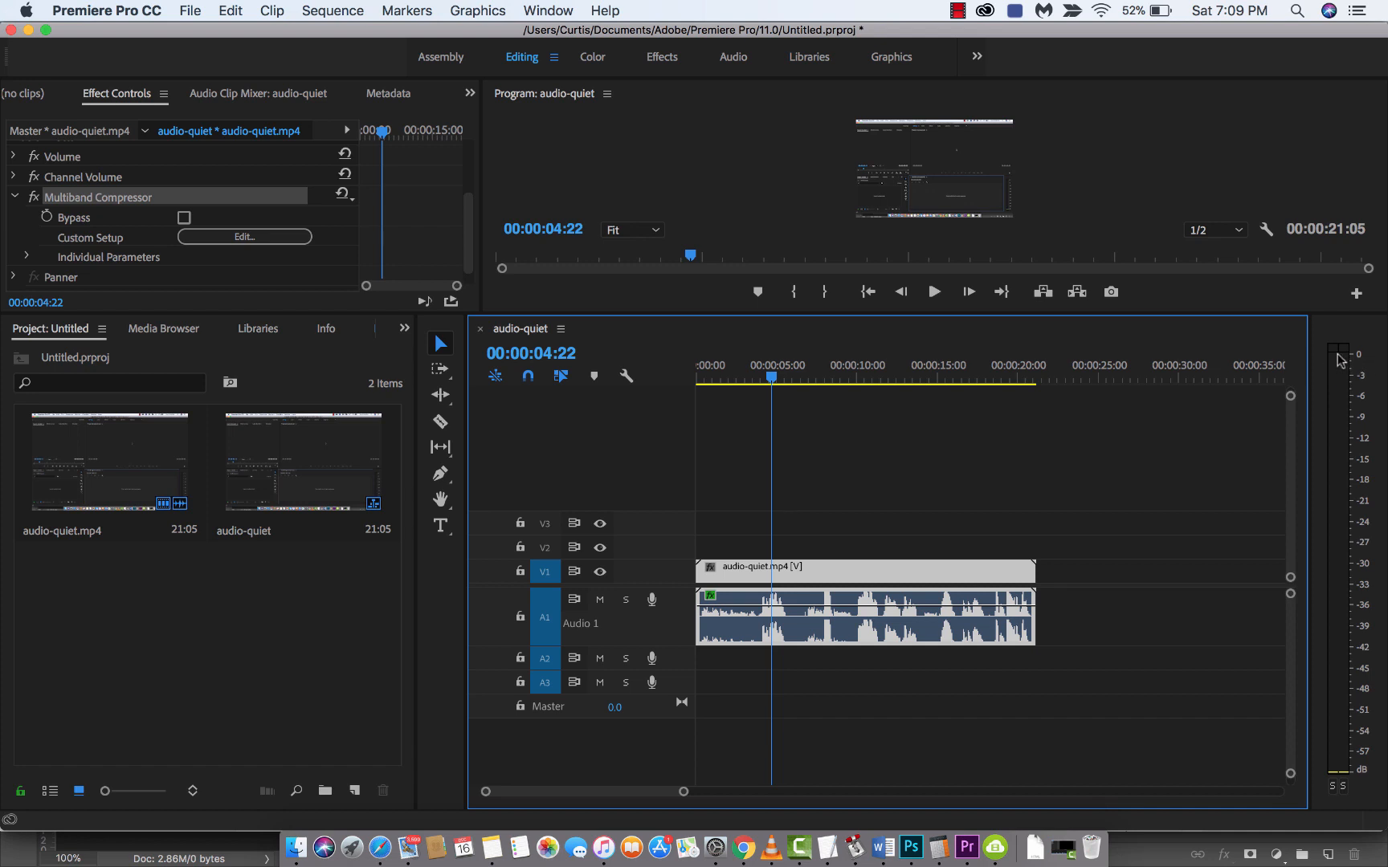
mouse_move(825, 605)
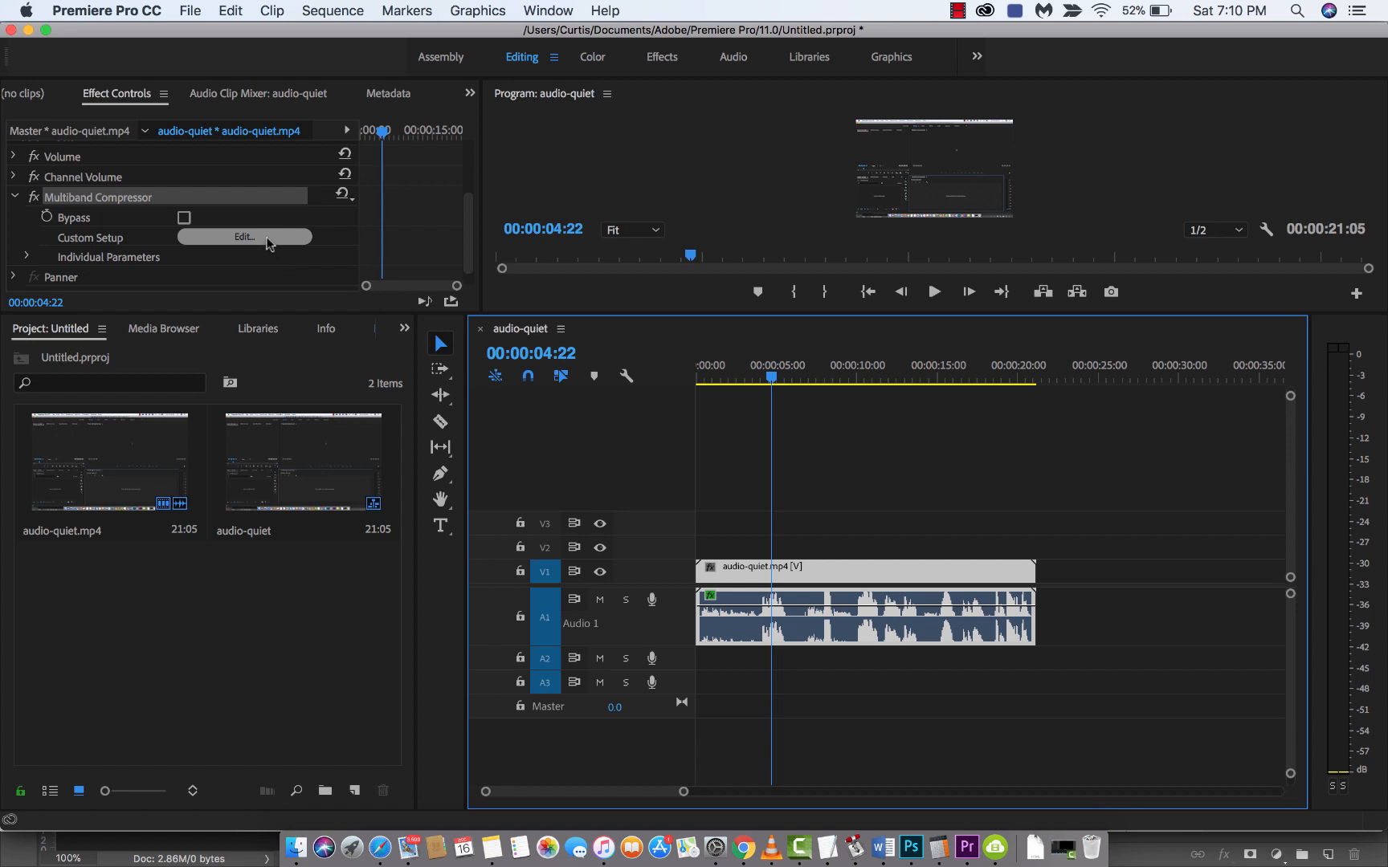
Open the compressor editor, drag Output Gain down to -5 dB, and close it.
left_click(244, 236)
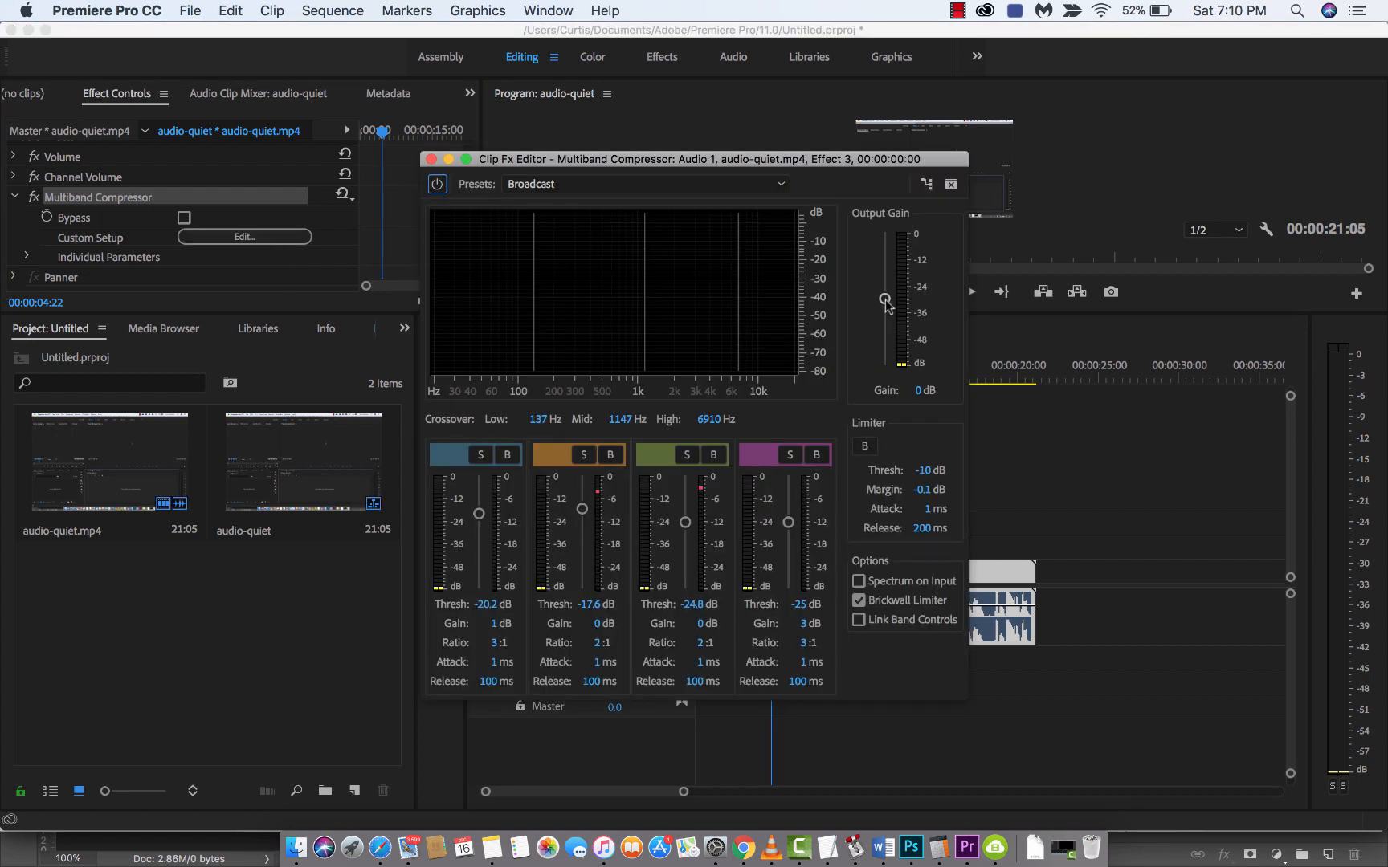
left_click_drag(884, 299, 882, 311)
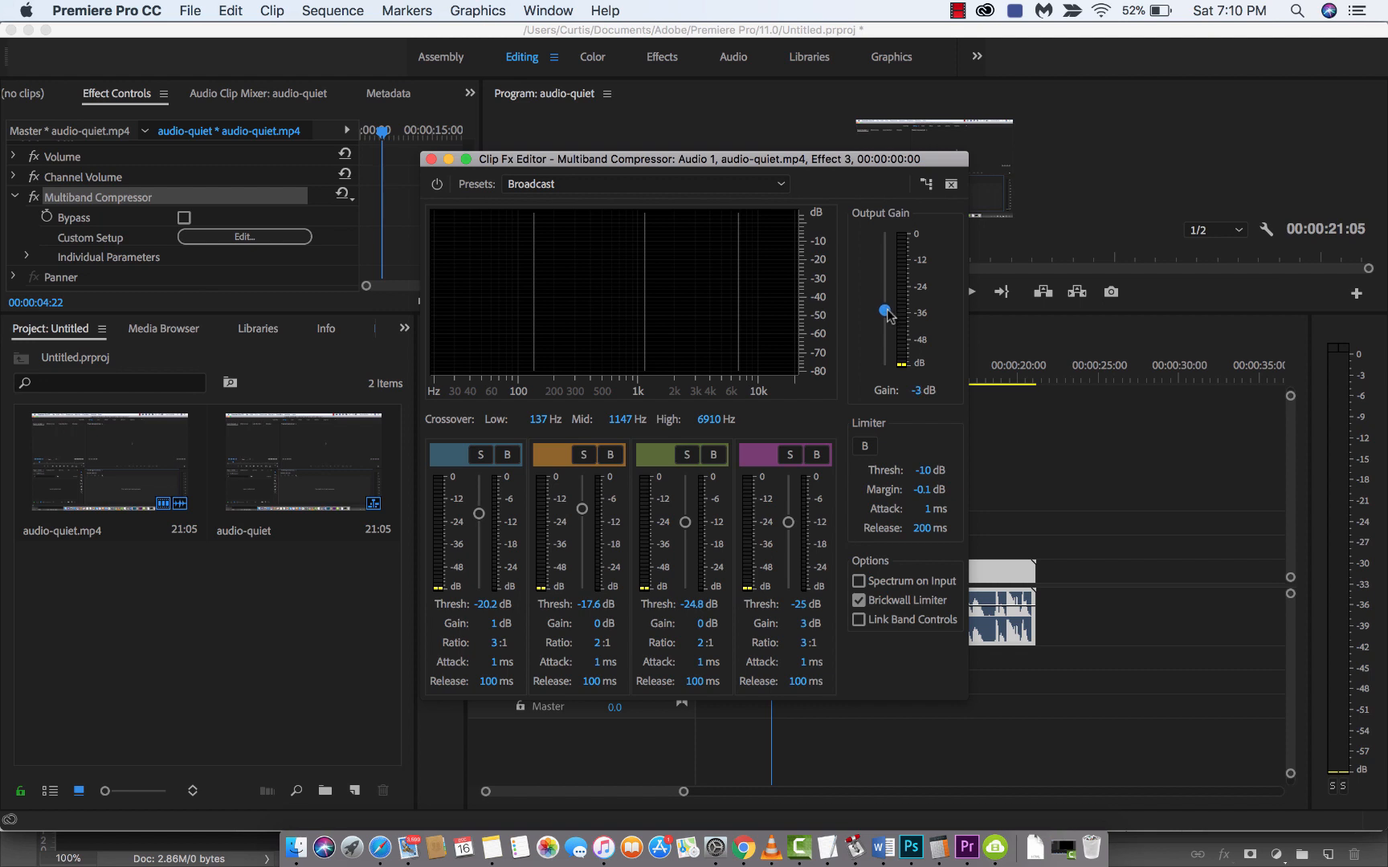
left_click_drag(883, 312, 884, 319)
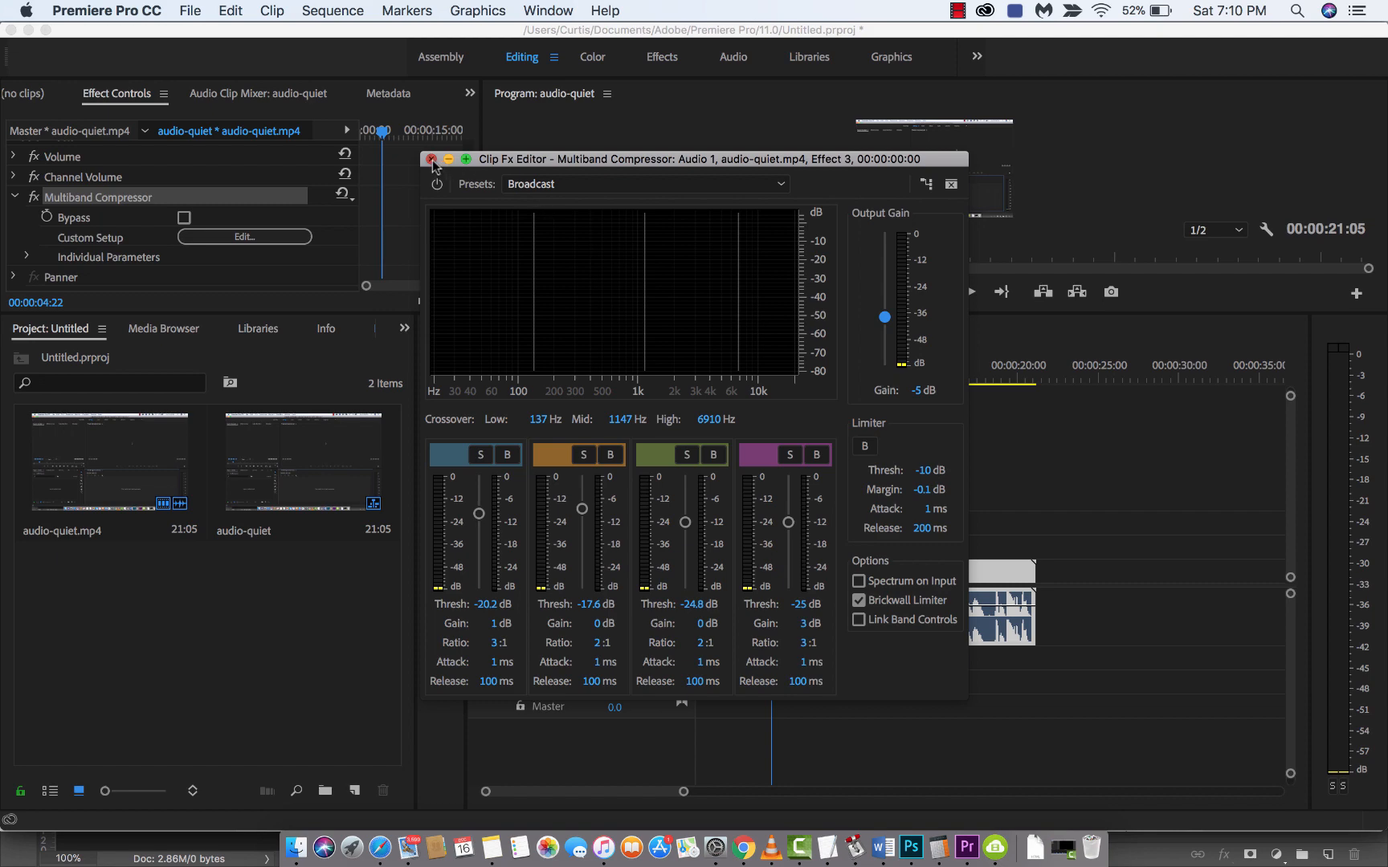
left_click(431, 159)
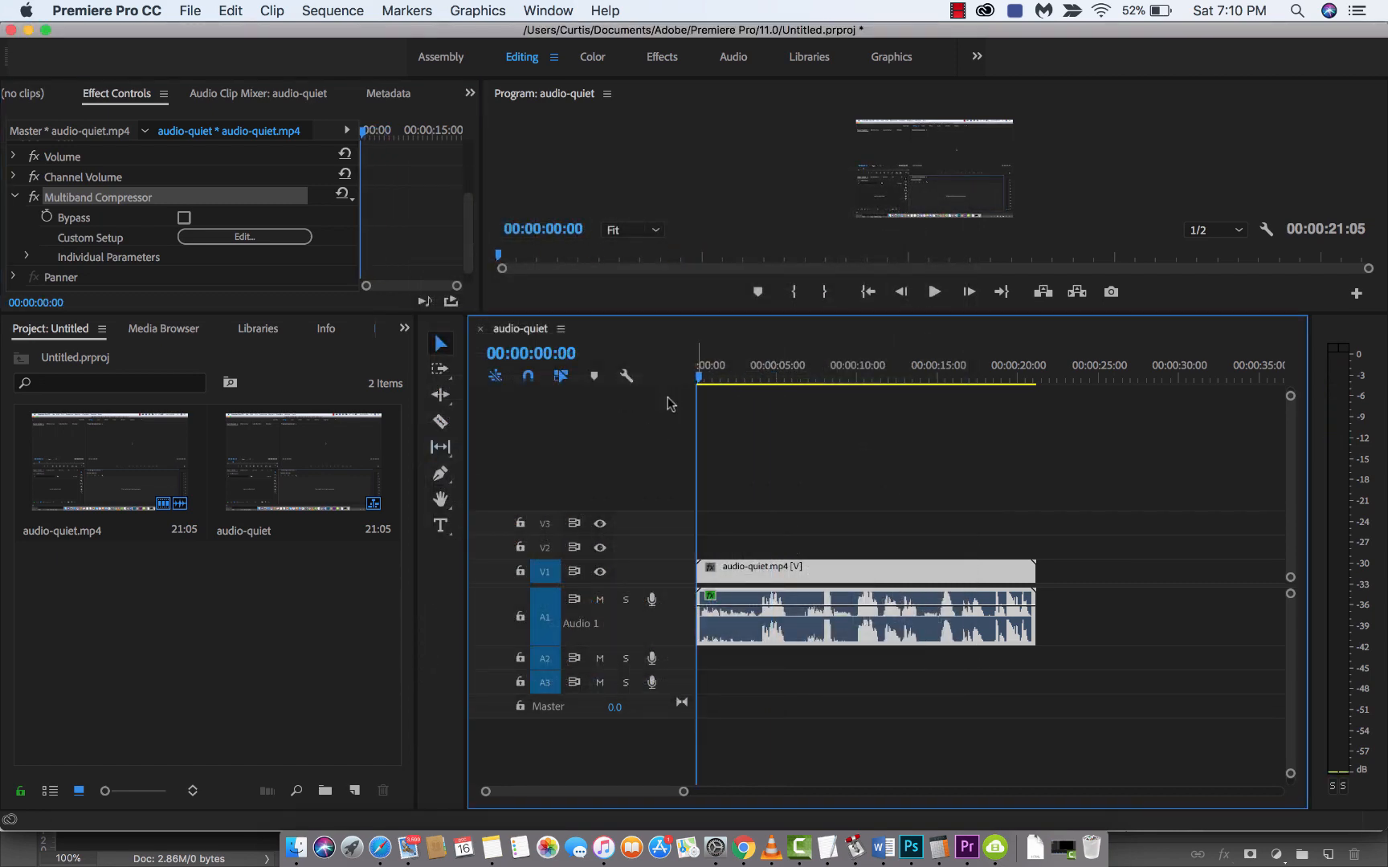
Focus the Timeline and play the sequence with the -5 dB output gain.
left_click(934, 292)
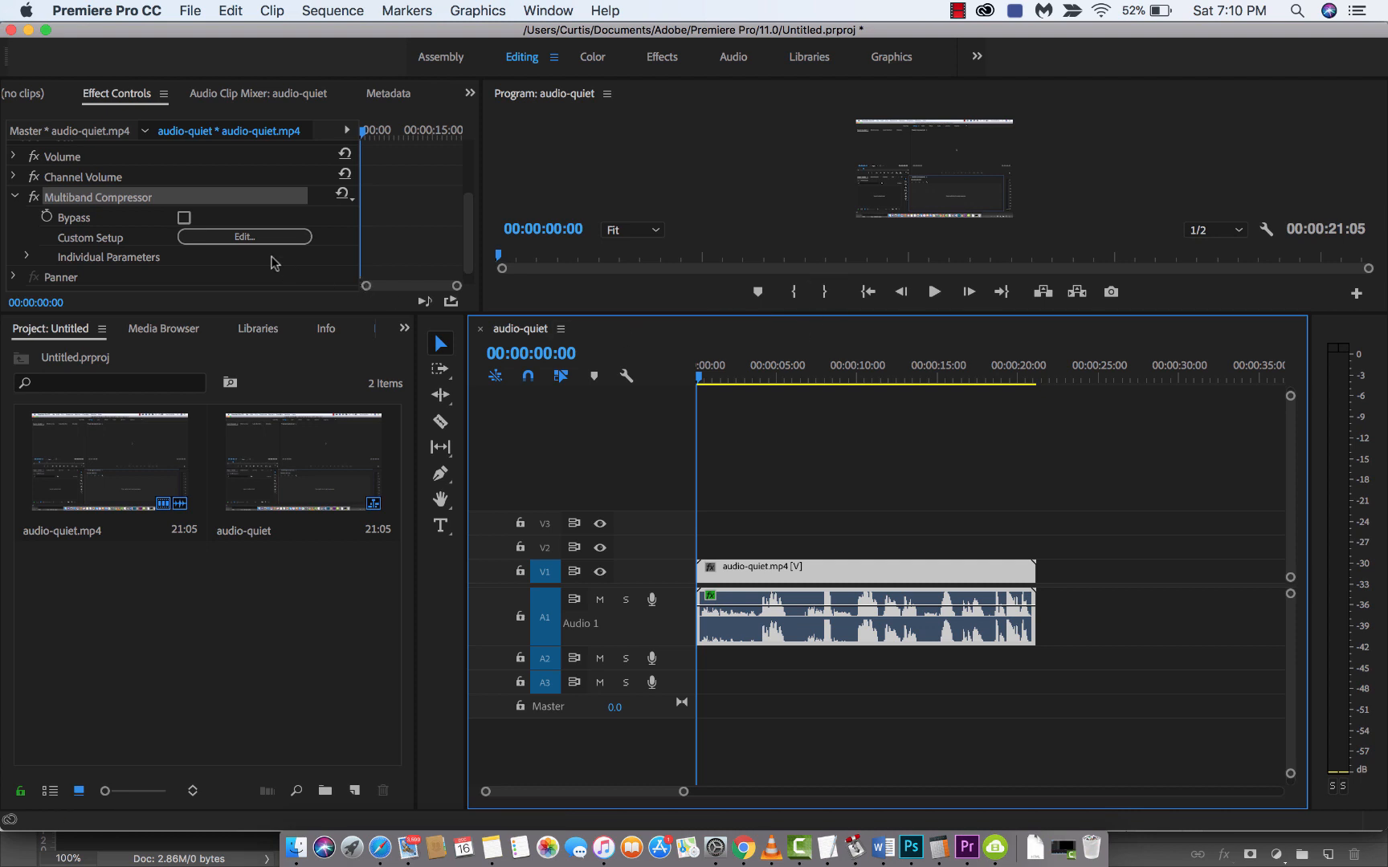
mouse_move(95, 241)
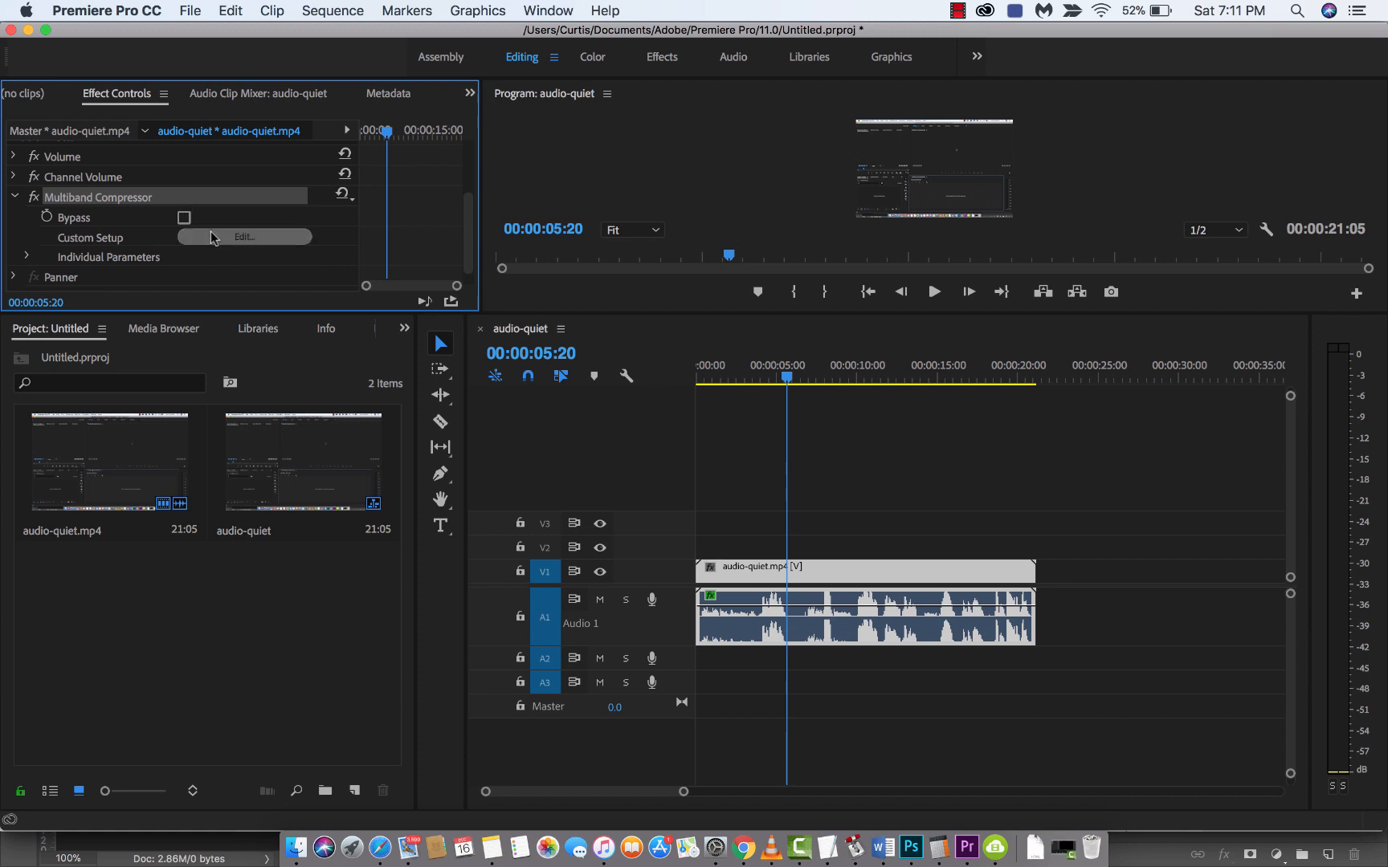
Reopen the compressor editor to confirm the Broadcast settings and -5 dB output gain.
left_click(243, 237)
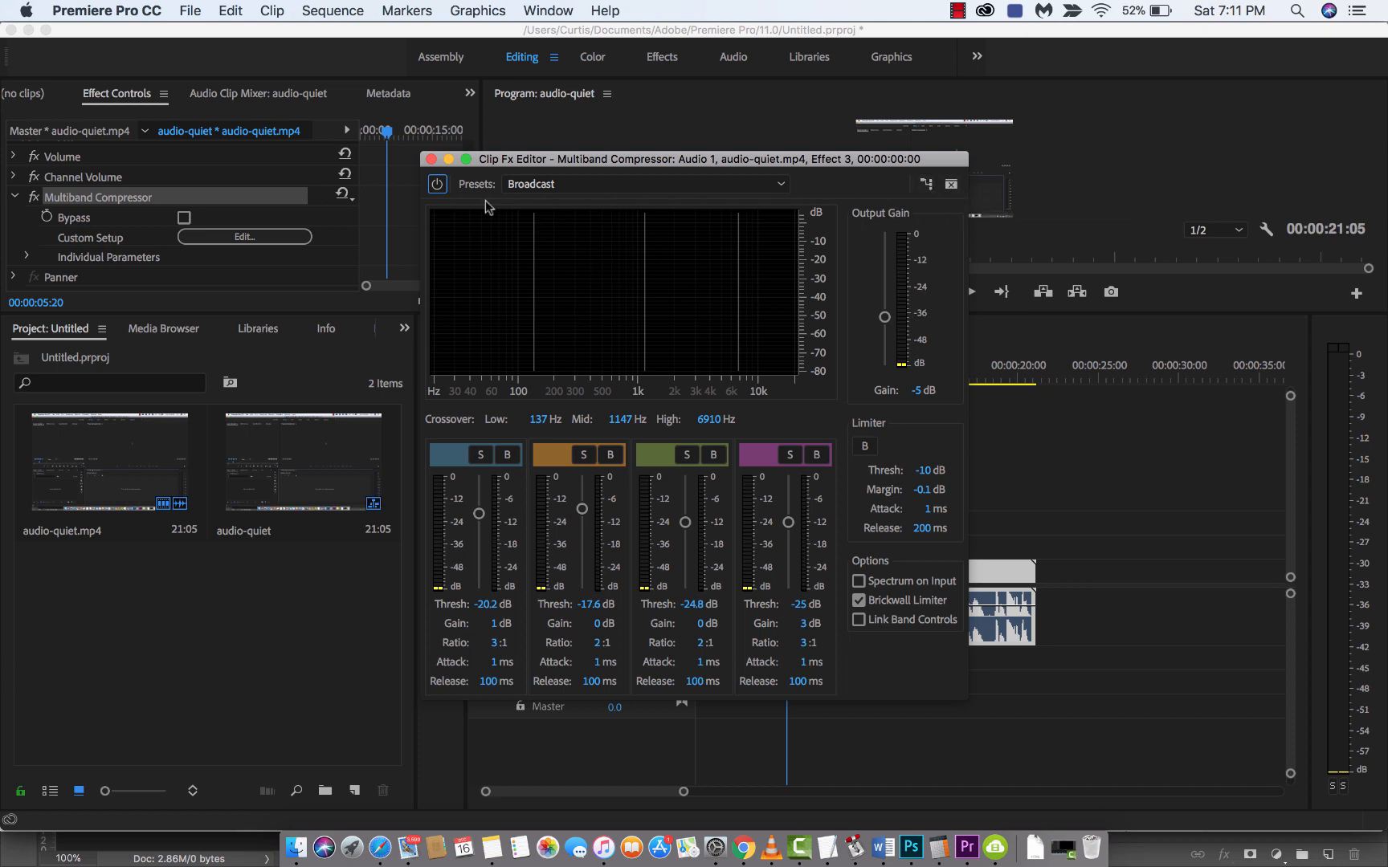
mouse_move(663, 179)
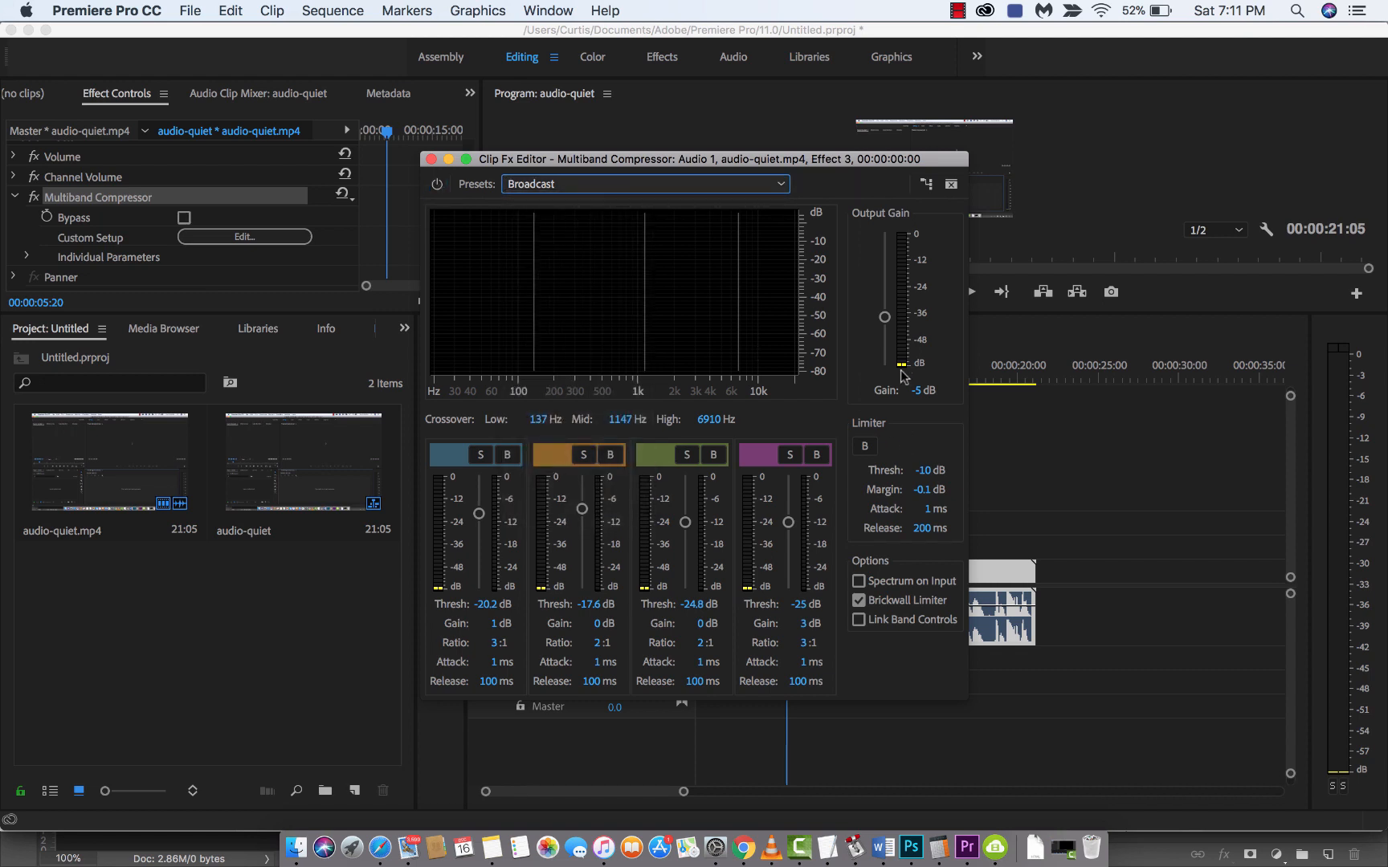
mouse_move(926, 184)
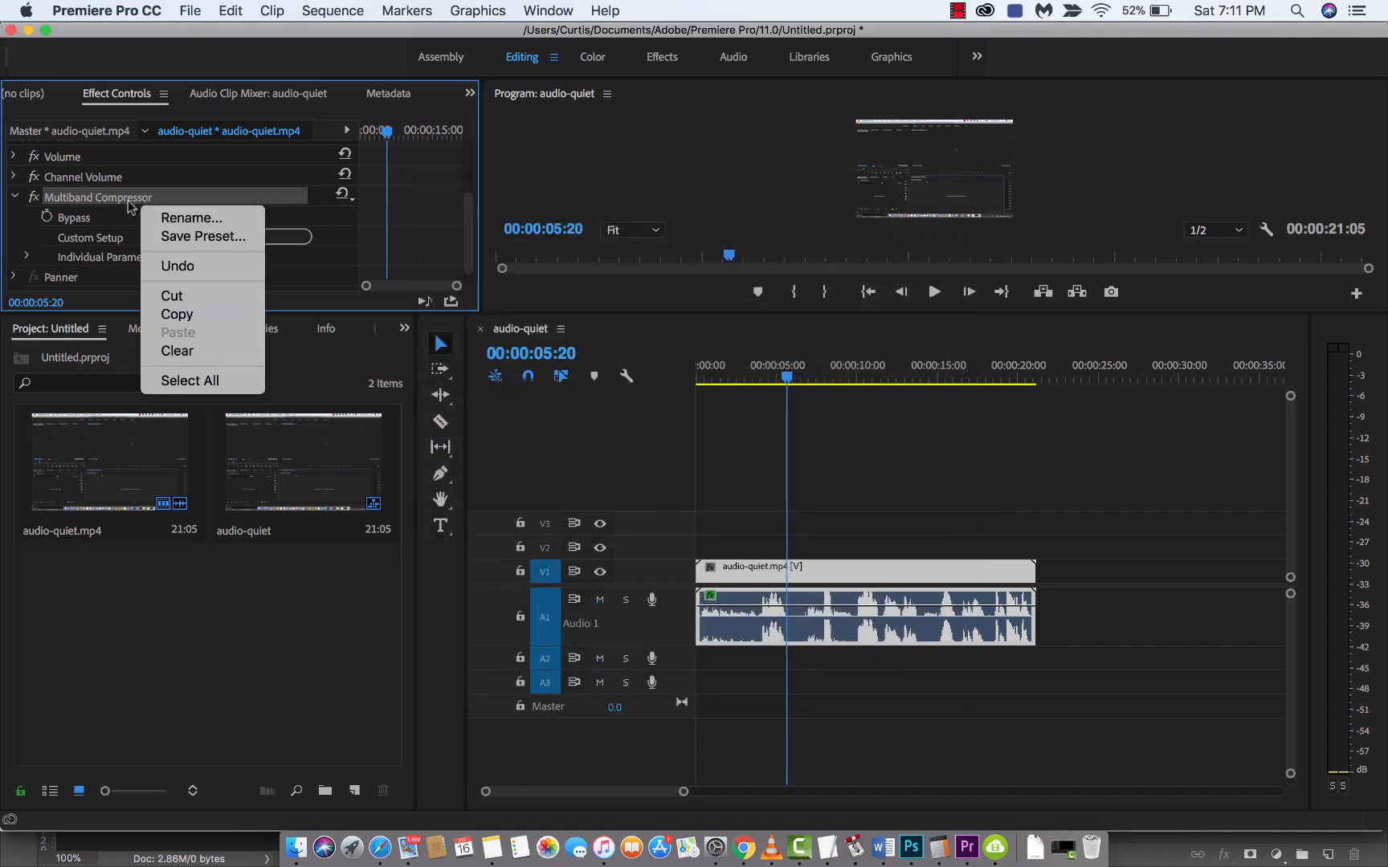
Save the Multiband Compressor settings as a preset named 'Curtis-Awes', then close the window.
left_click(202, 236)
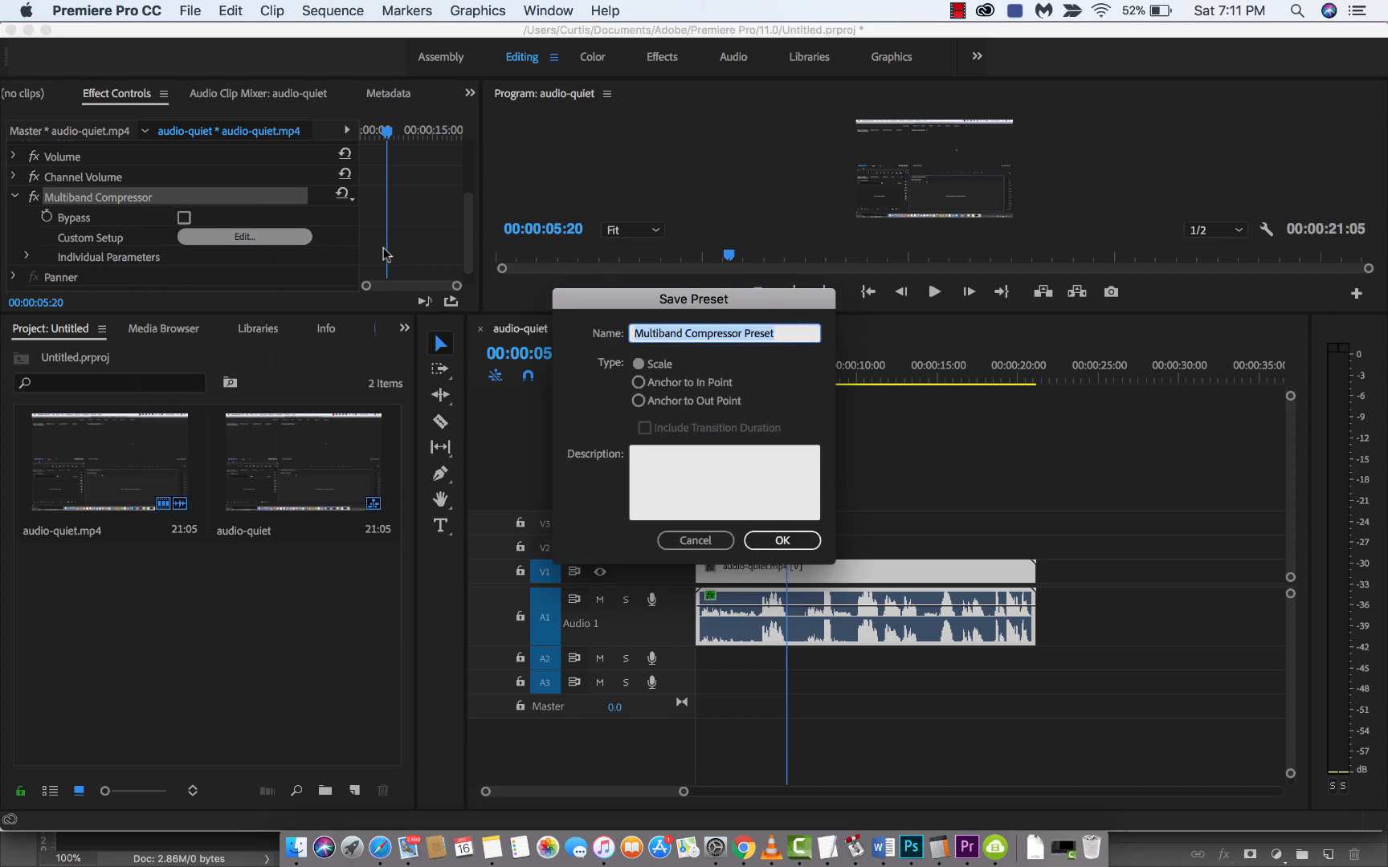
type("Curtis")
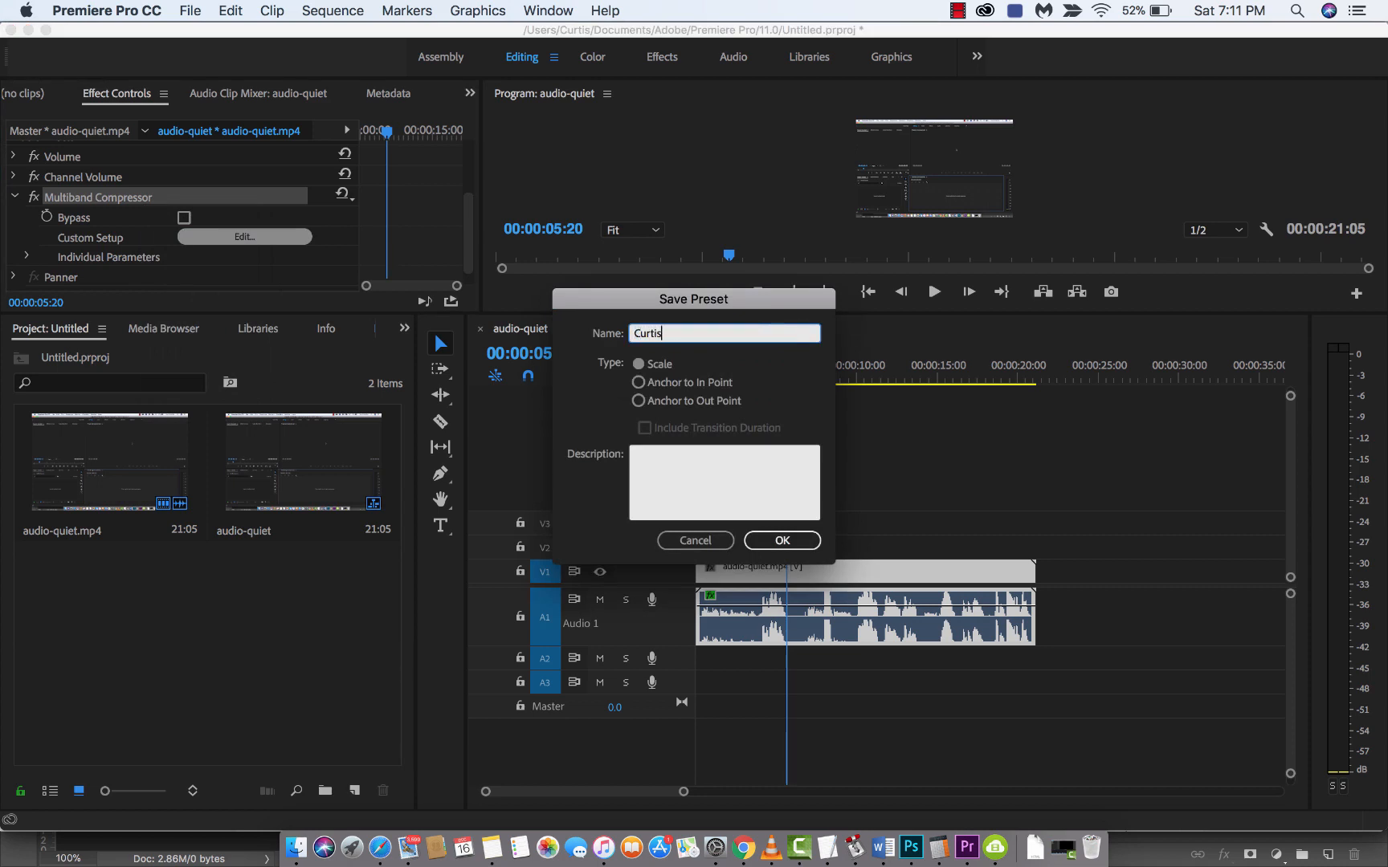
type("-Awes")
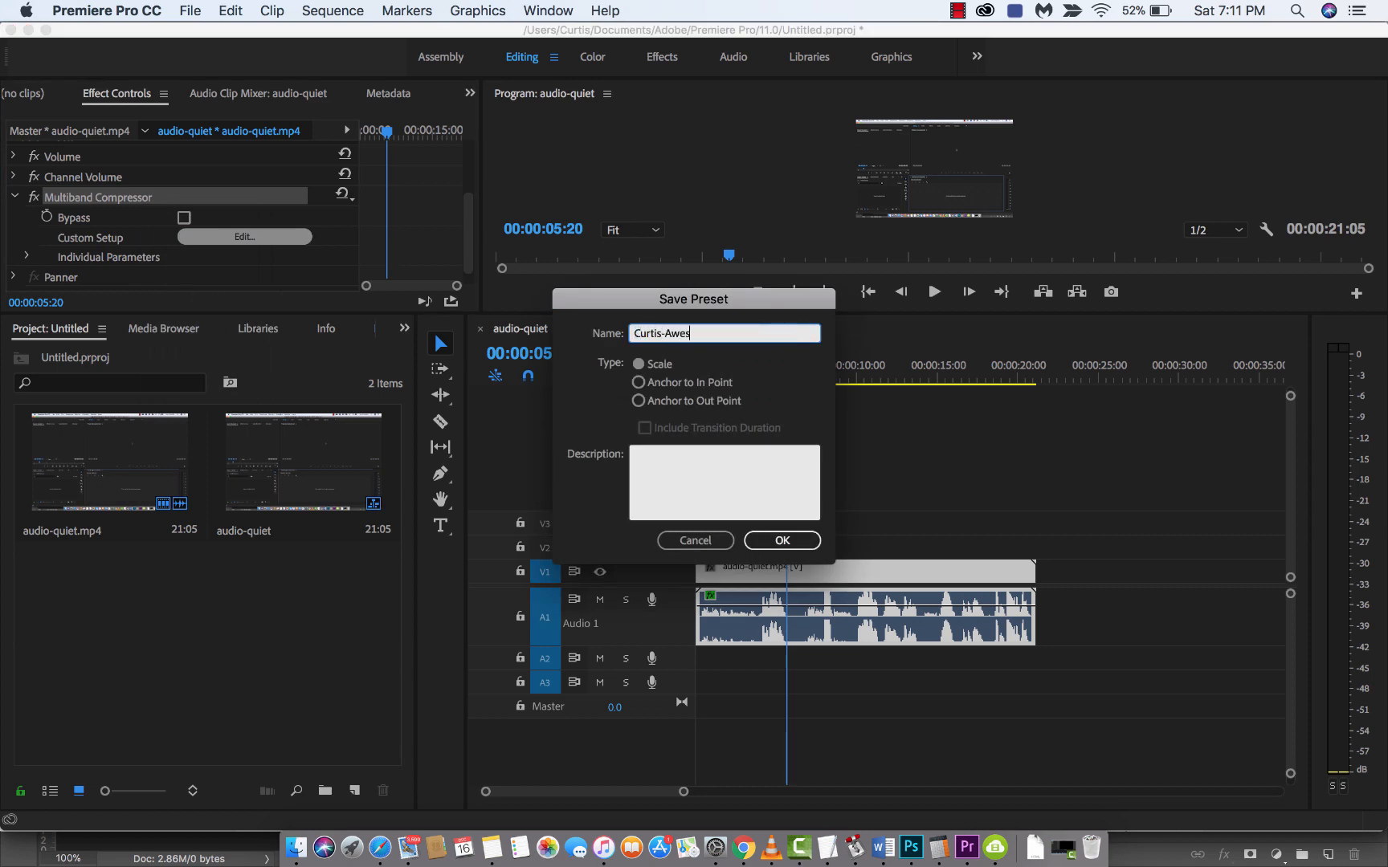
left_click(781, 541)
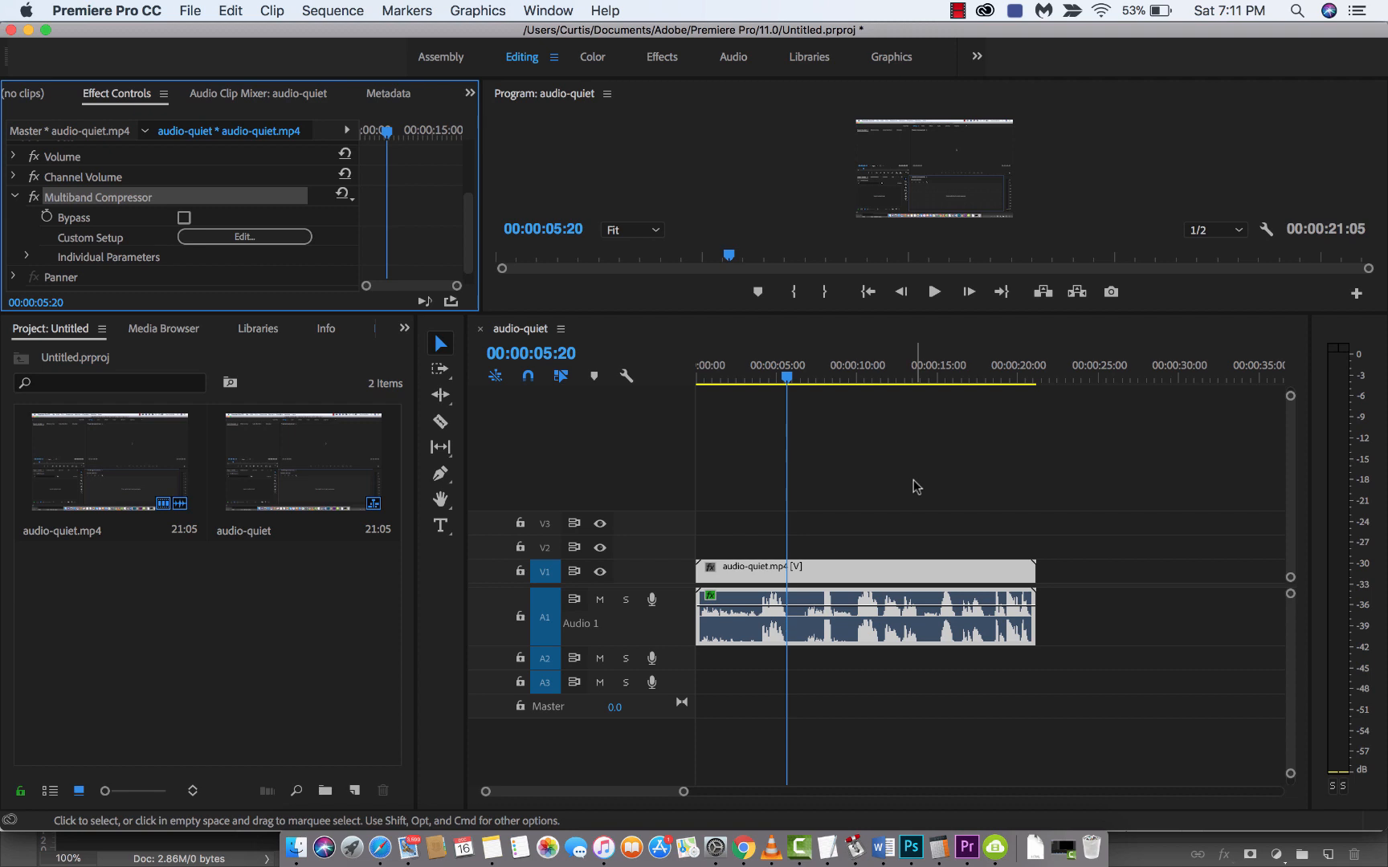
left_click(958, 12)
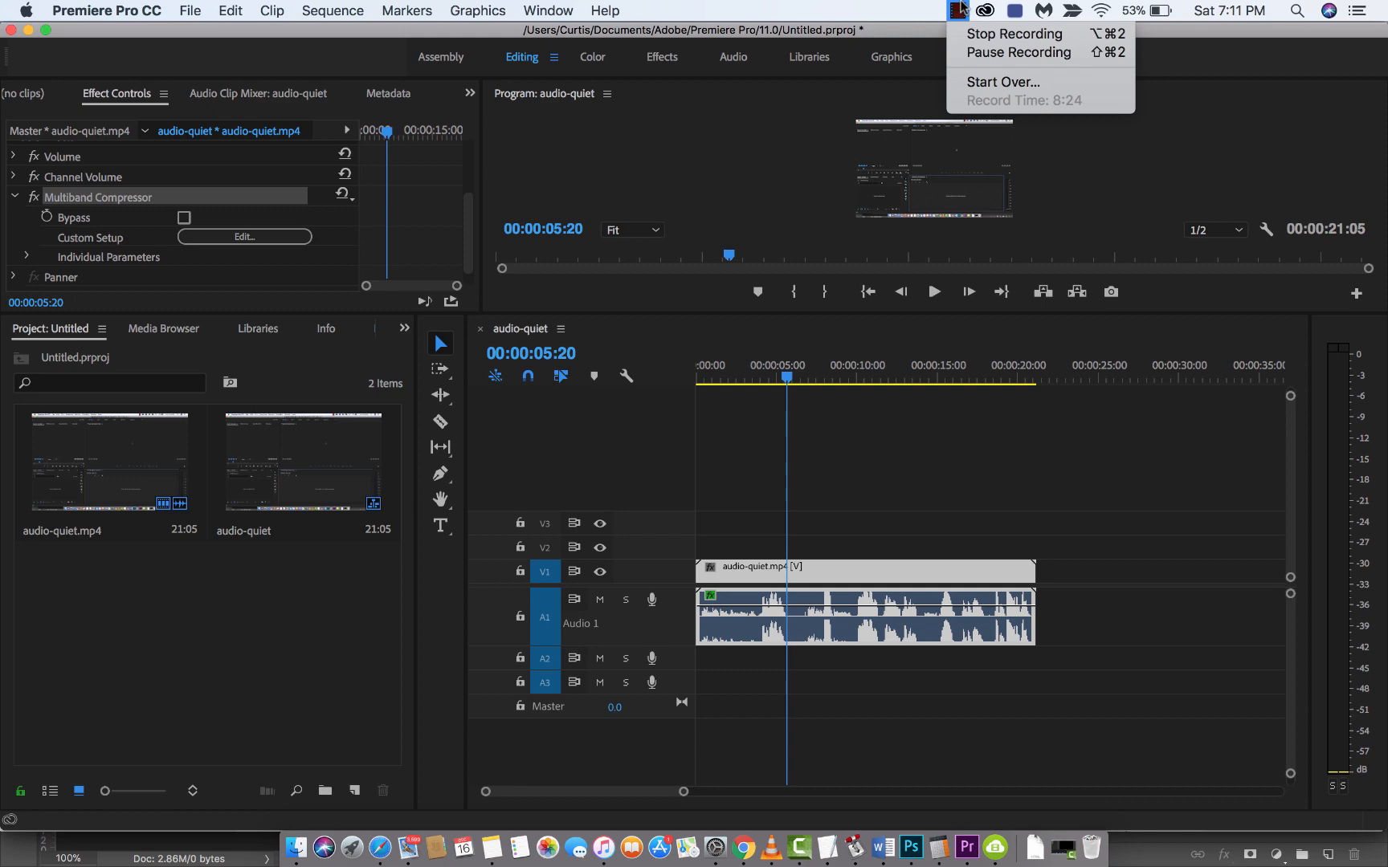
mouse_move(1013, 33)
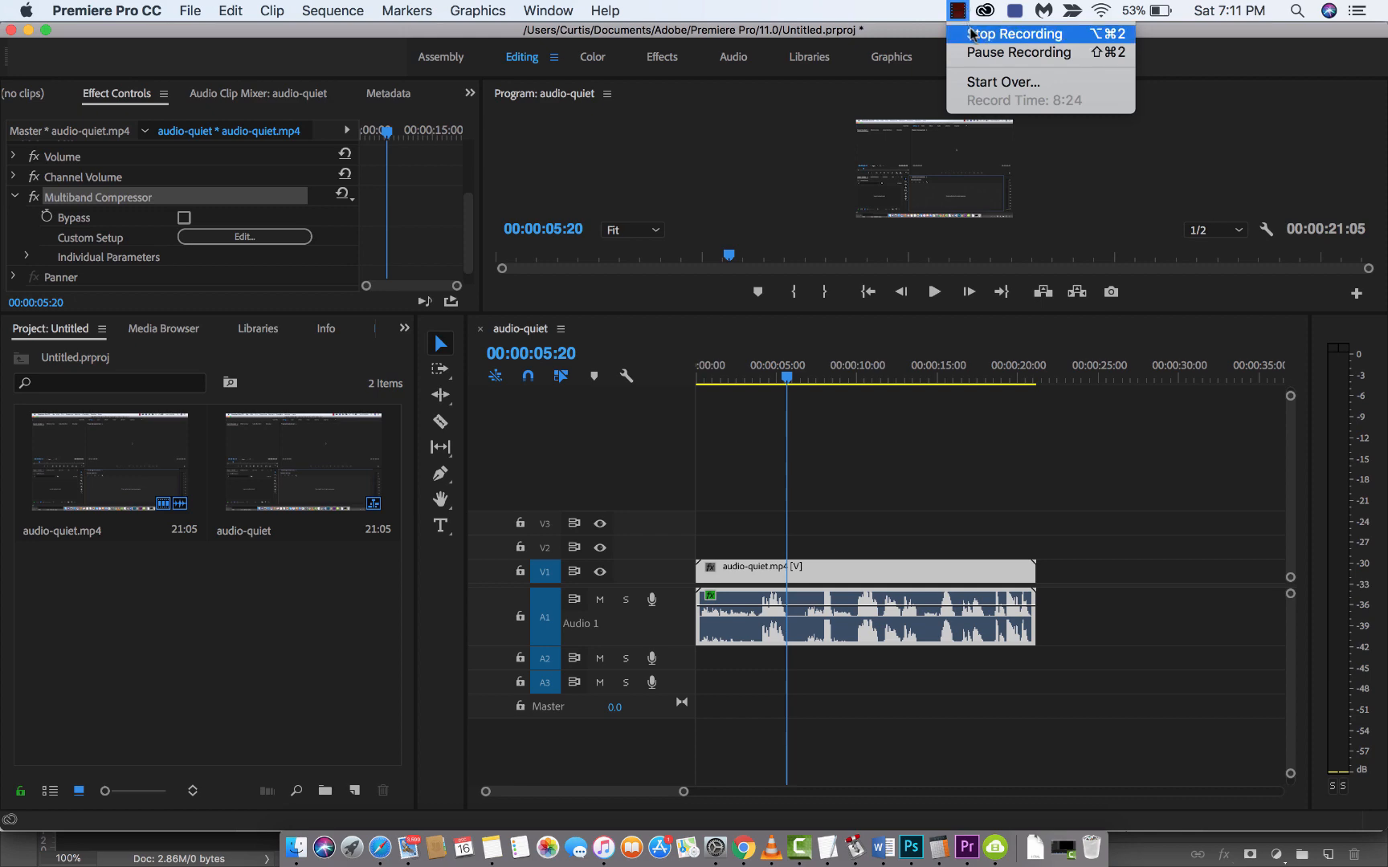